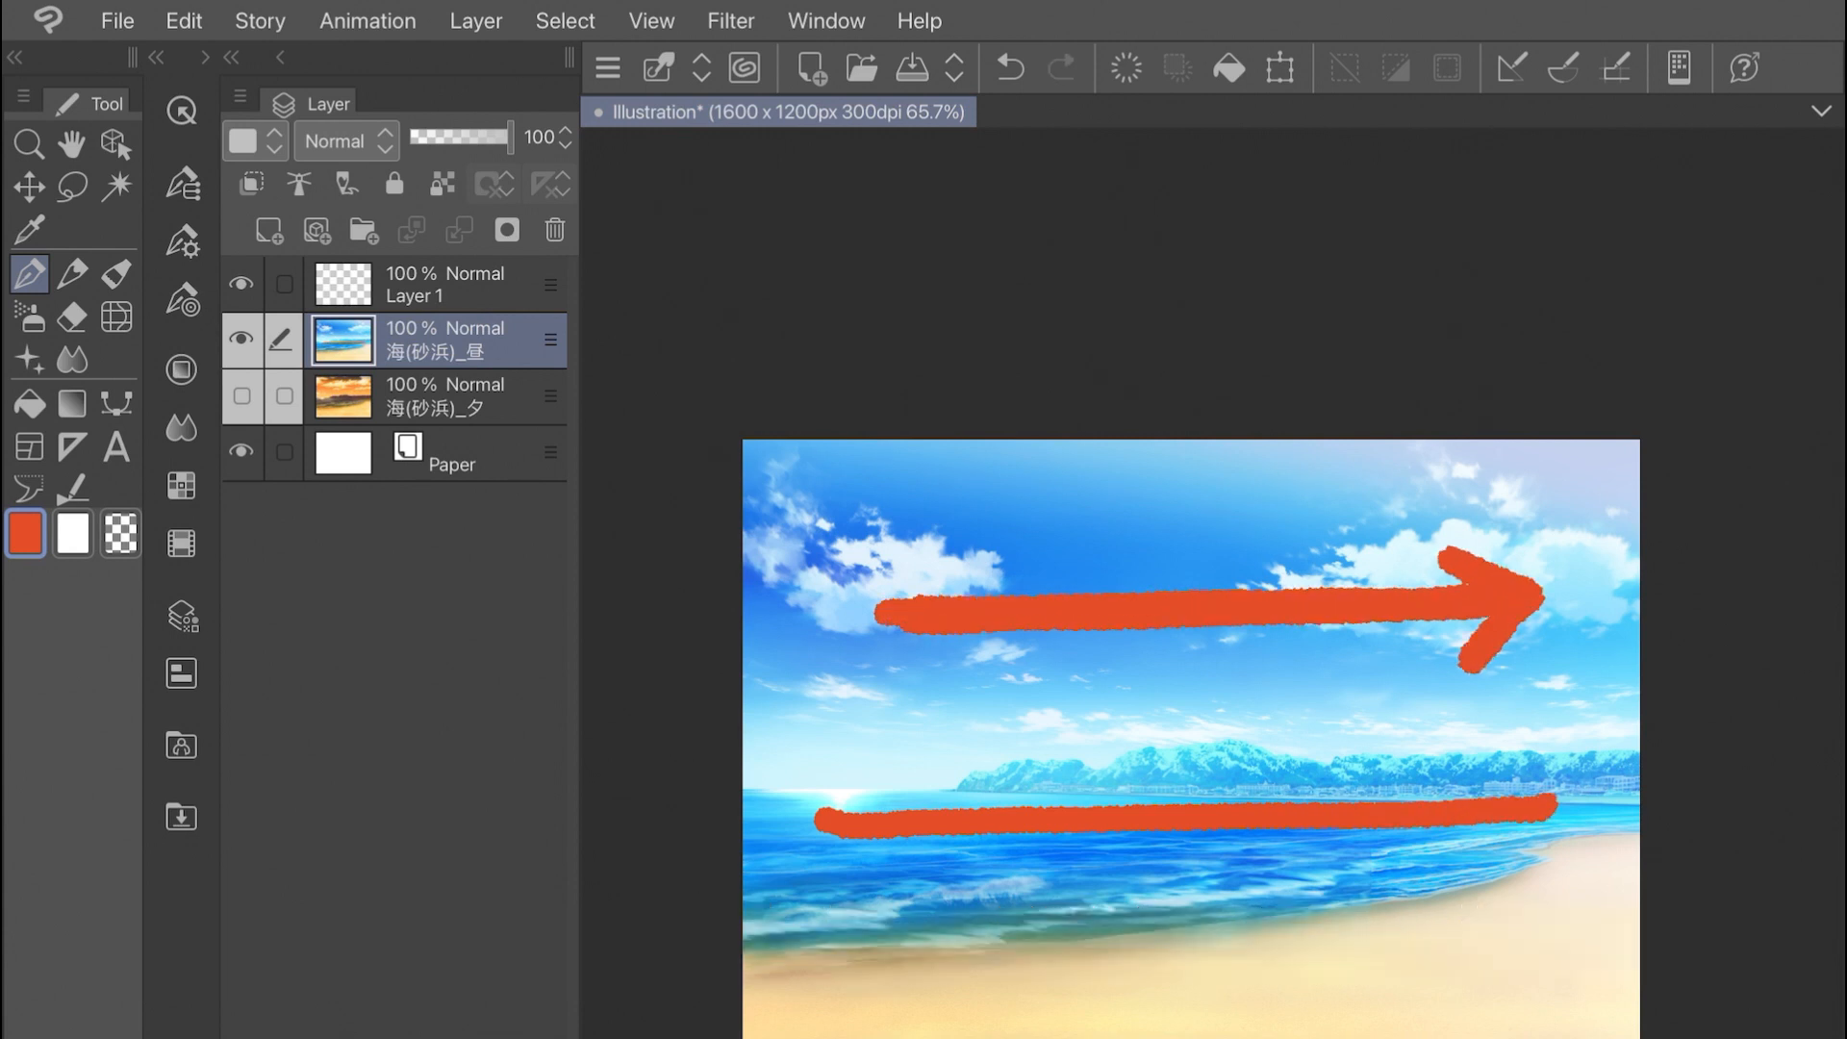
Start the Fish-eye lens filter from Filter > Distort on the beach image
click(1007, 67)
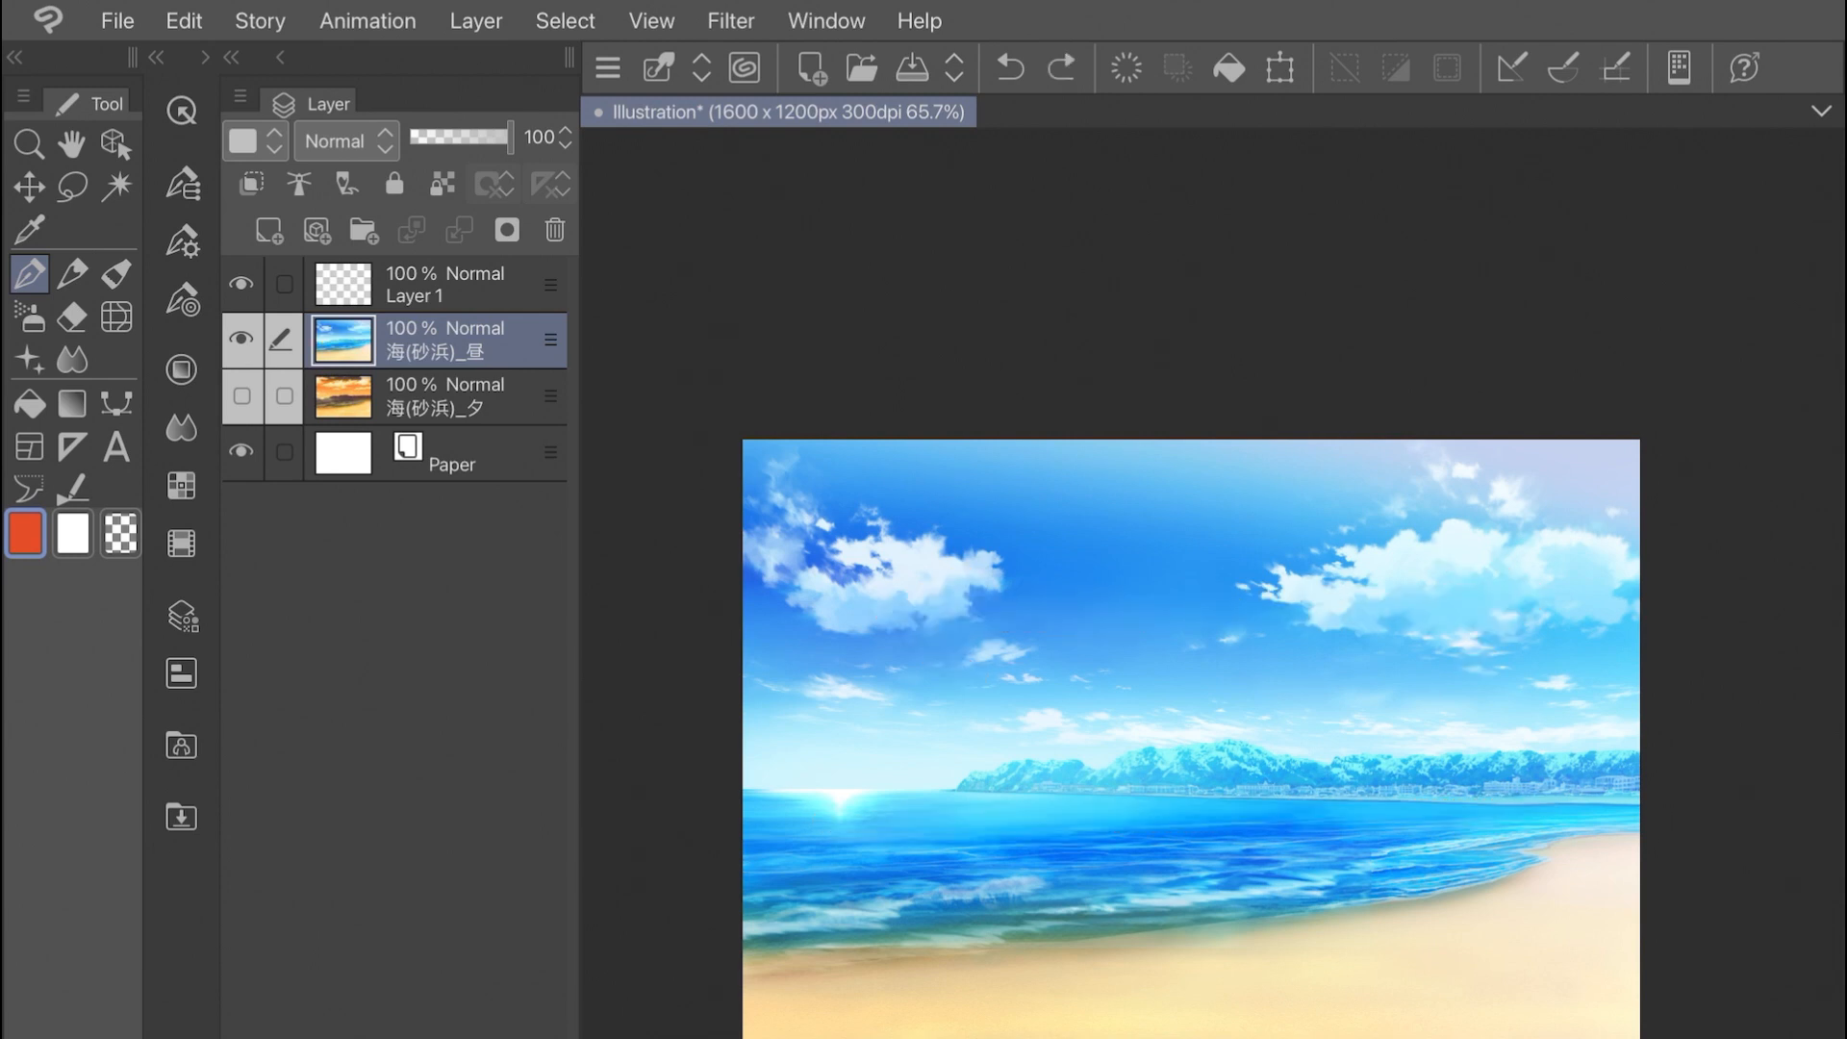
click(729, 20)
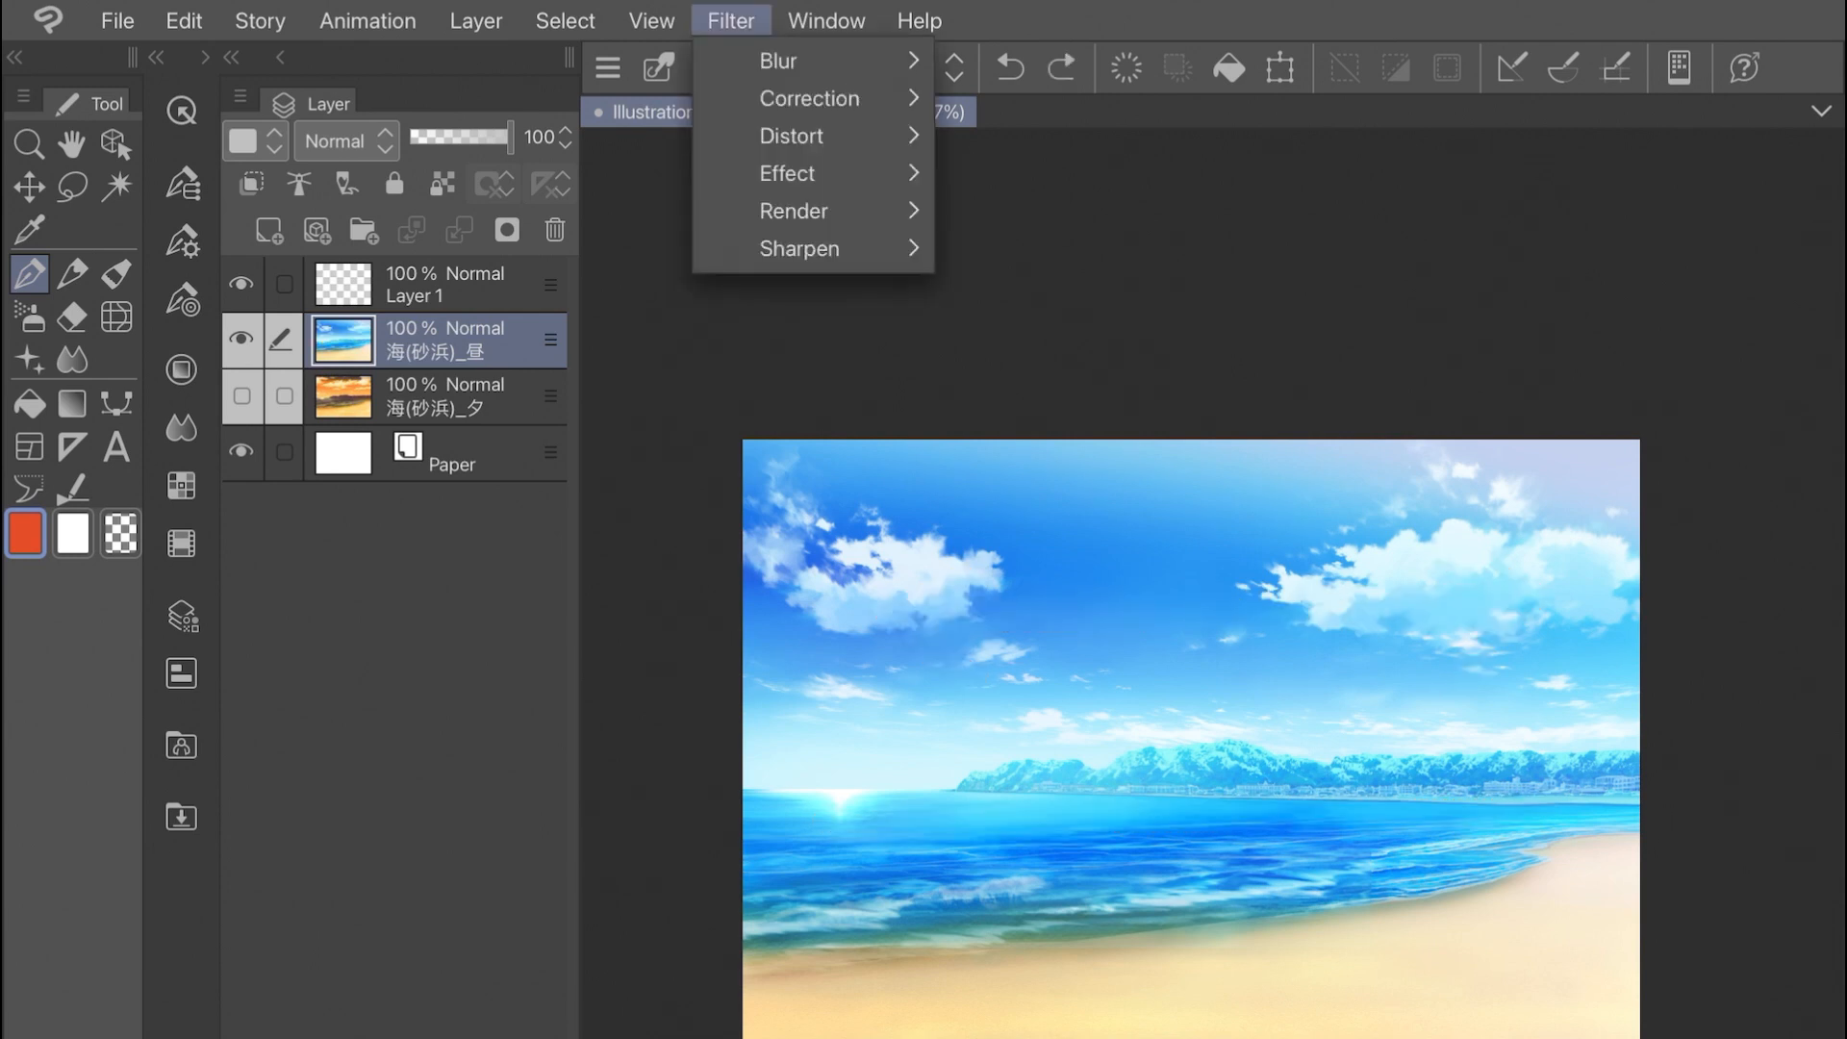
mouse_move(792, 135)
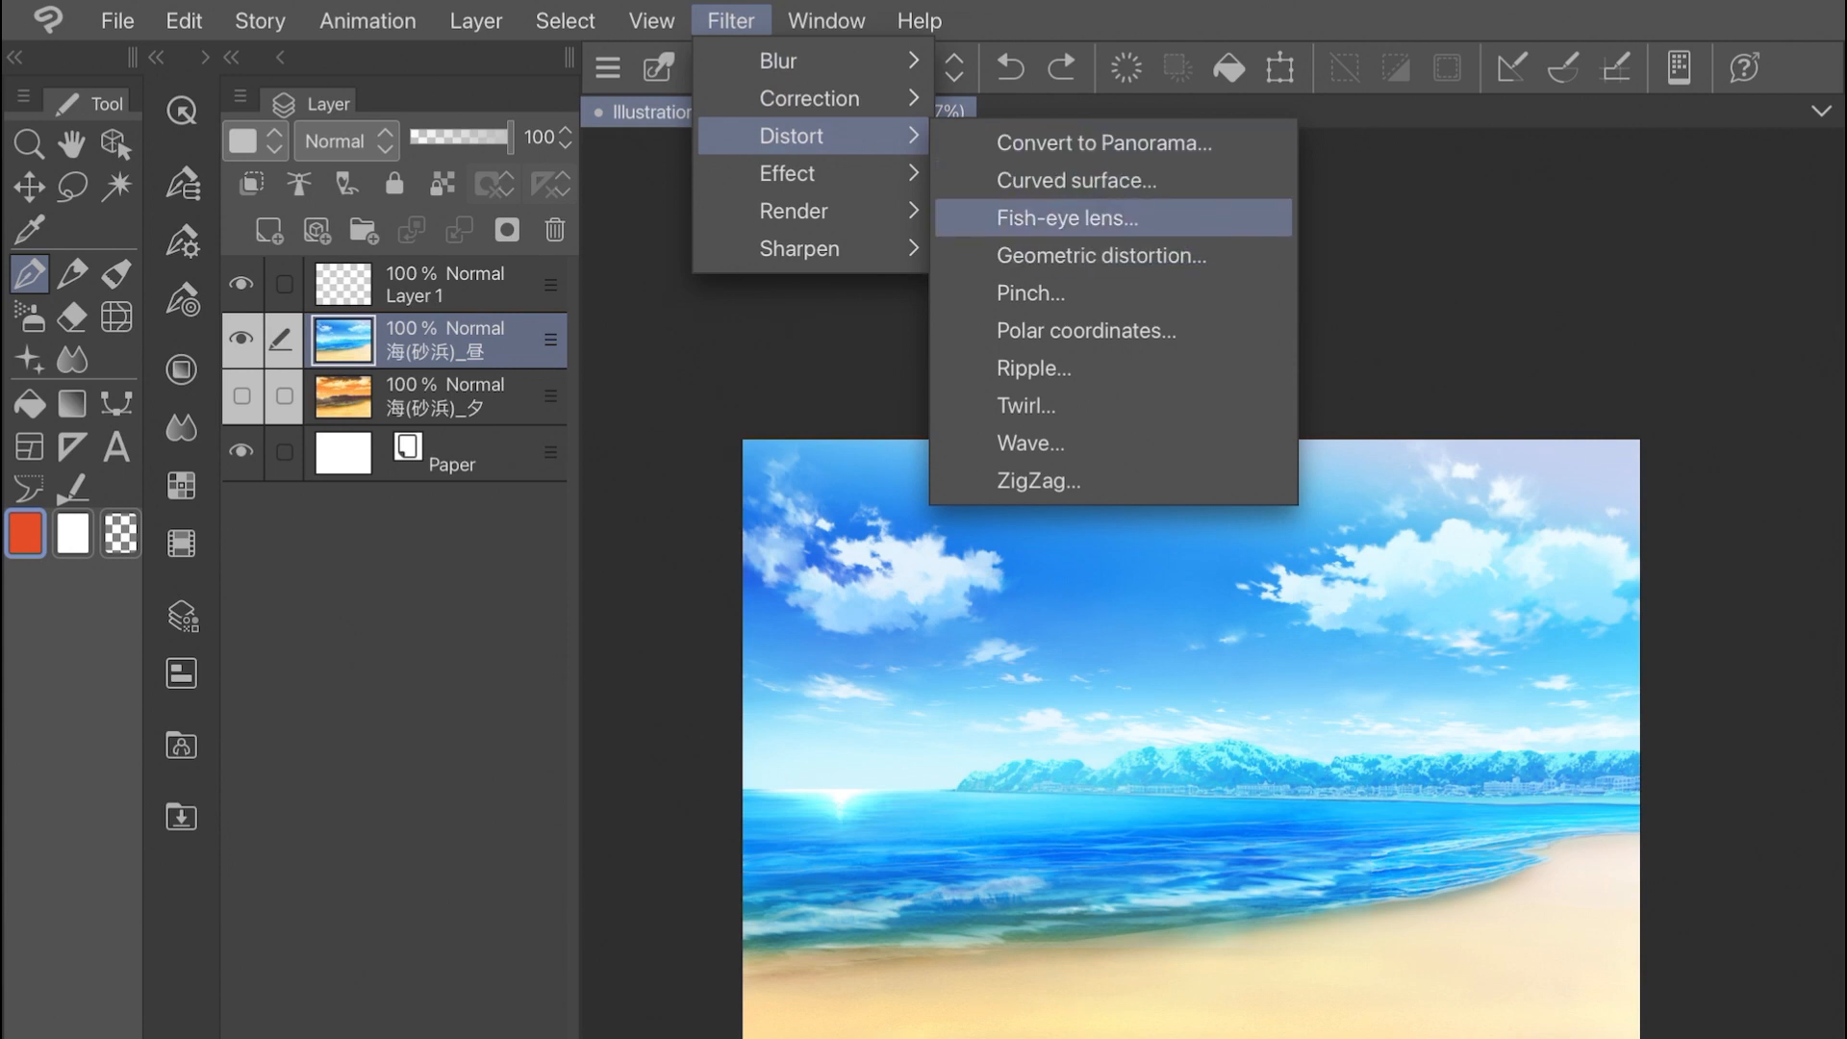
click(1064, 216)
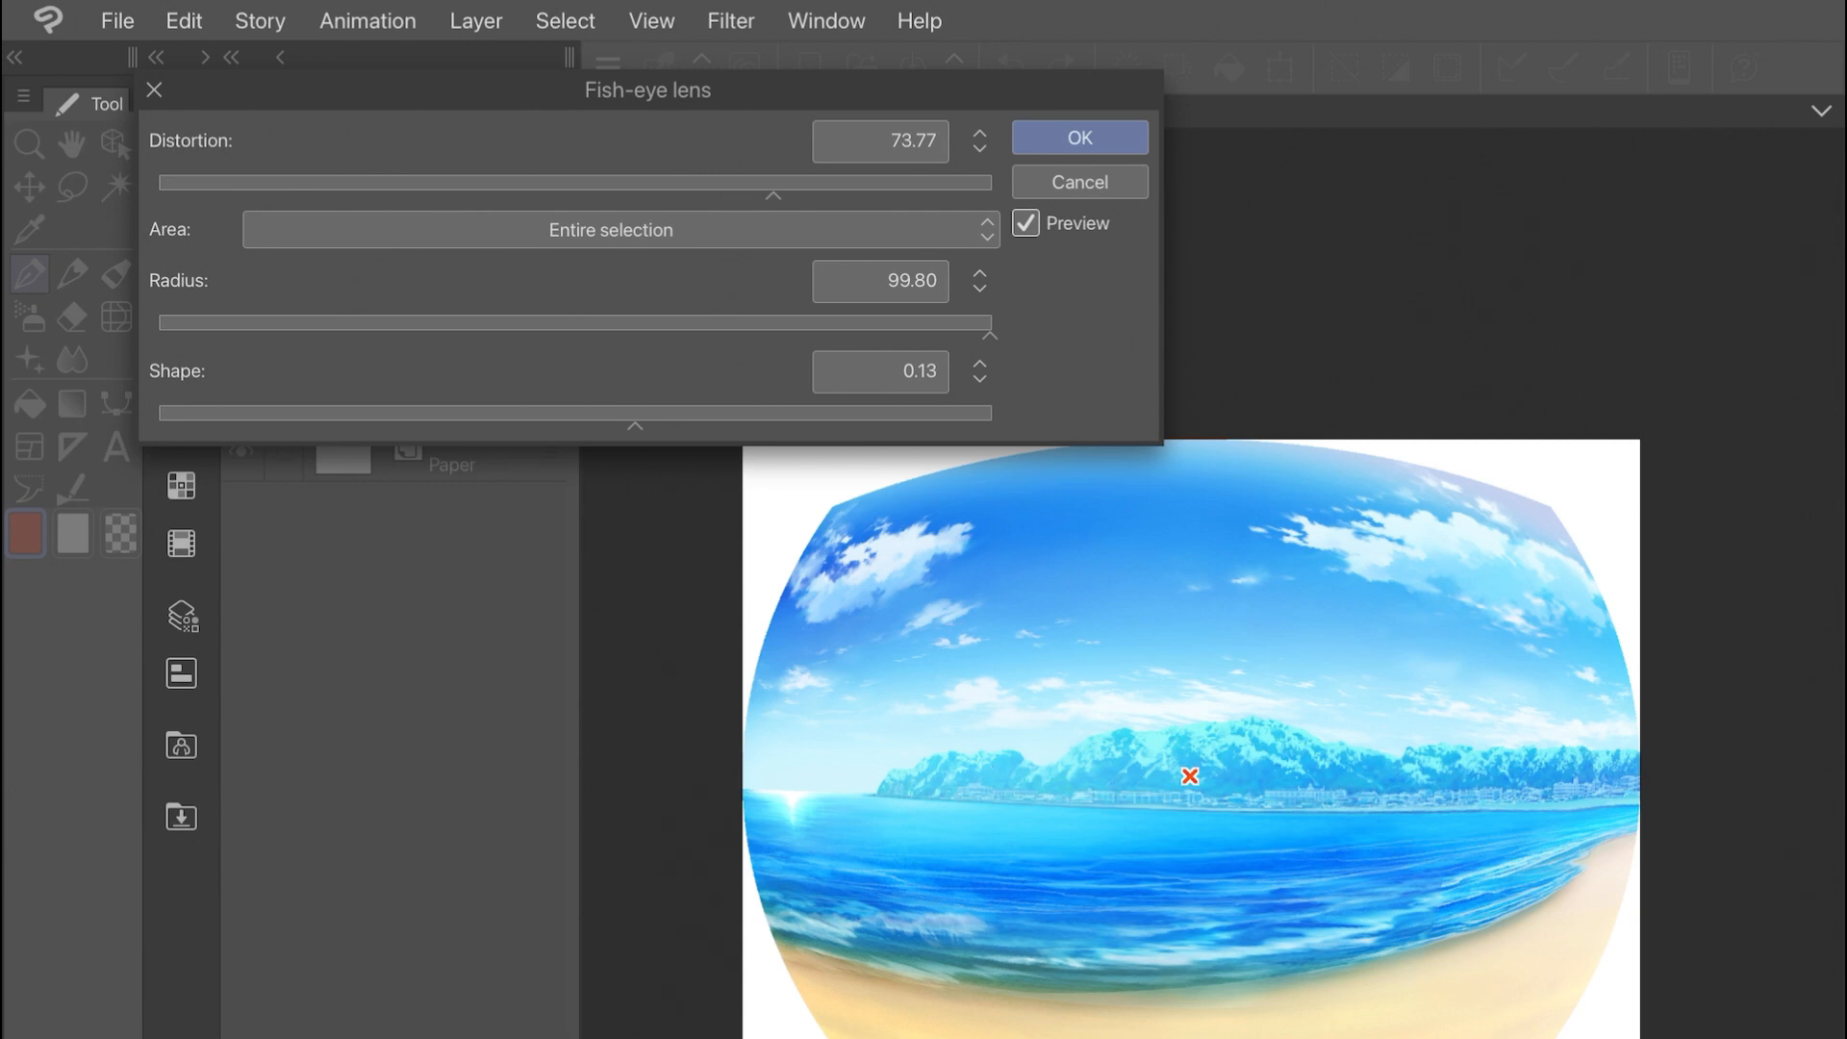
Tune Distortion, Radius, Shape and Area, push distortion to maximum, and confirm
drag(774, 181, 571, 182)
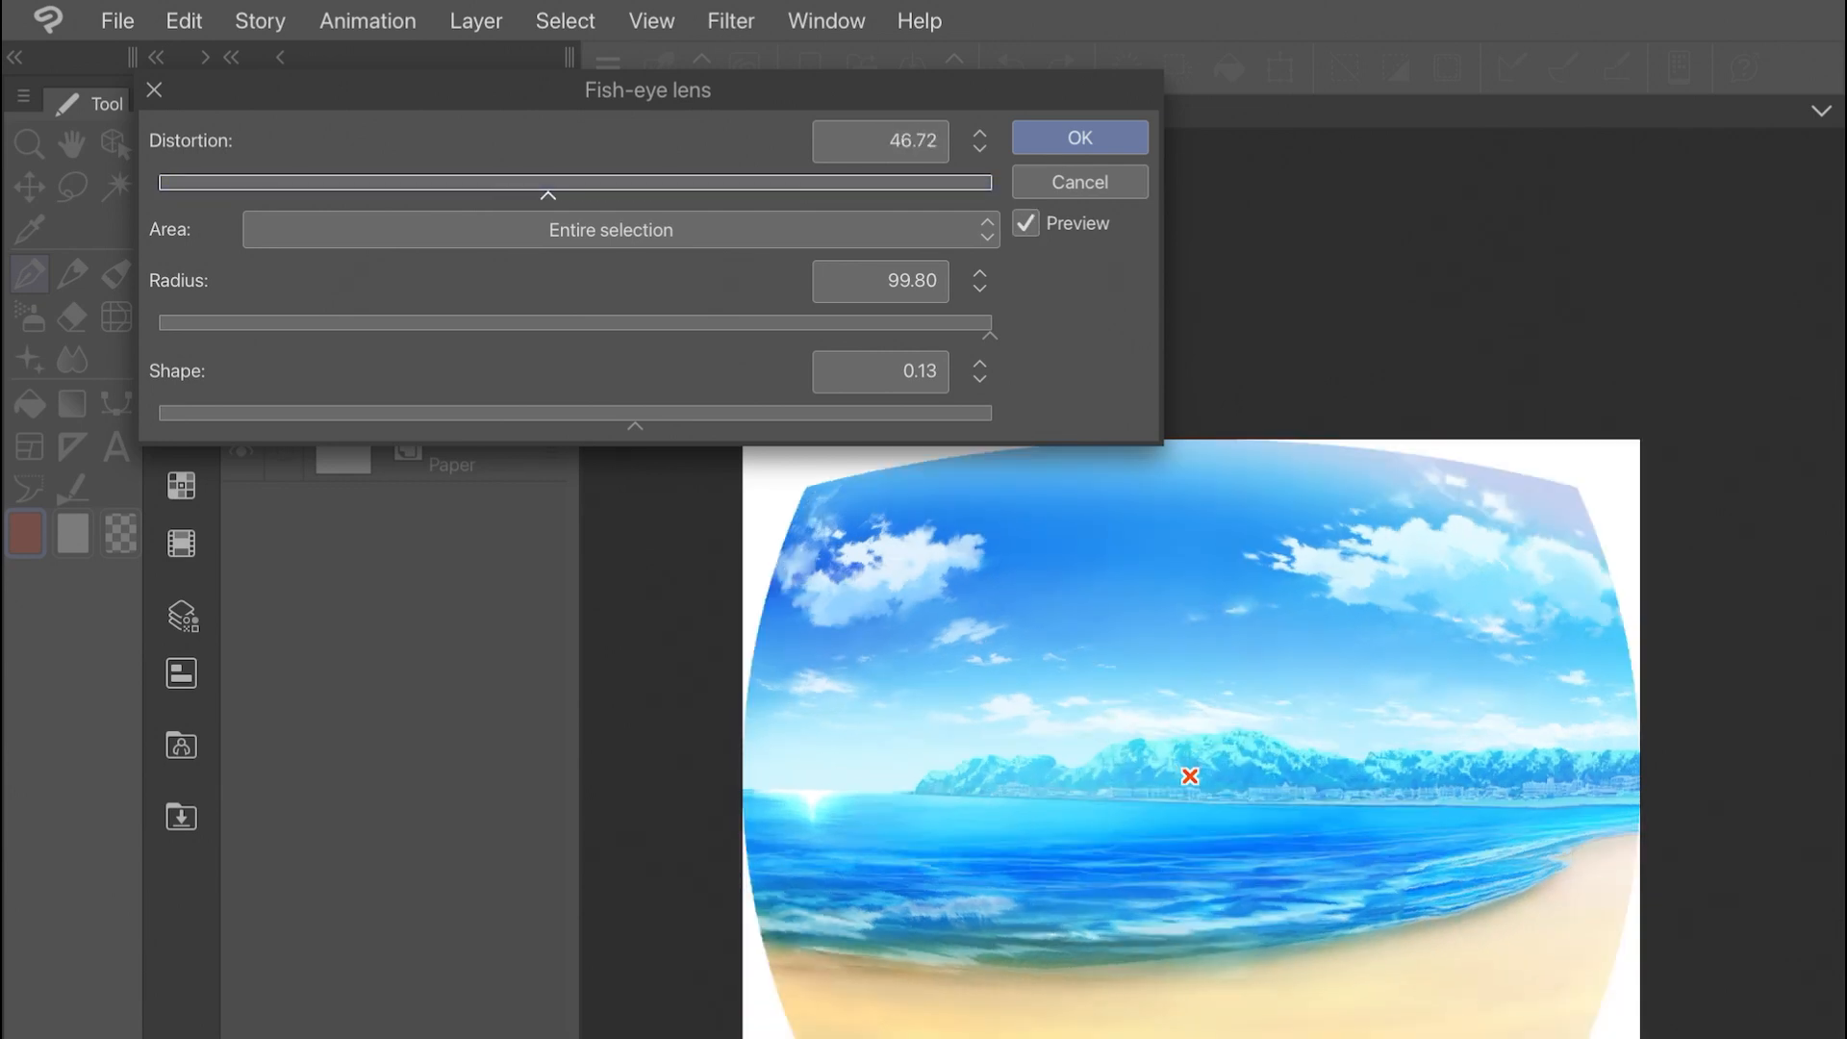
drag(546, 195, 295, 195)
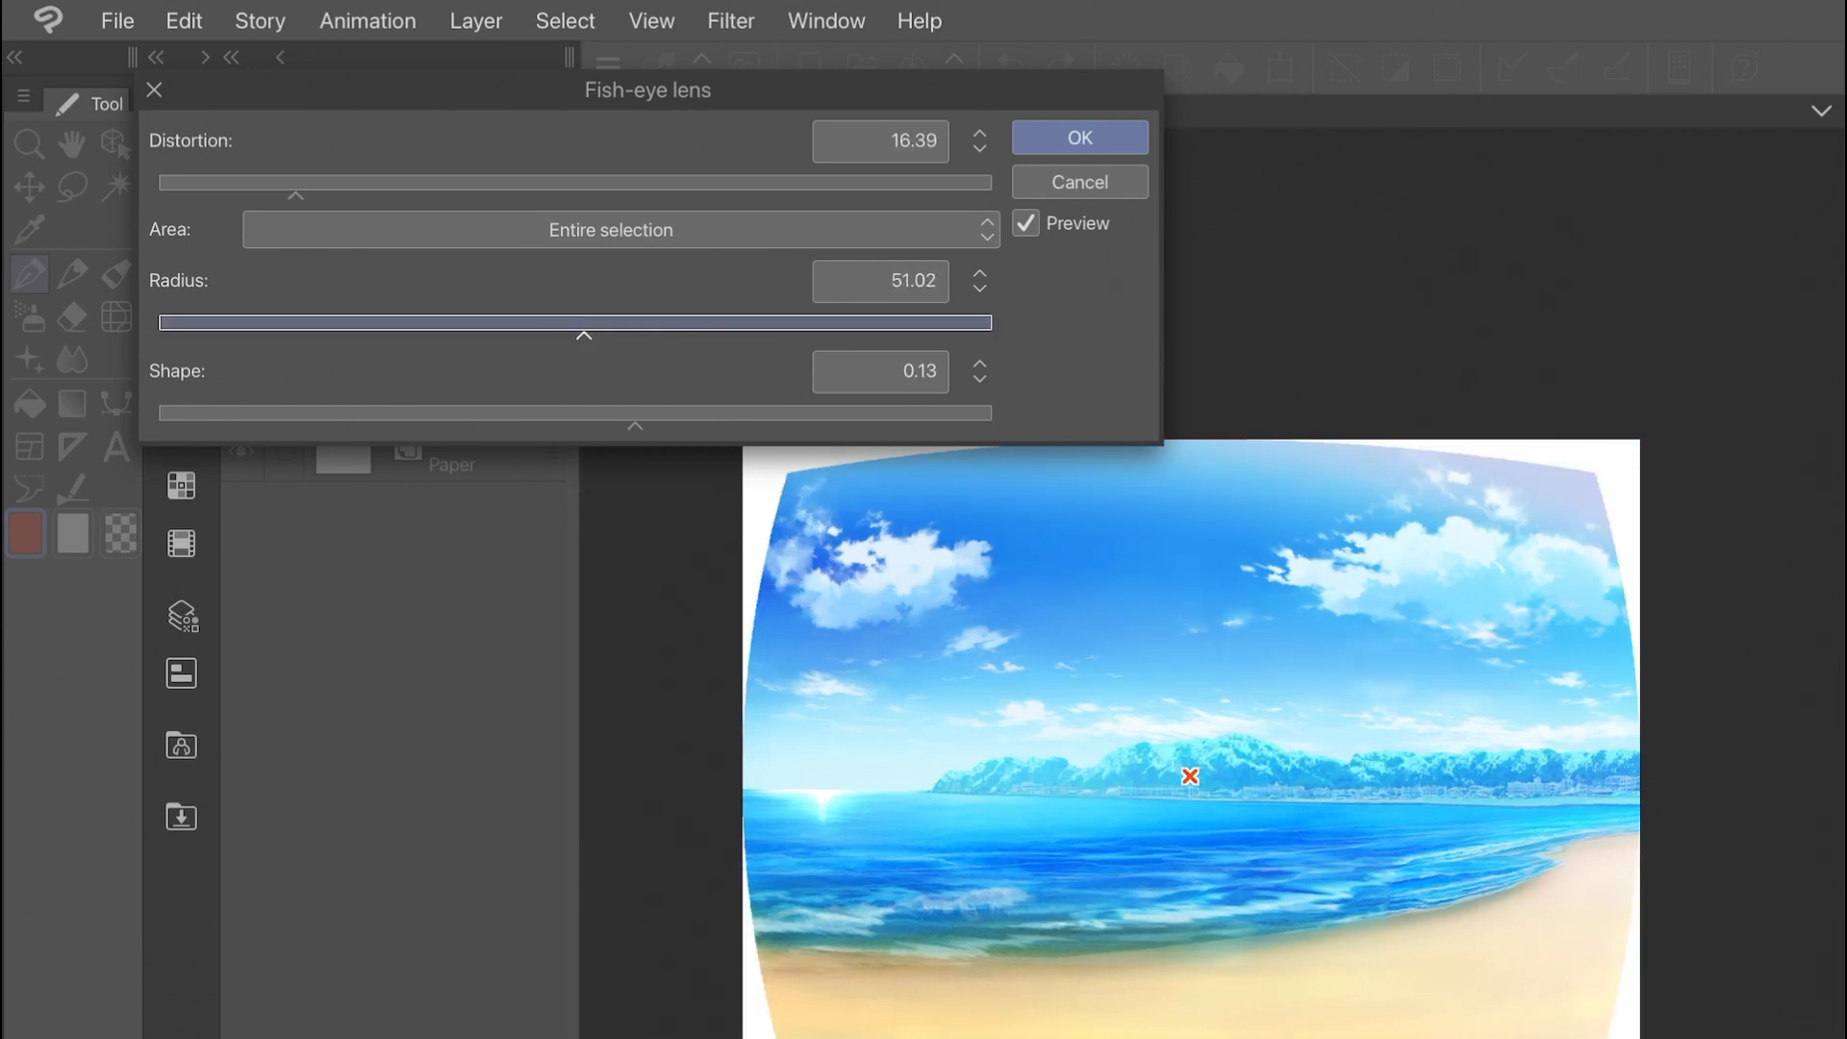
drag(582, 321, 396, 321)
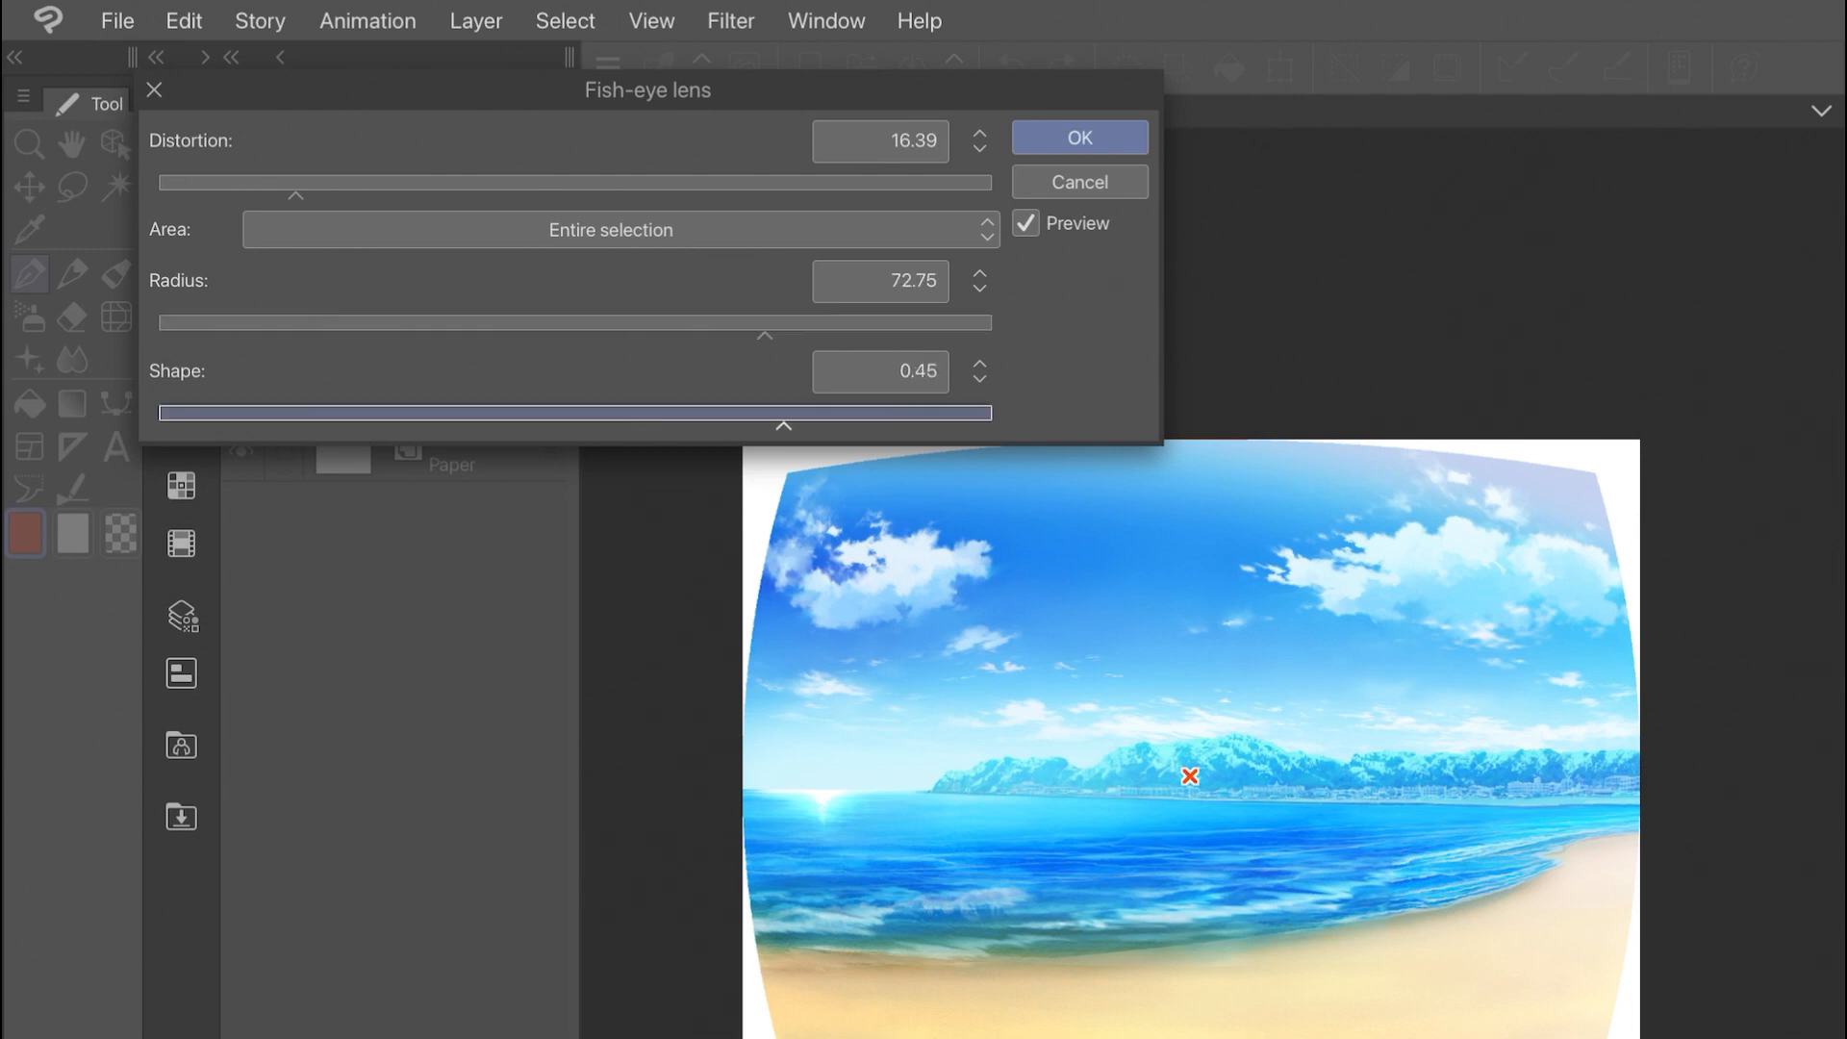
drag(782, 426, 780, 425)
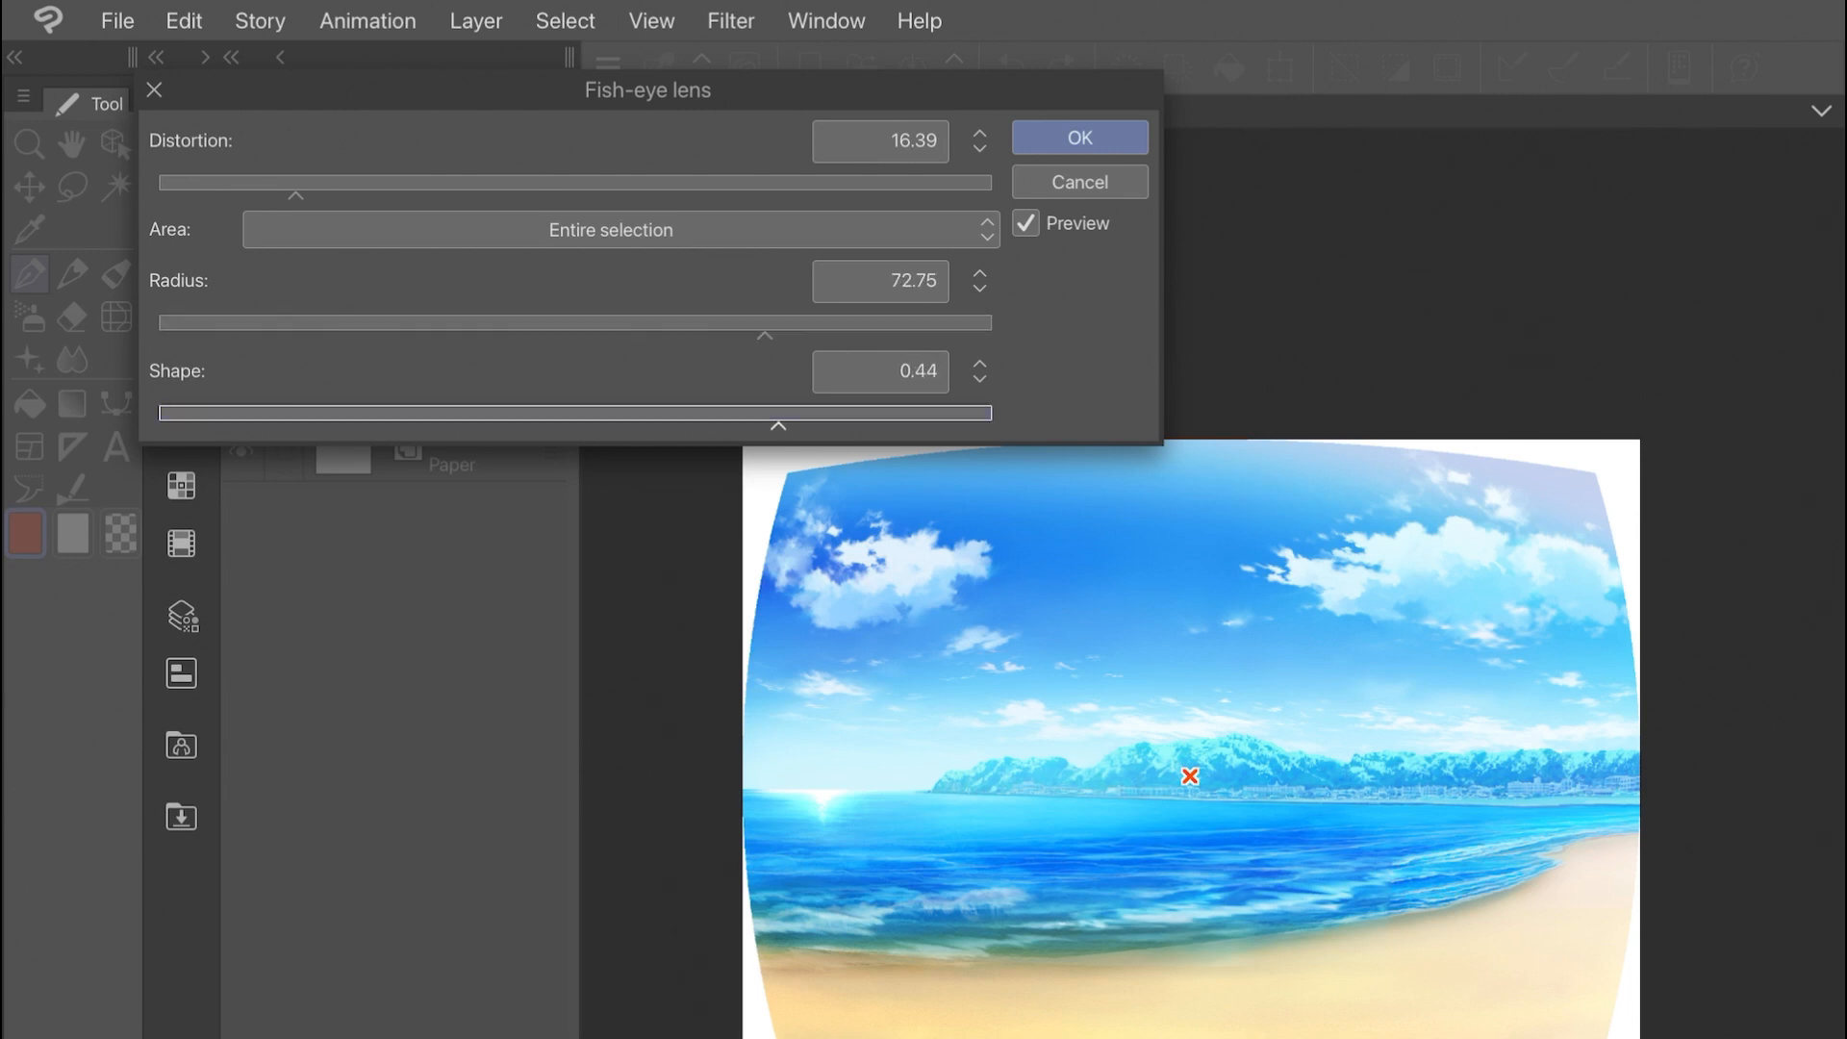
click(610, 230)
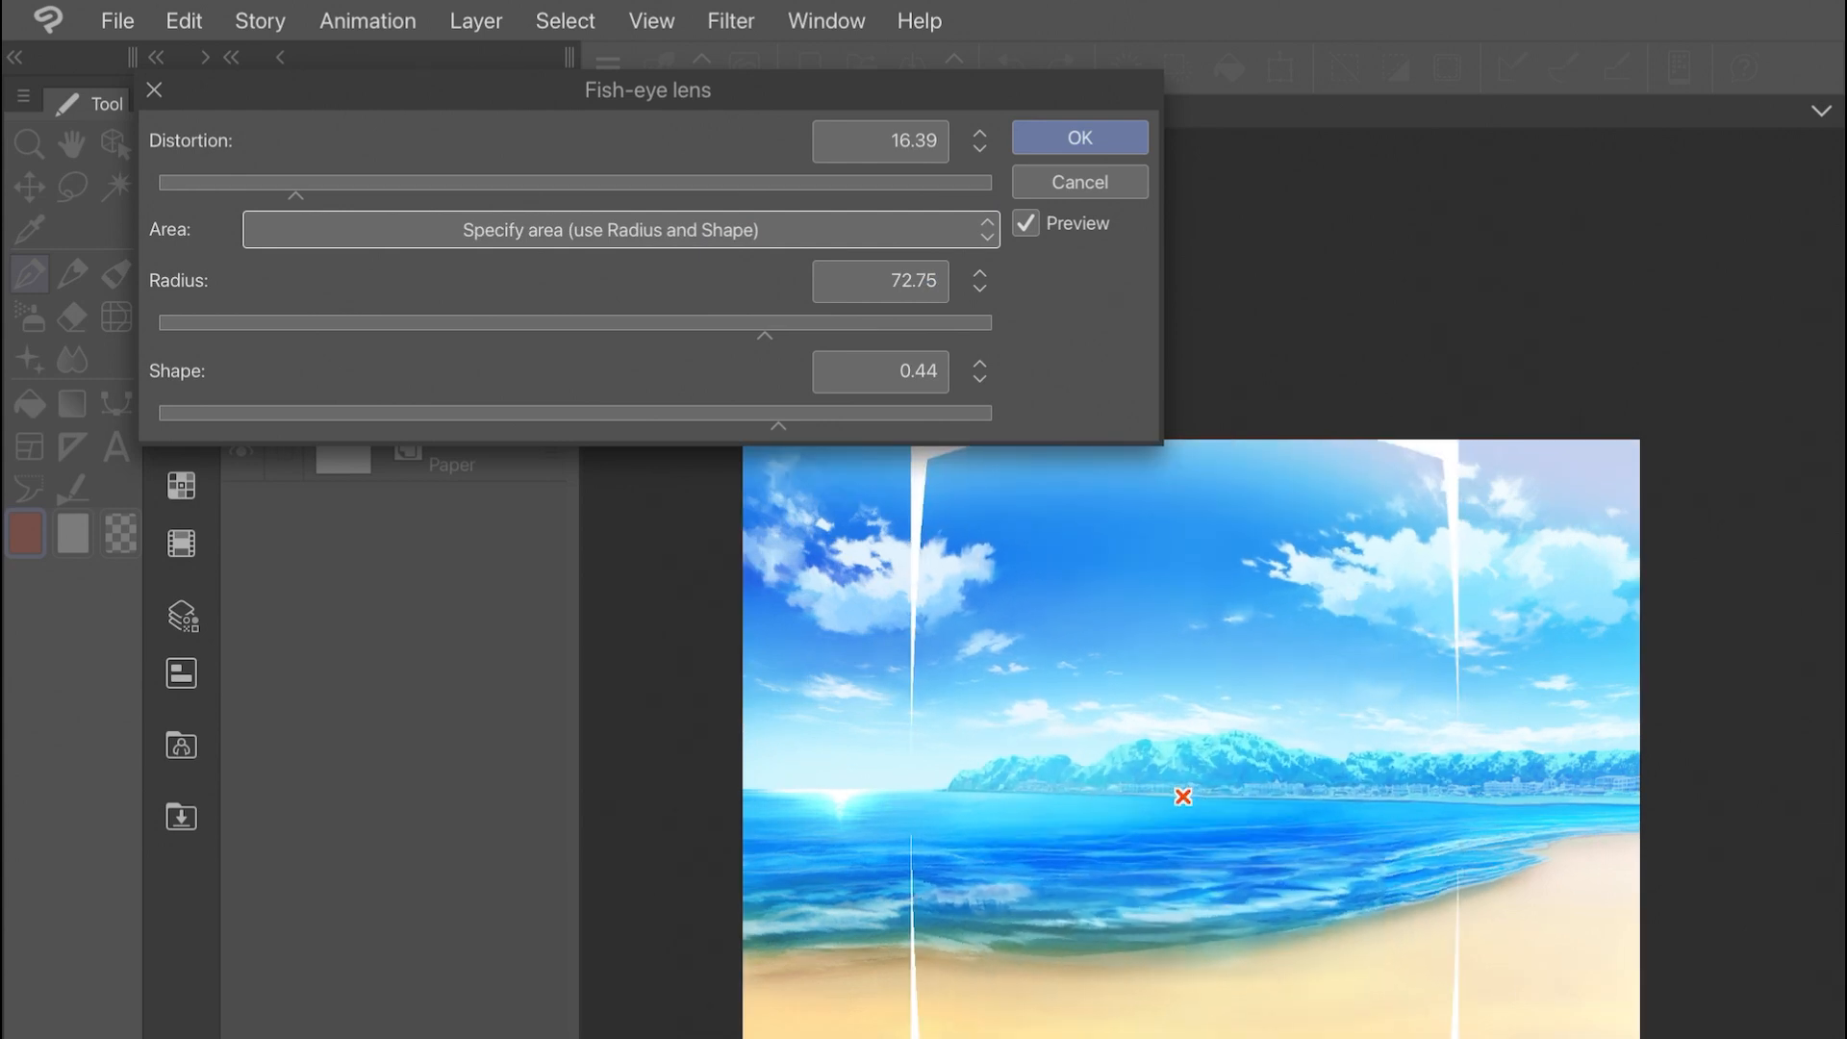
drag(765, 414, 928, 414)
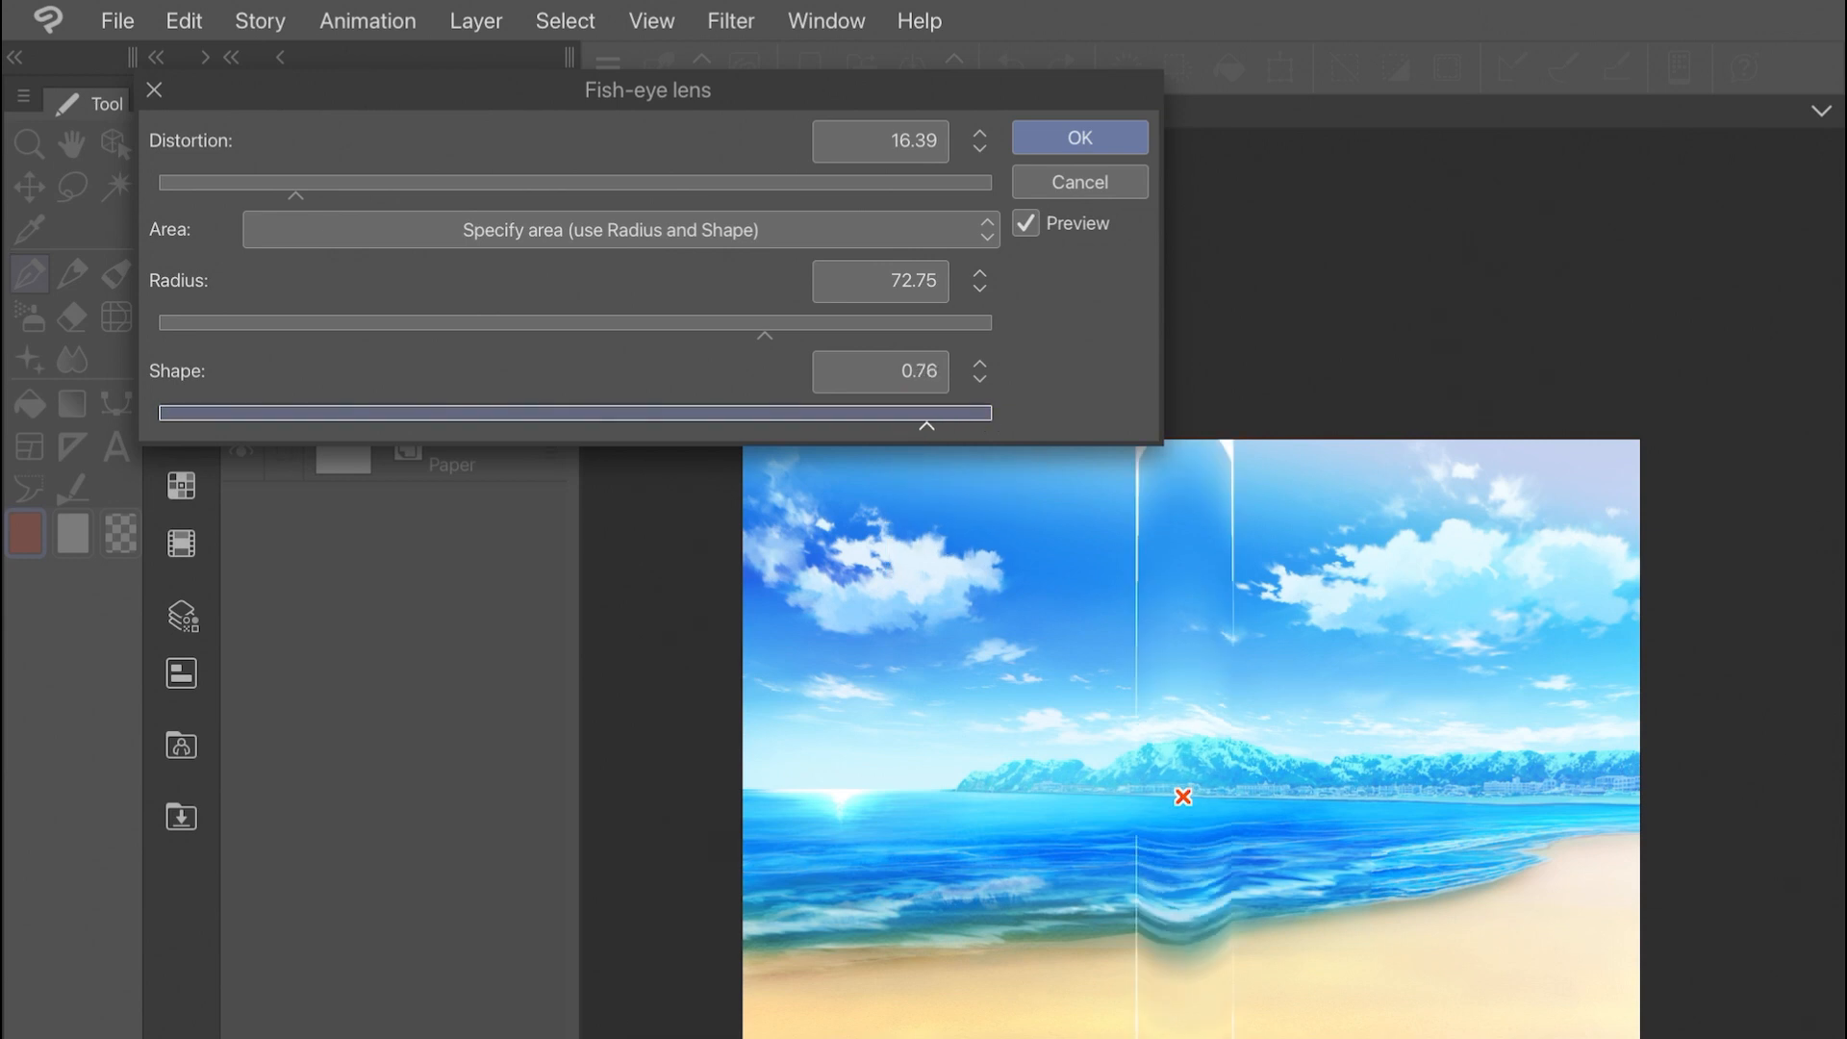
drag(763, 334, 351, 335)
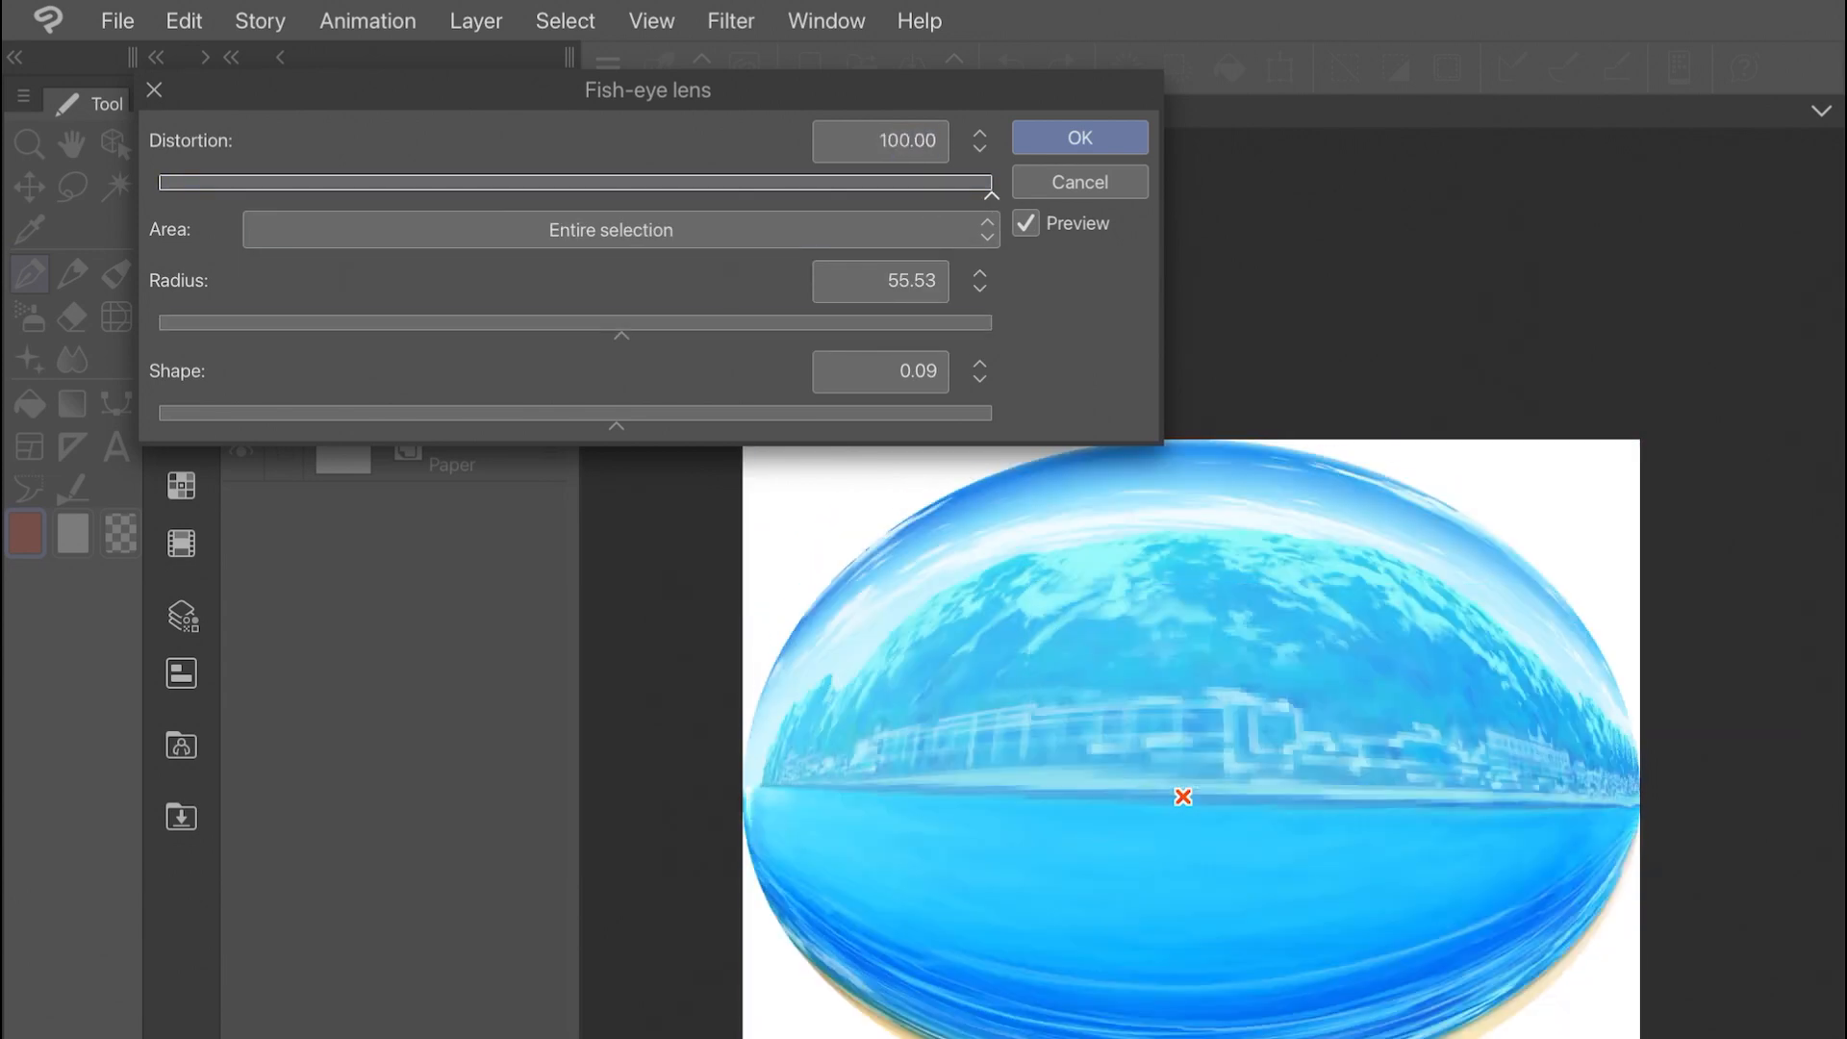
click(1075, 137)
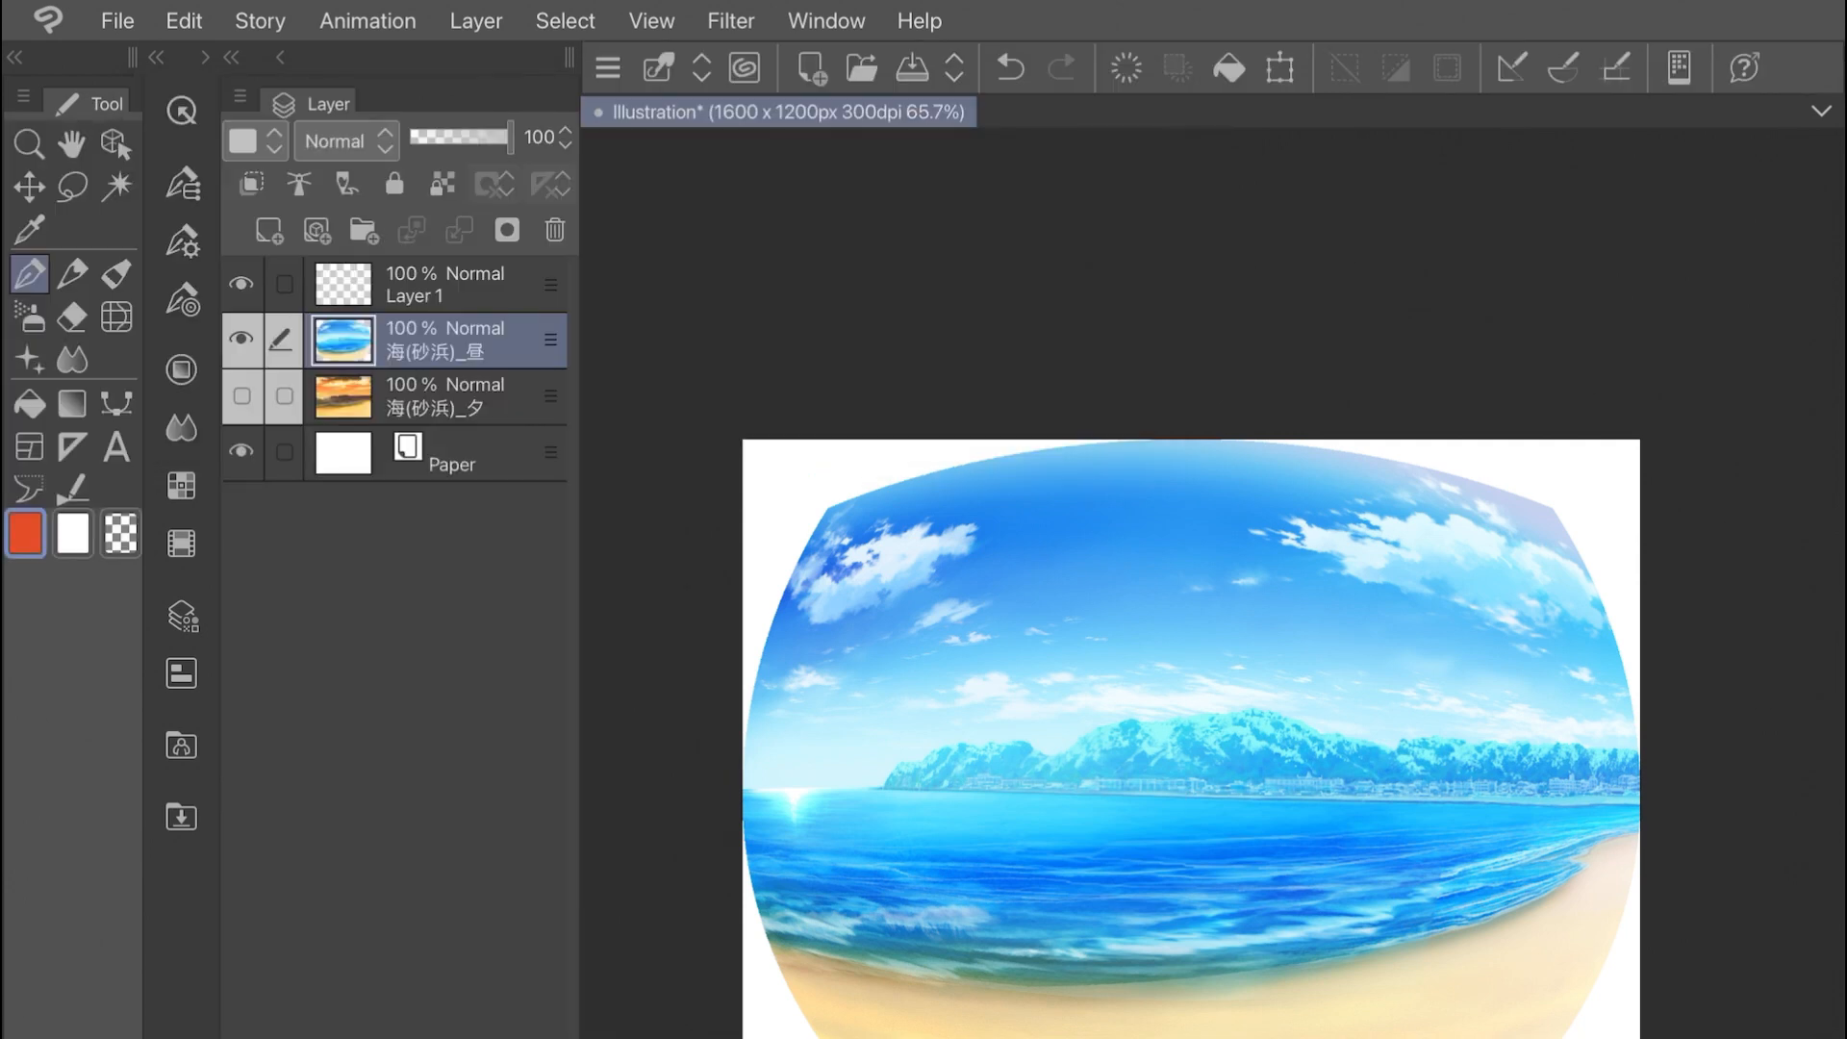
Scale up the beach layer with Edit > Transform > Scale/Rotate
click(182, 20)
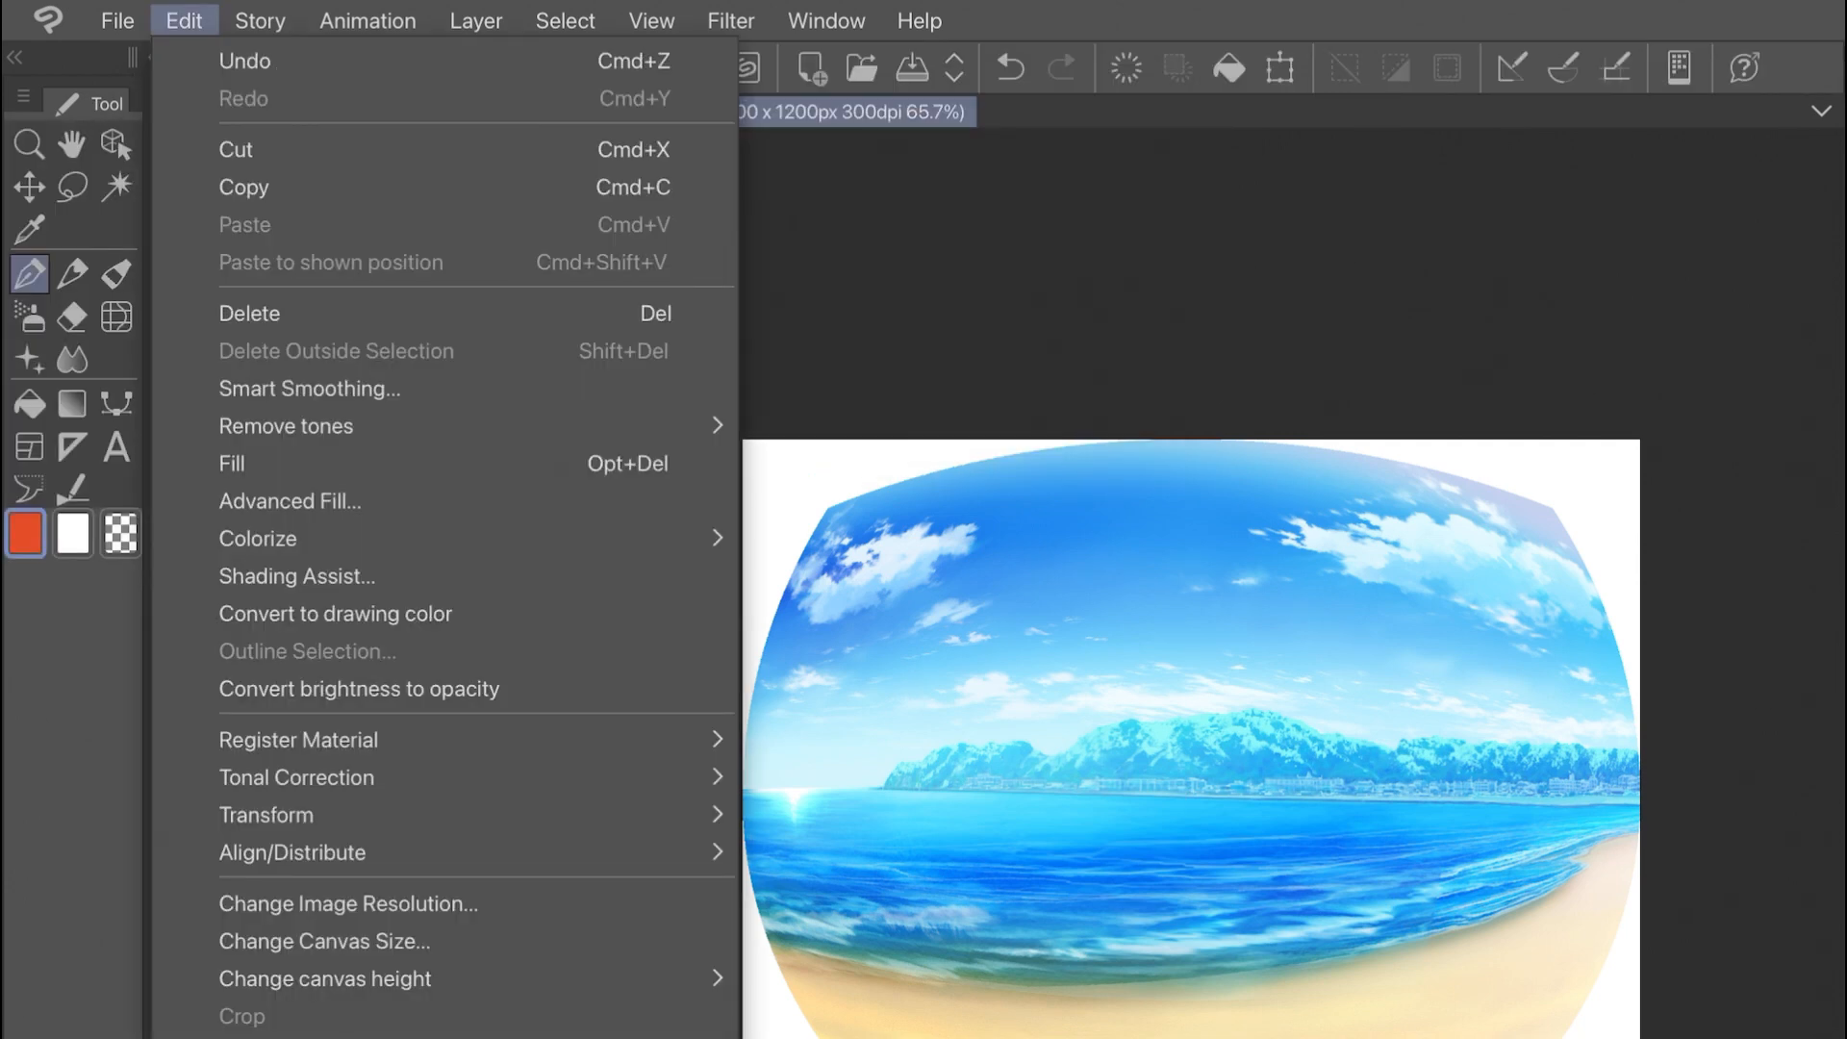
click(267, 814)
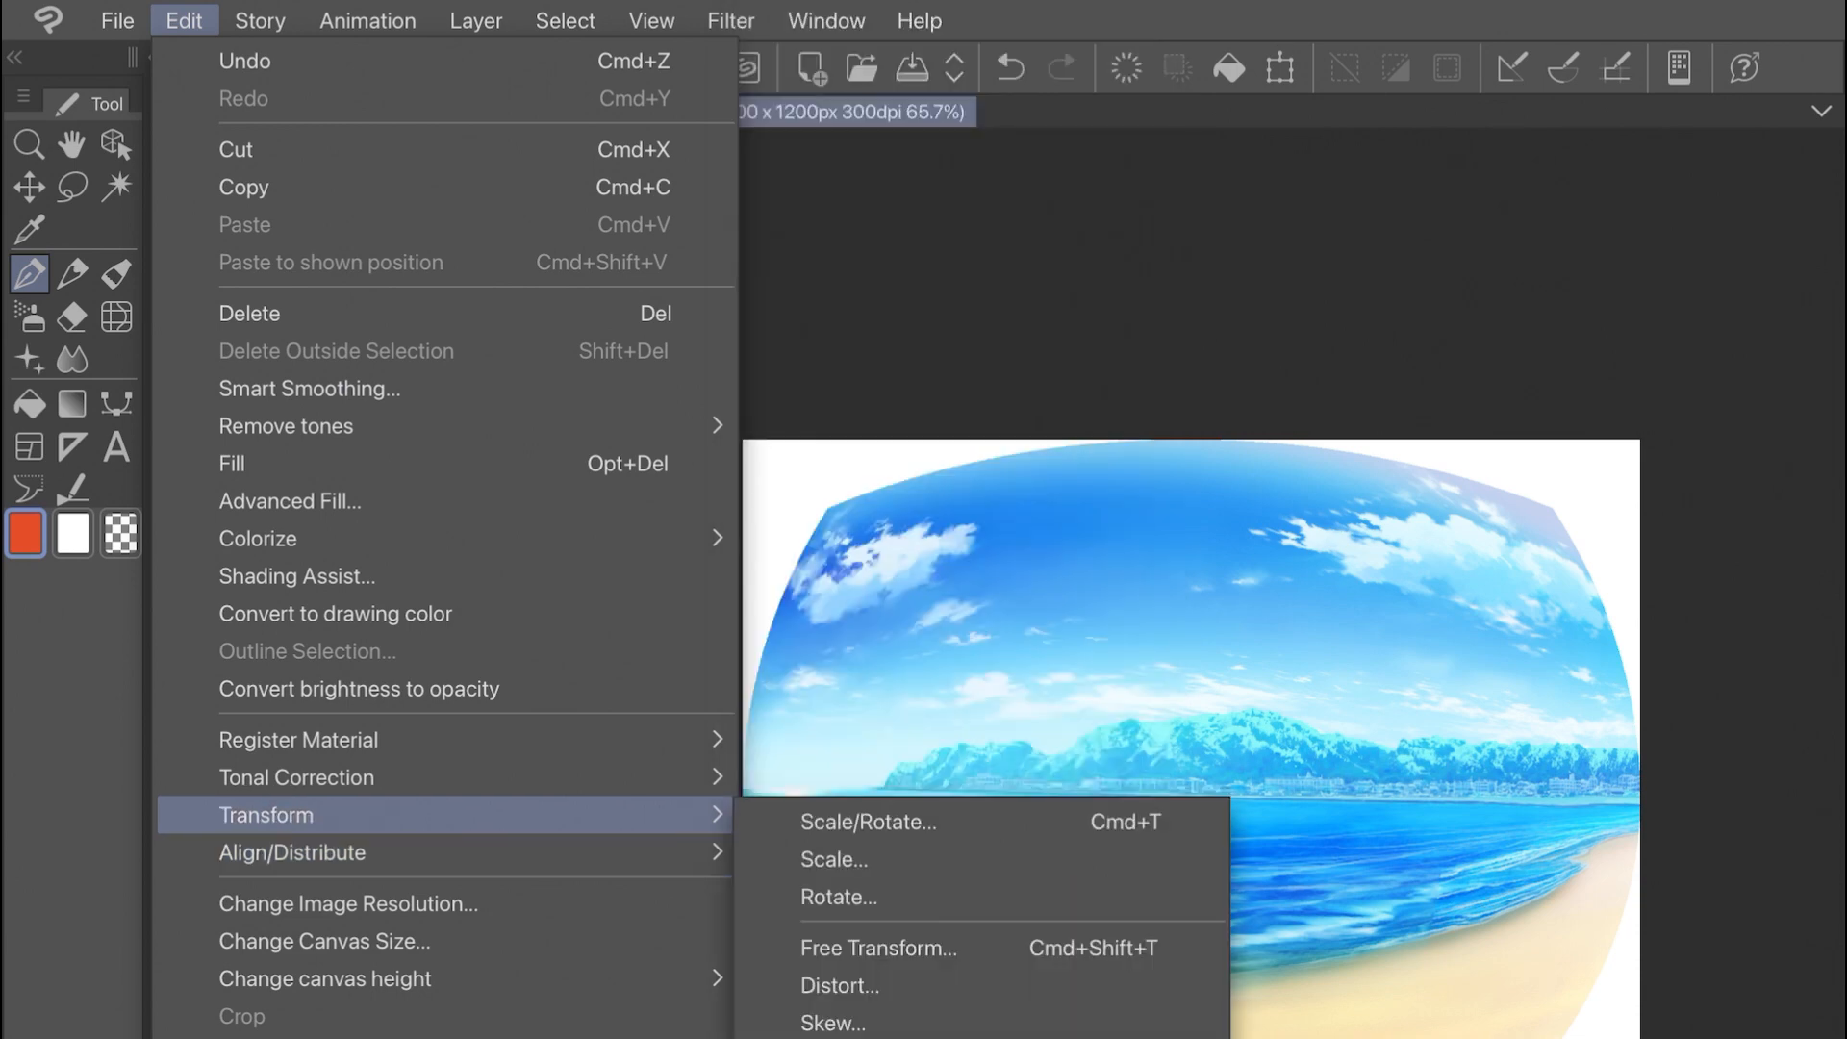
click(866, 821)
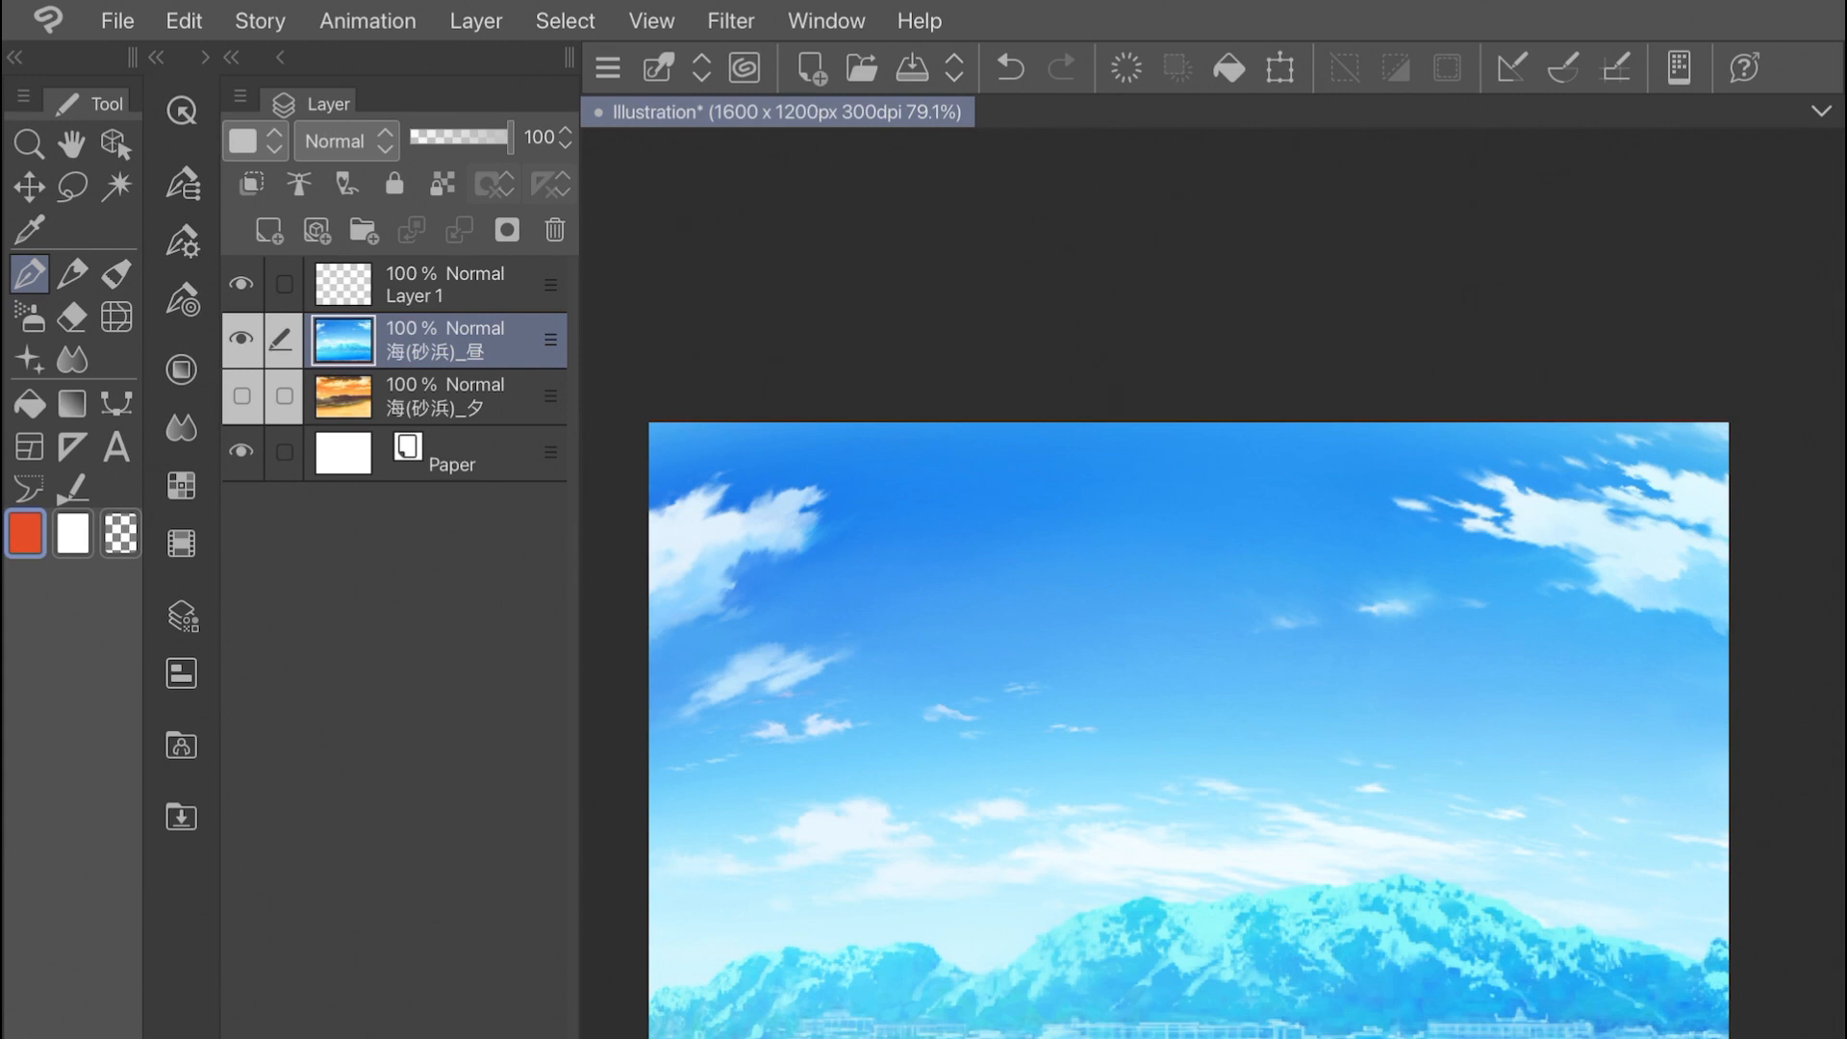
Sketch straight and curved red guide strokes over the sky, then undo them
drag(801, 1030, 1602, 1019)
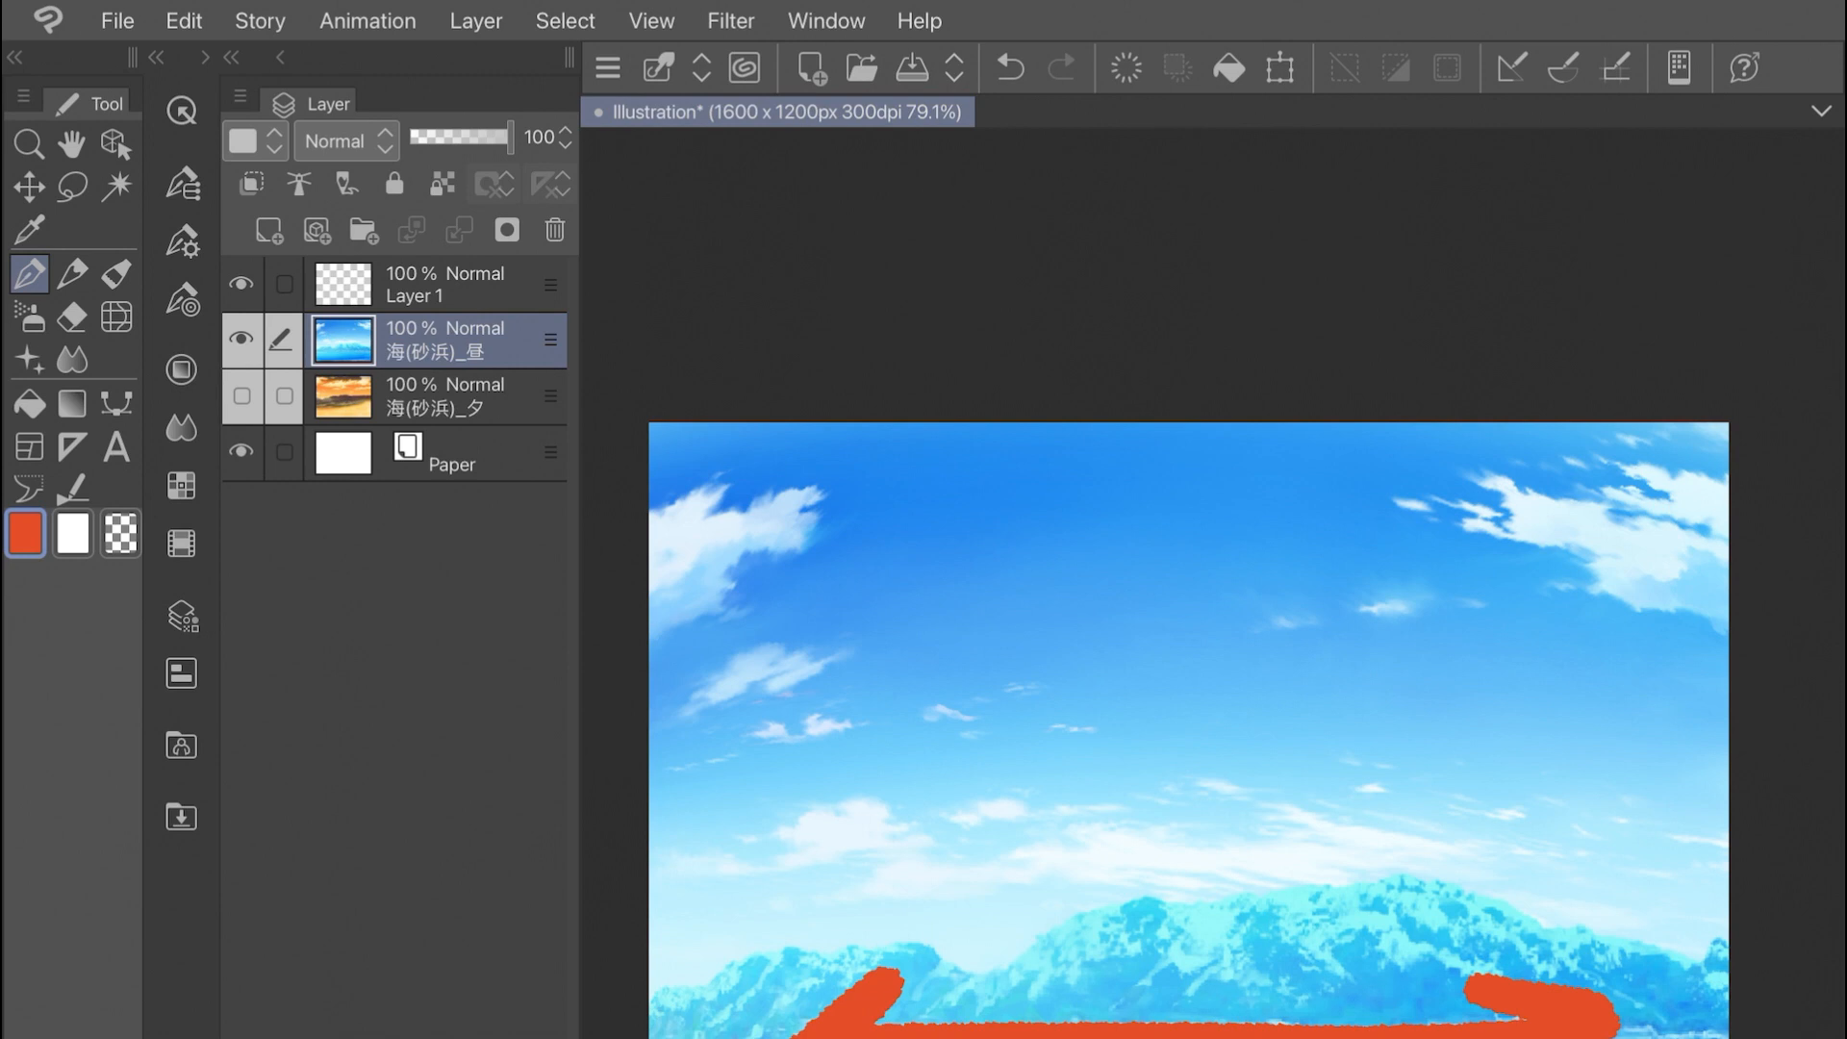
click(1007, 67)
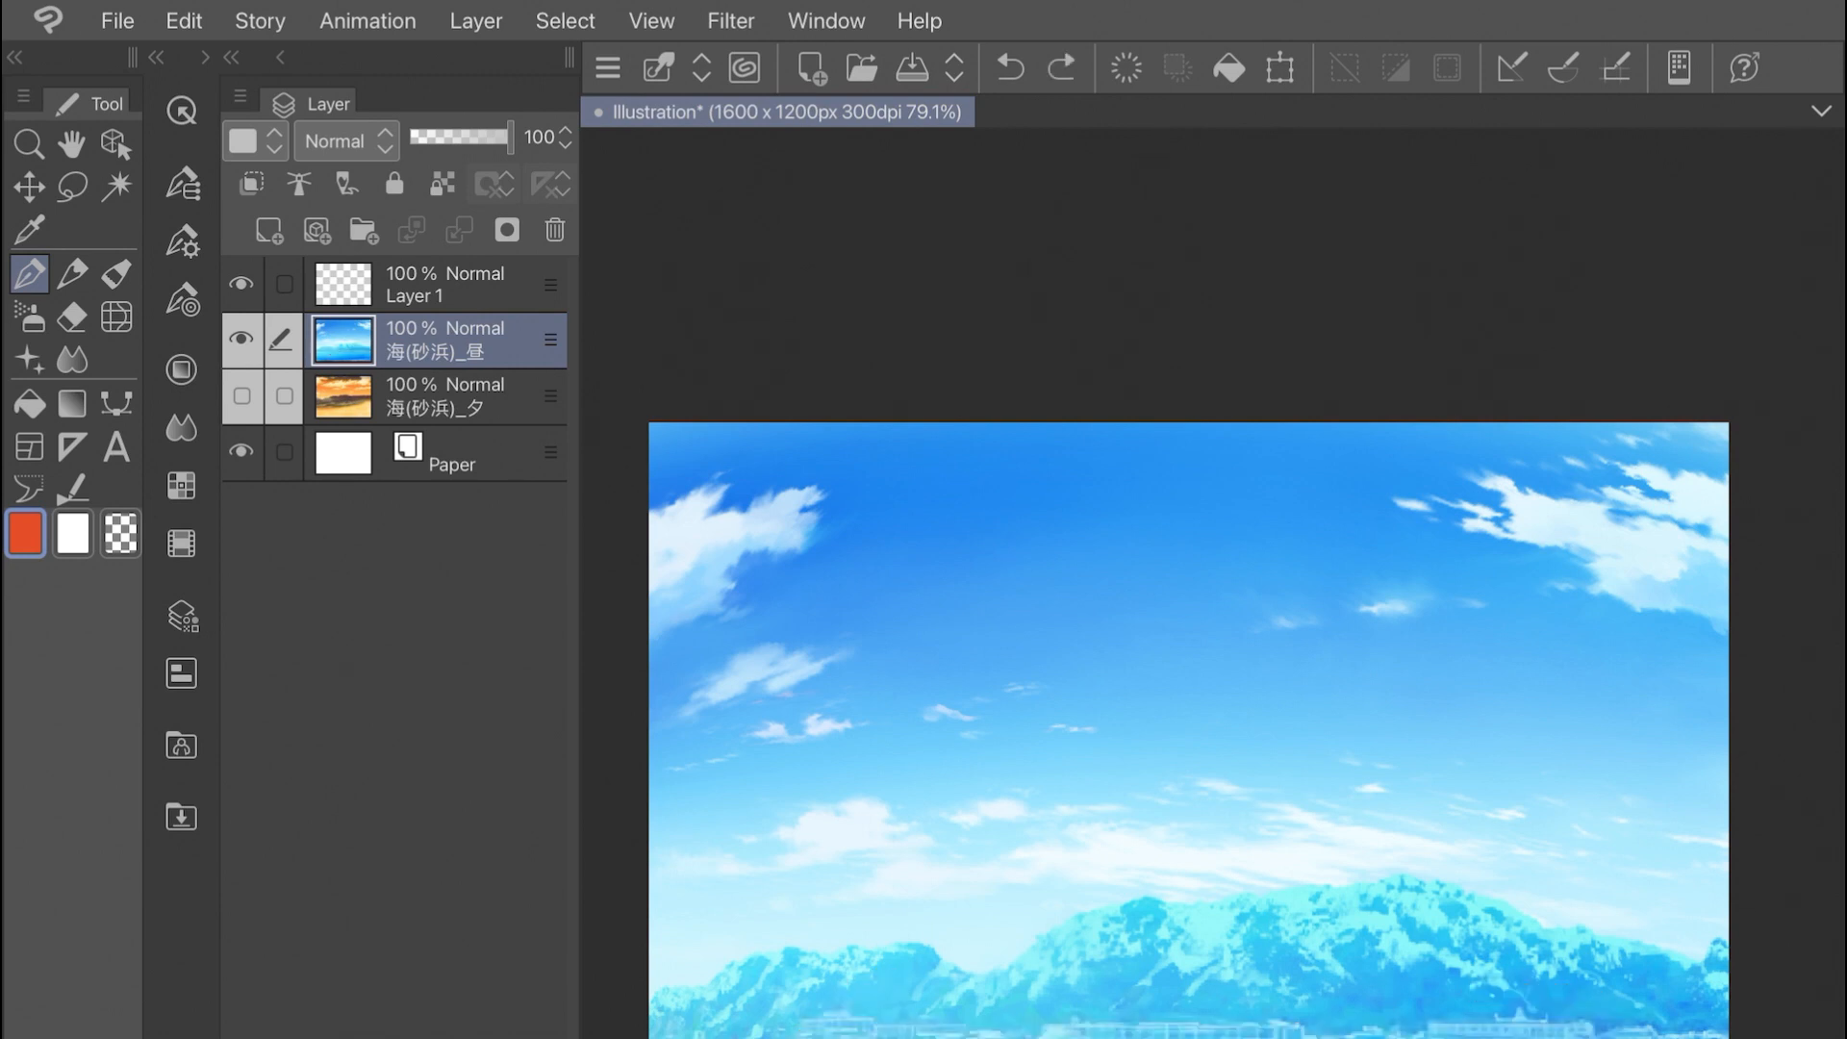
drag(843, 589, 1567, 600)
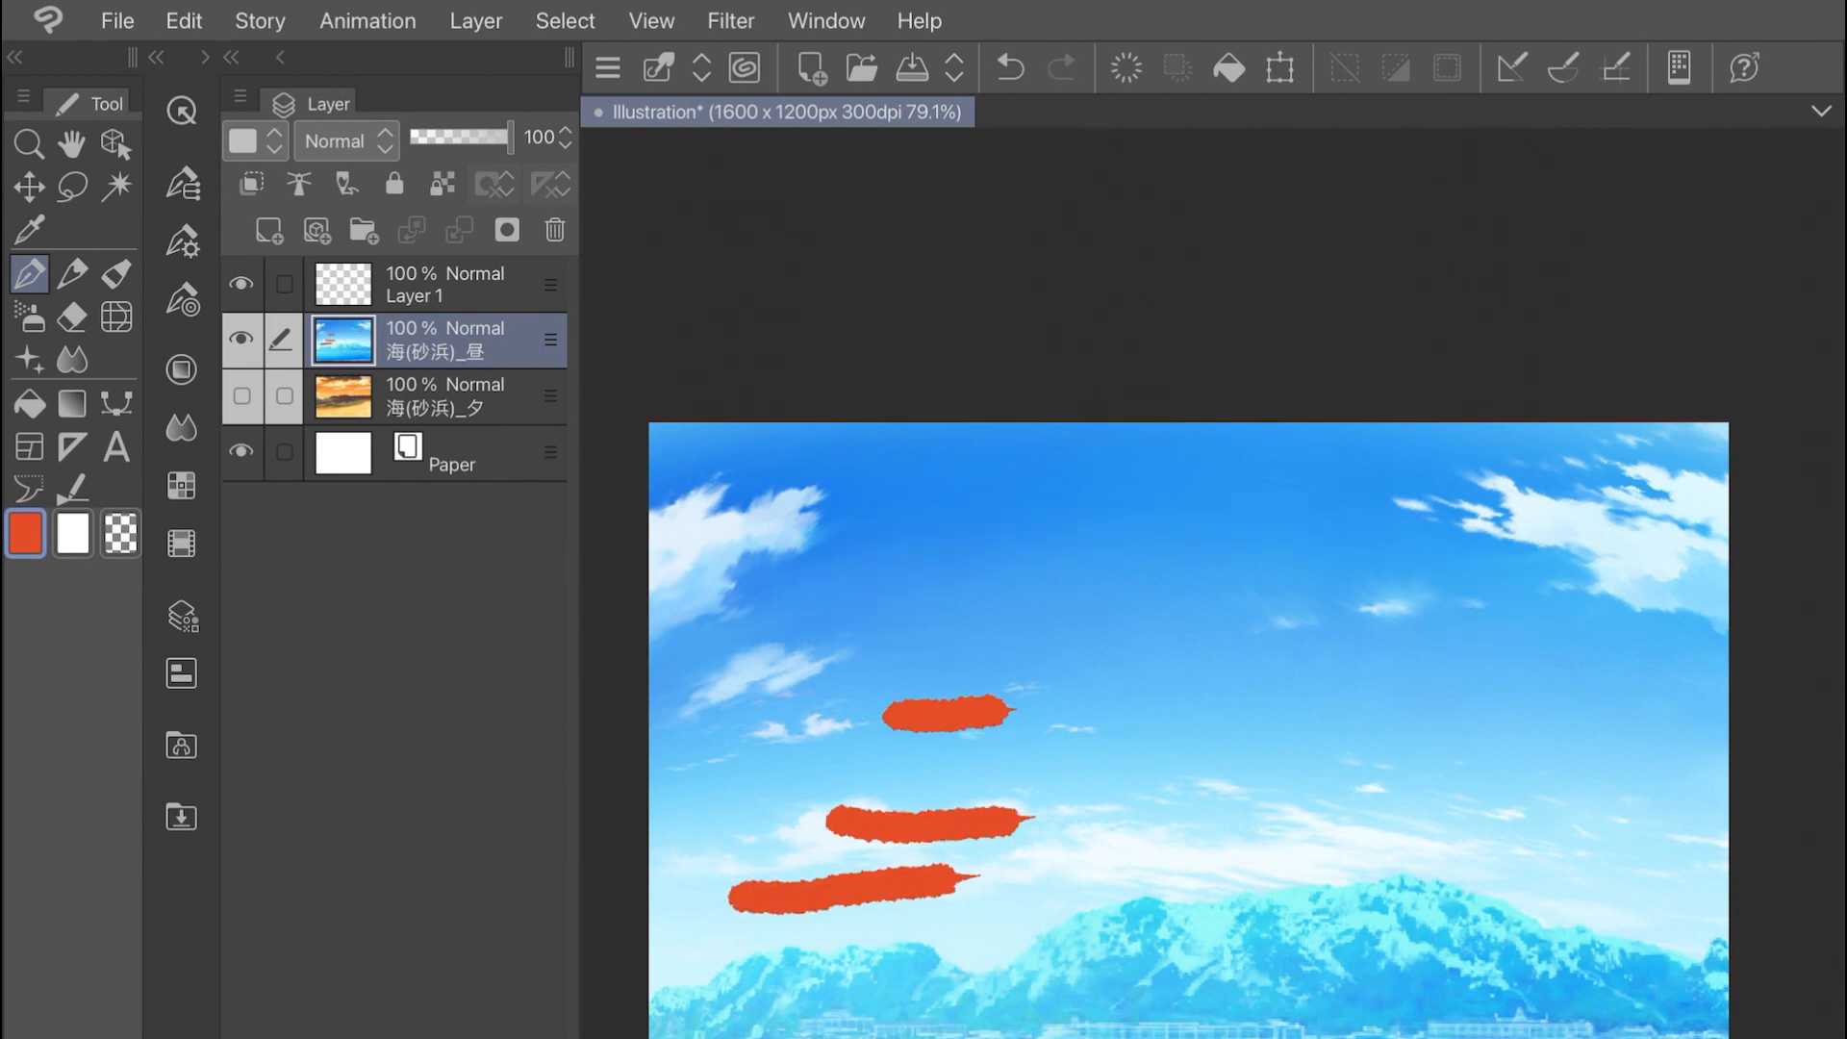
click(1007, 67)
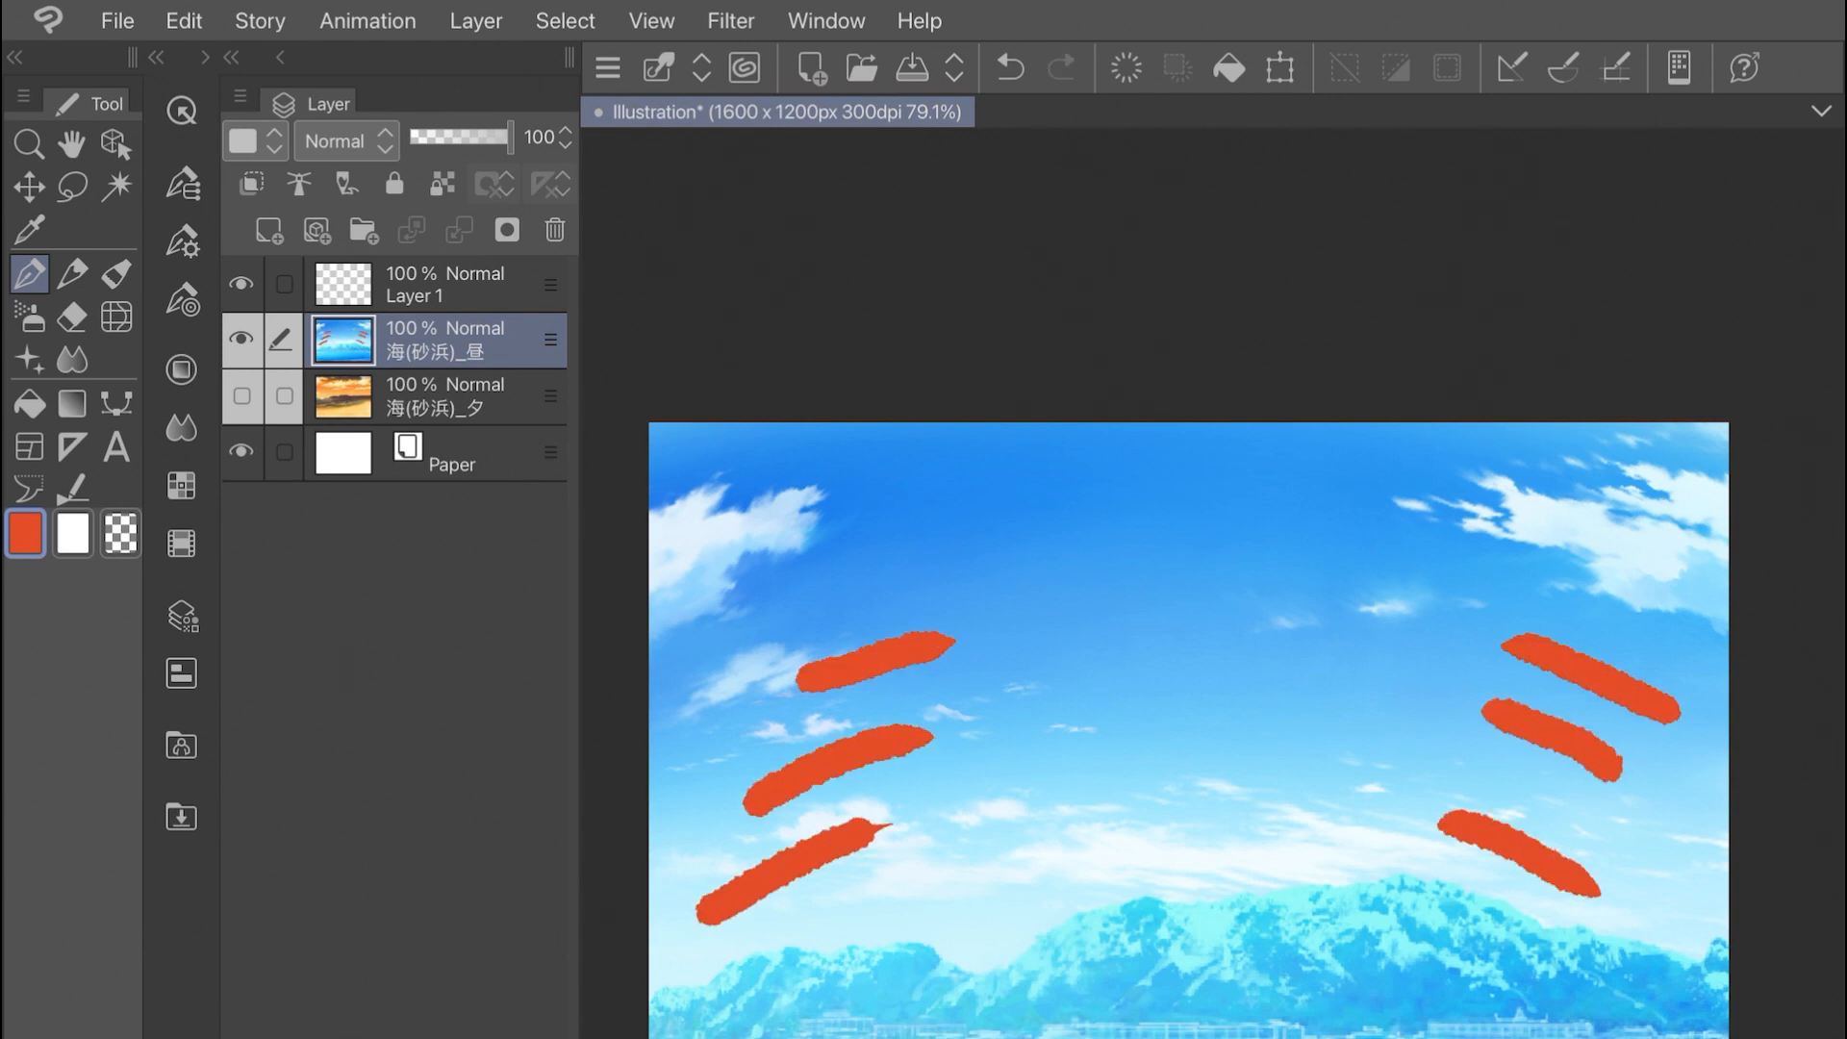
click(729, 20)
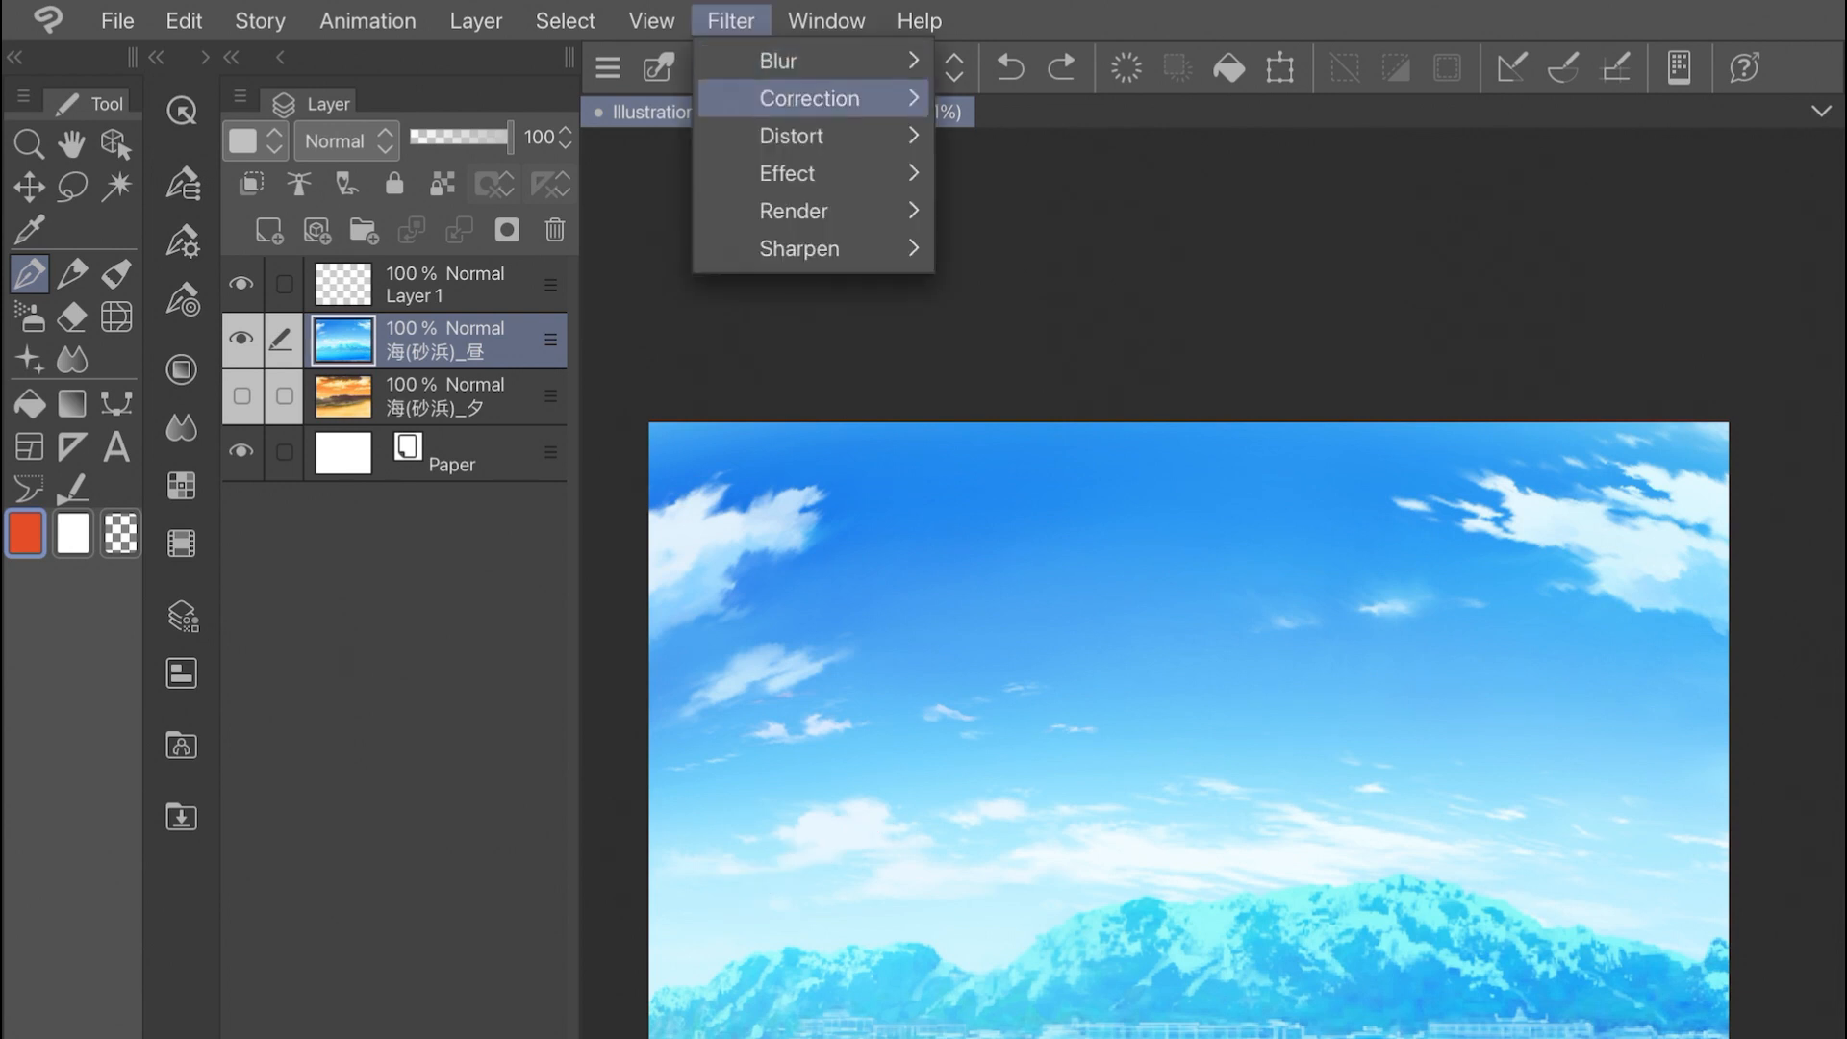
Preview a strong Geometric distortion by dragging its Distortion slider
click(839, 156)
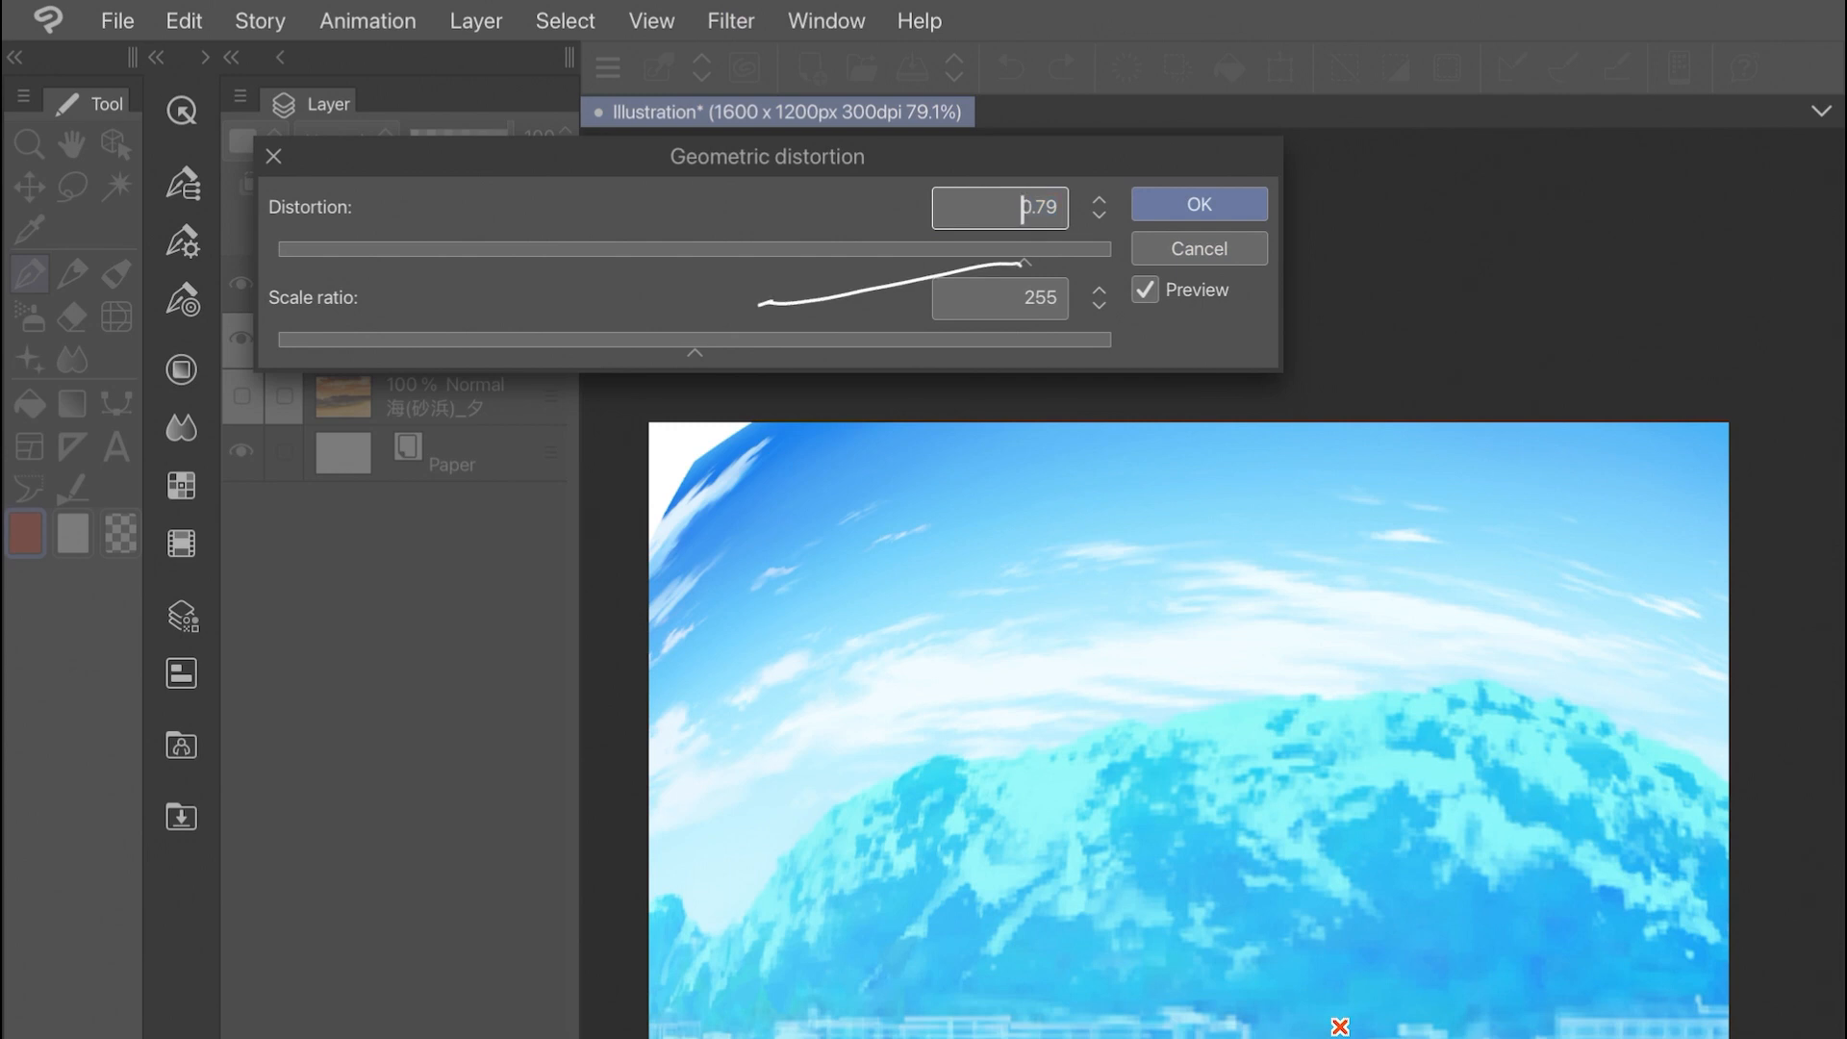
drag(1023, 248, 687, 249)
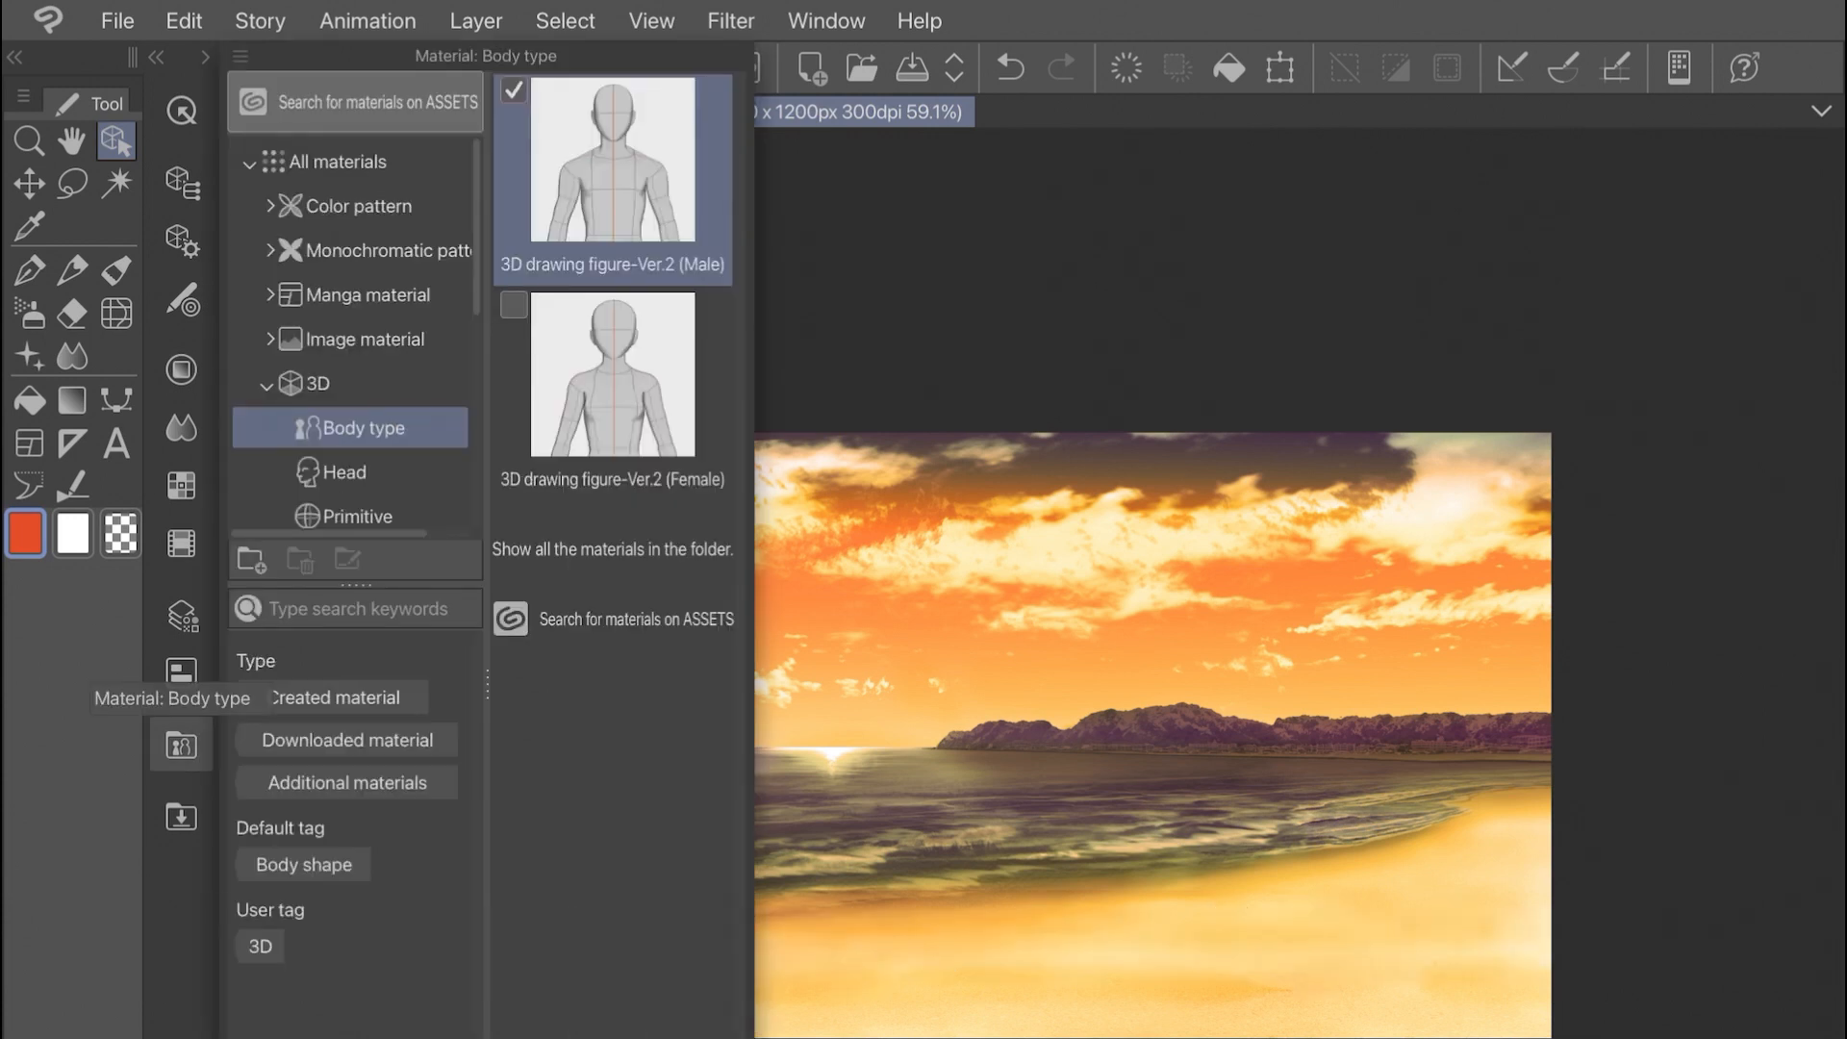
Drag 3D drawing figure-Ver.2 (Male) from Body type materials onto the sunset beach
drag(610, 163, 1101, 724)
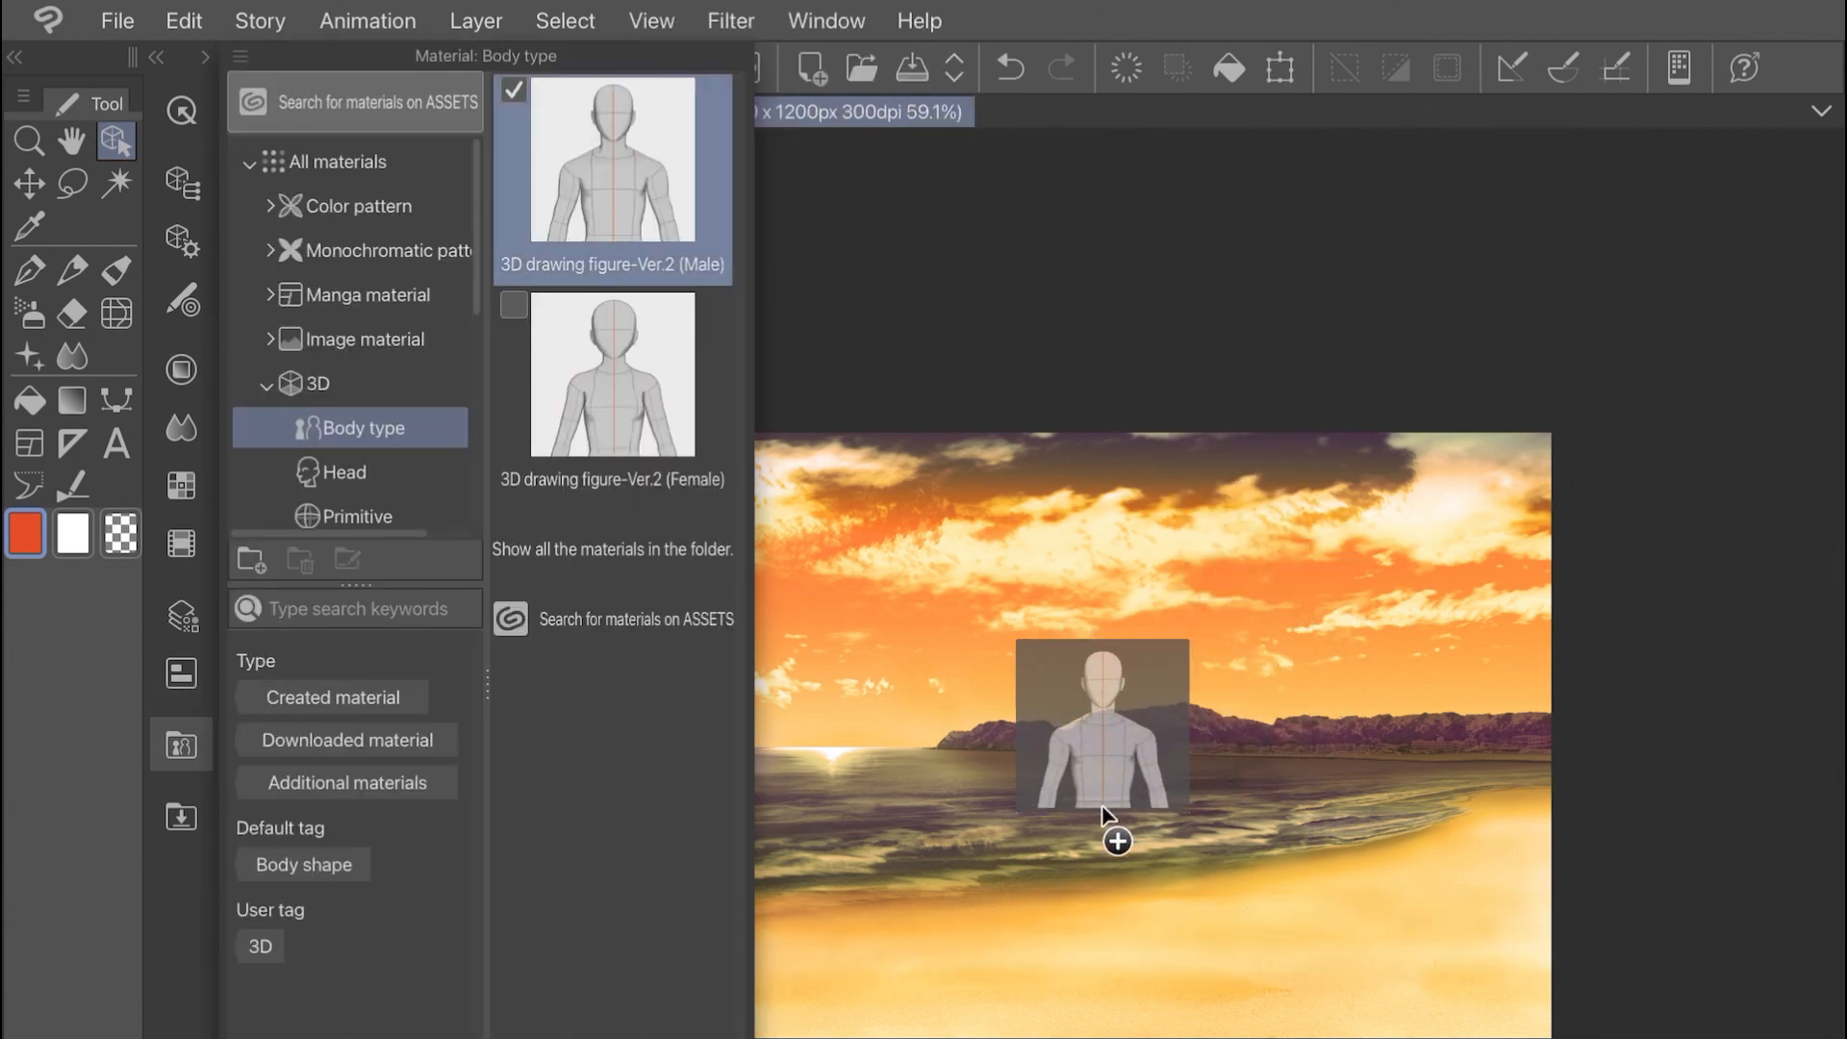
click(1101, 727)
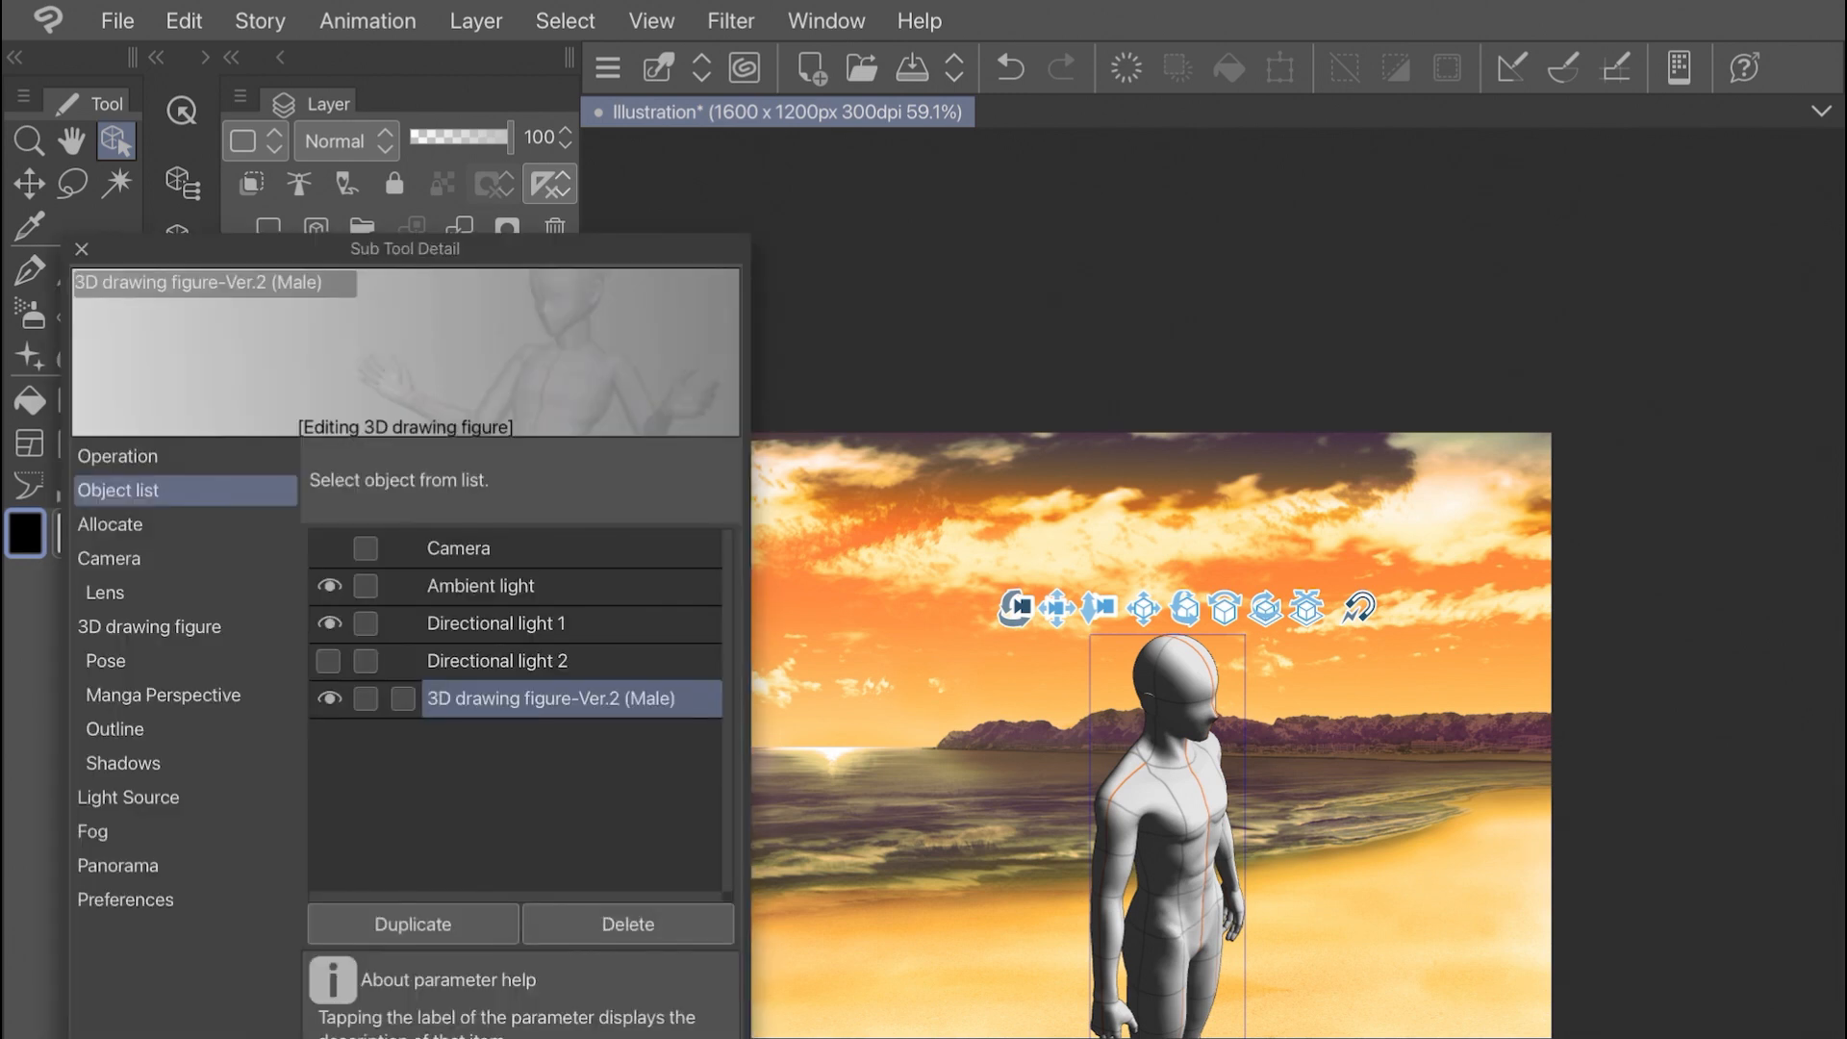
Lower the figure's camera Perspective to 1.00 and move the camera closer
click(110, 558)
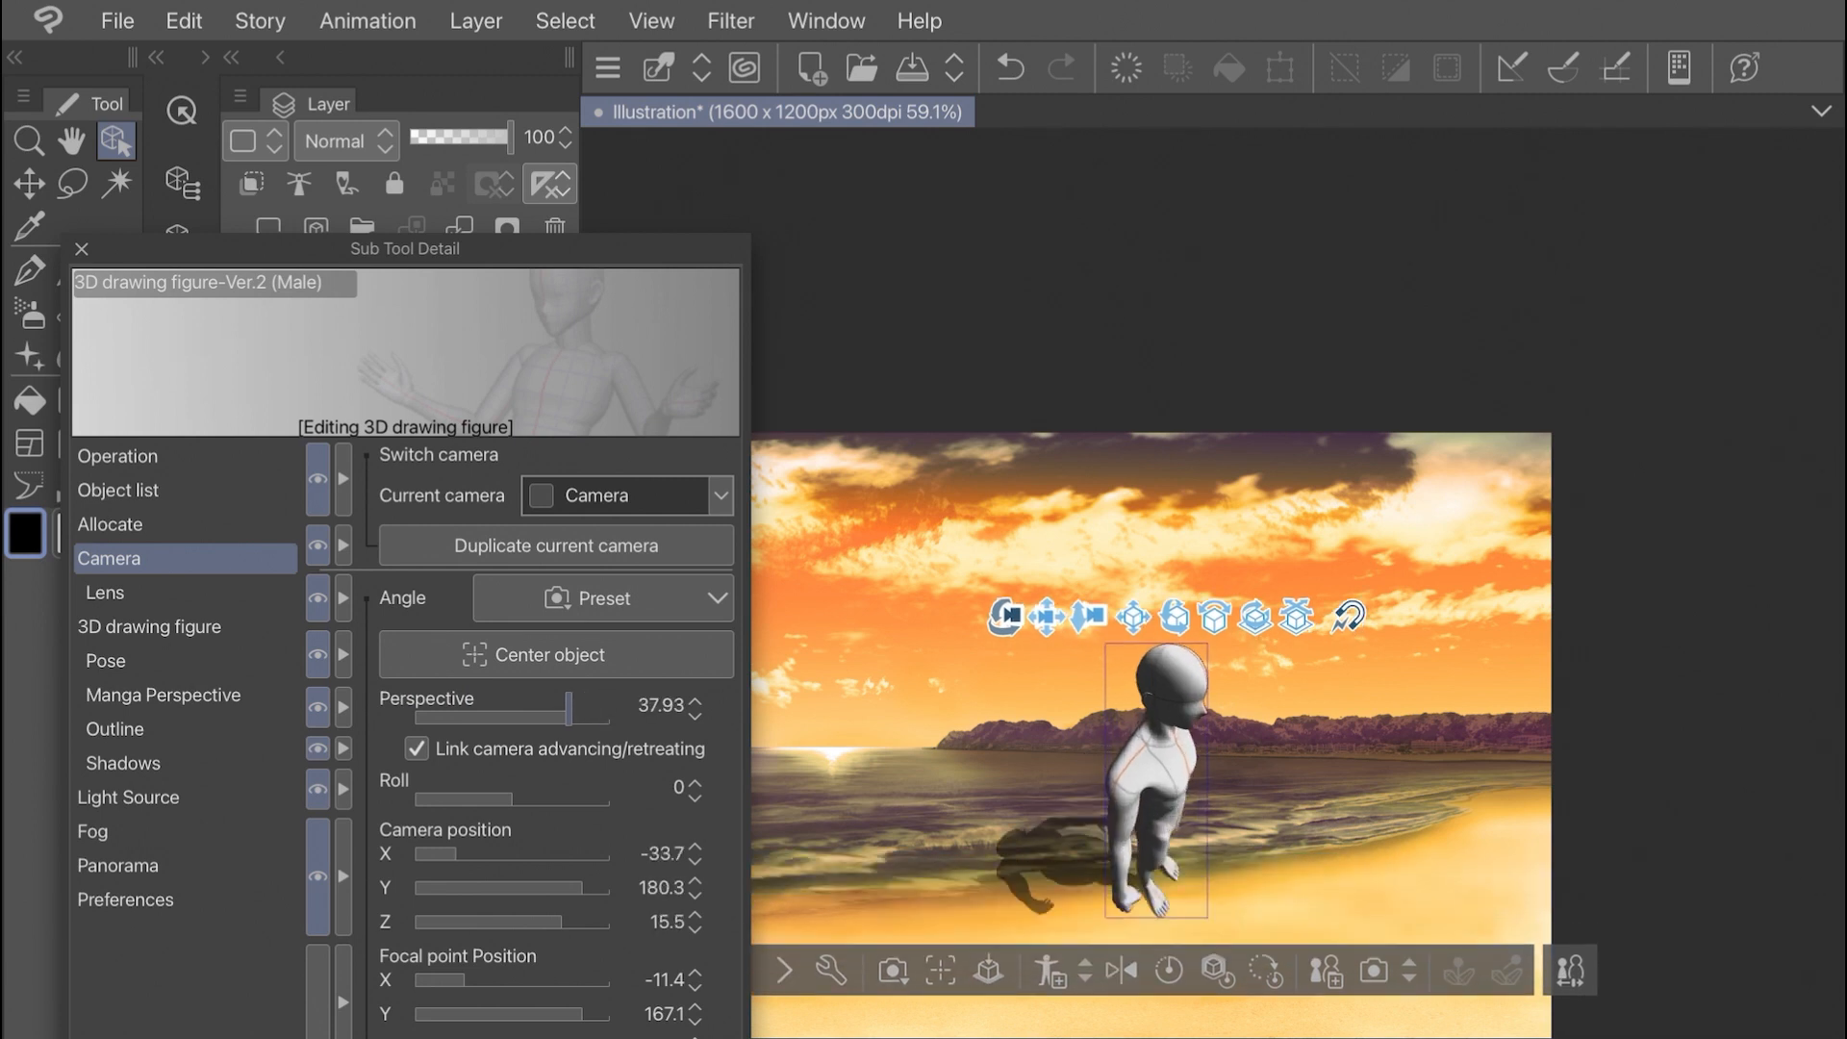
drag(574, 710, 532, 710)
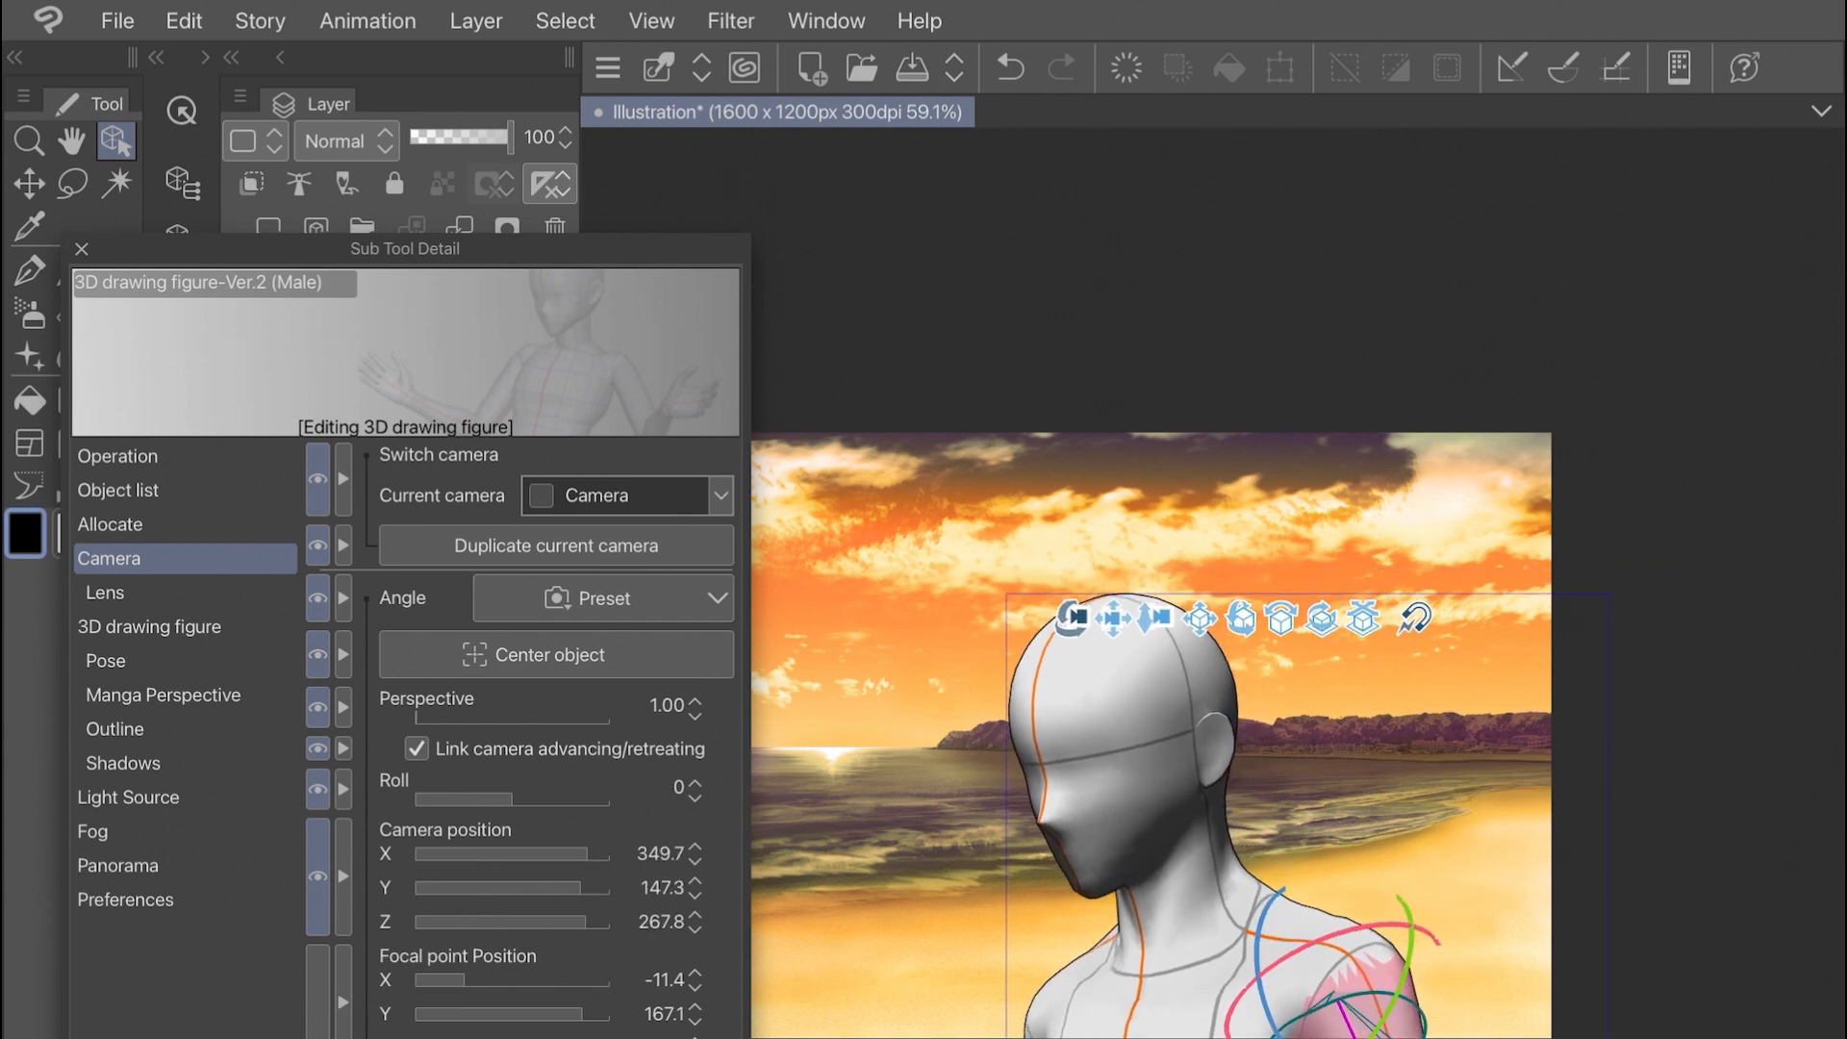
drag(419, 713, 530, 713)
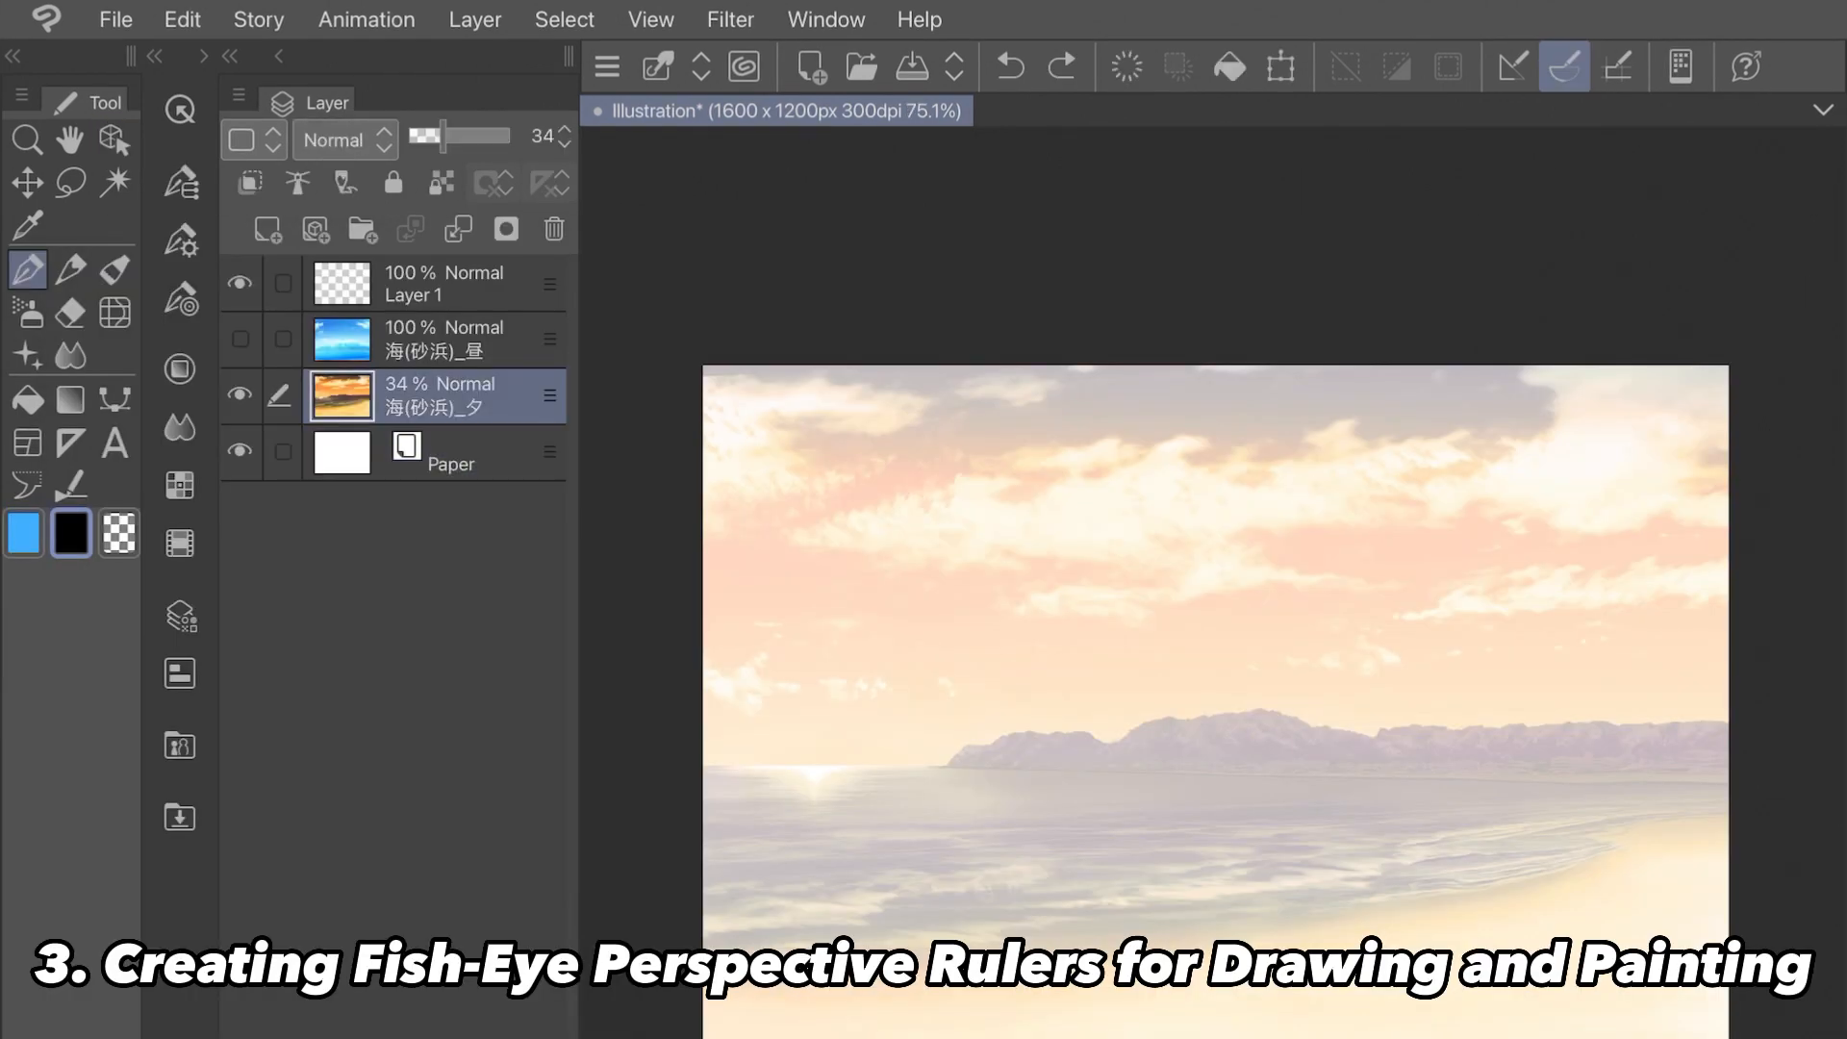
Open Create Perspective Ruler from Layer > Ruler/Frame with fisheye and new-layer options
click(474, 19)
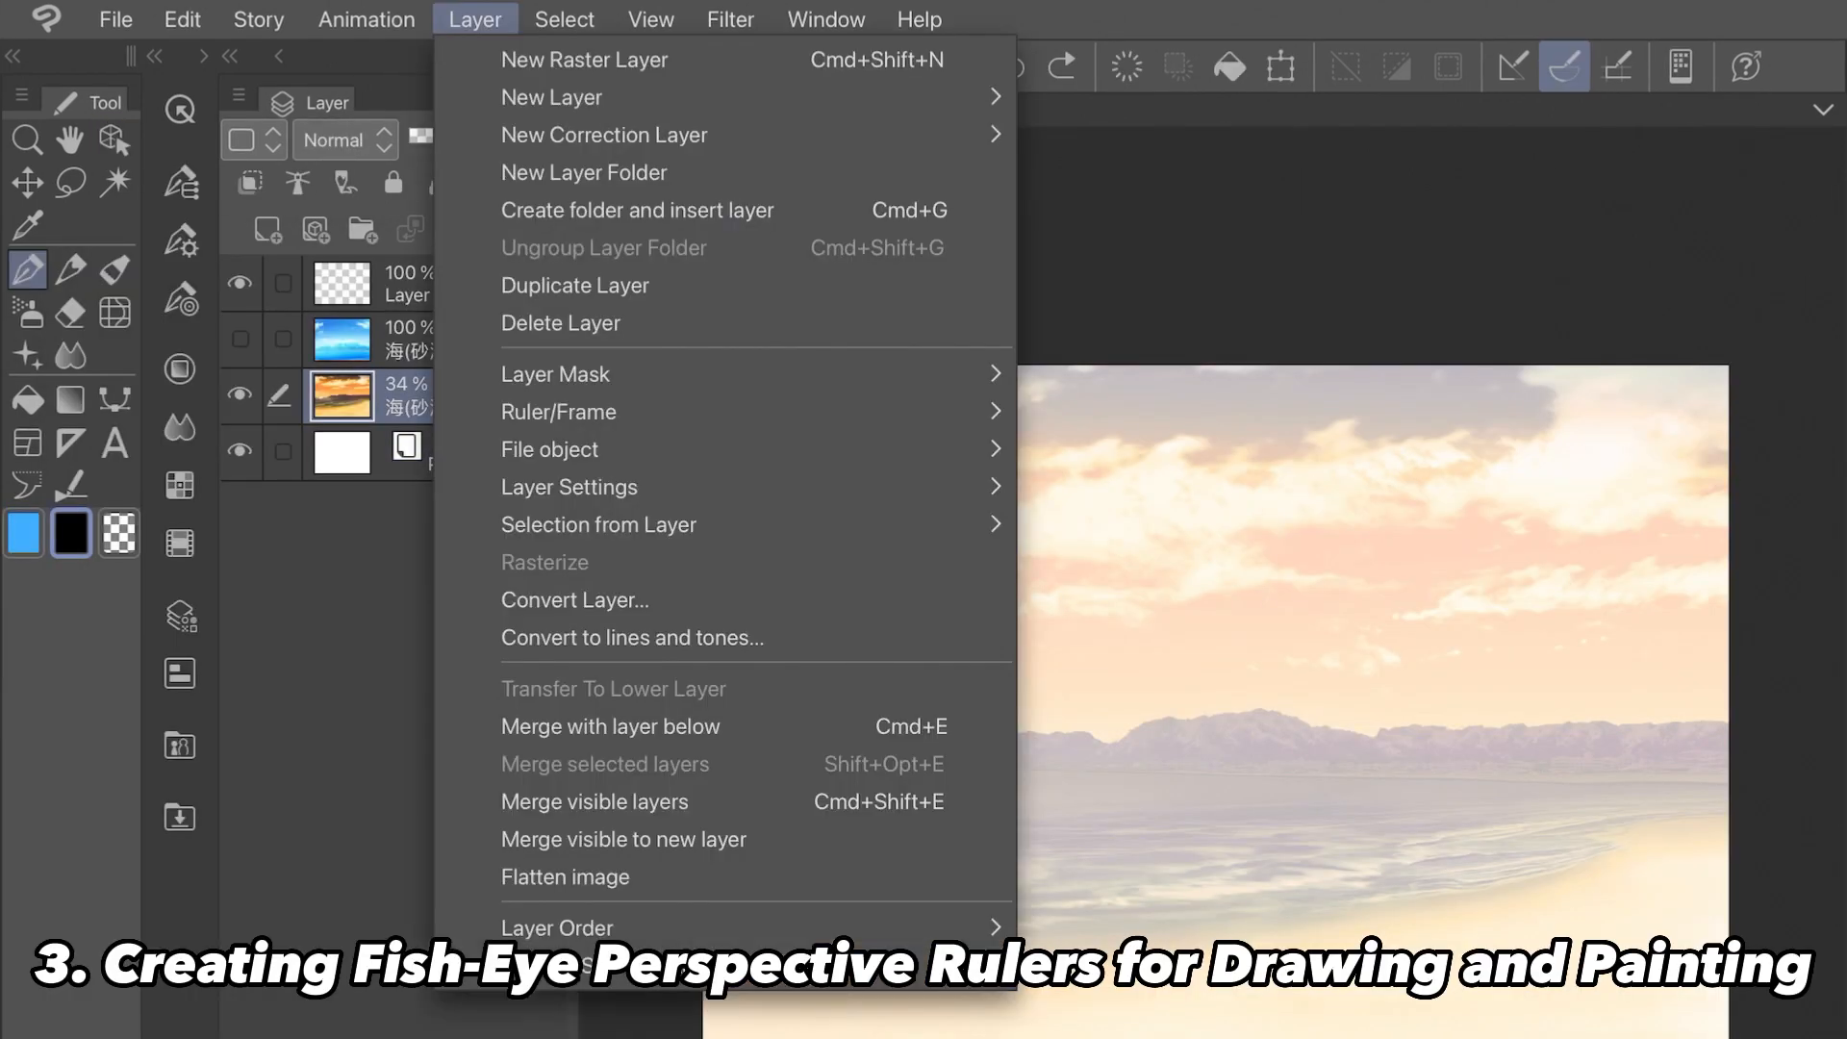
mouse_move(559, 411)
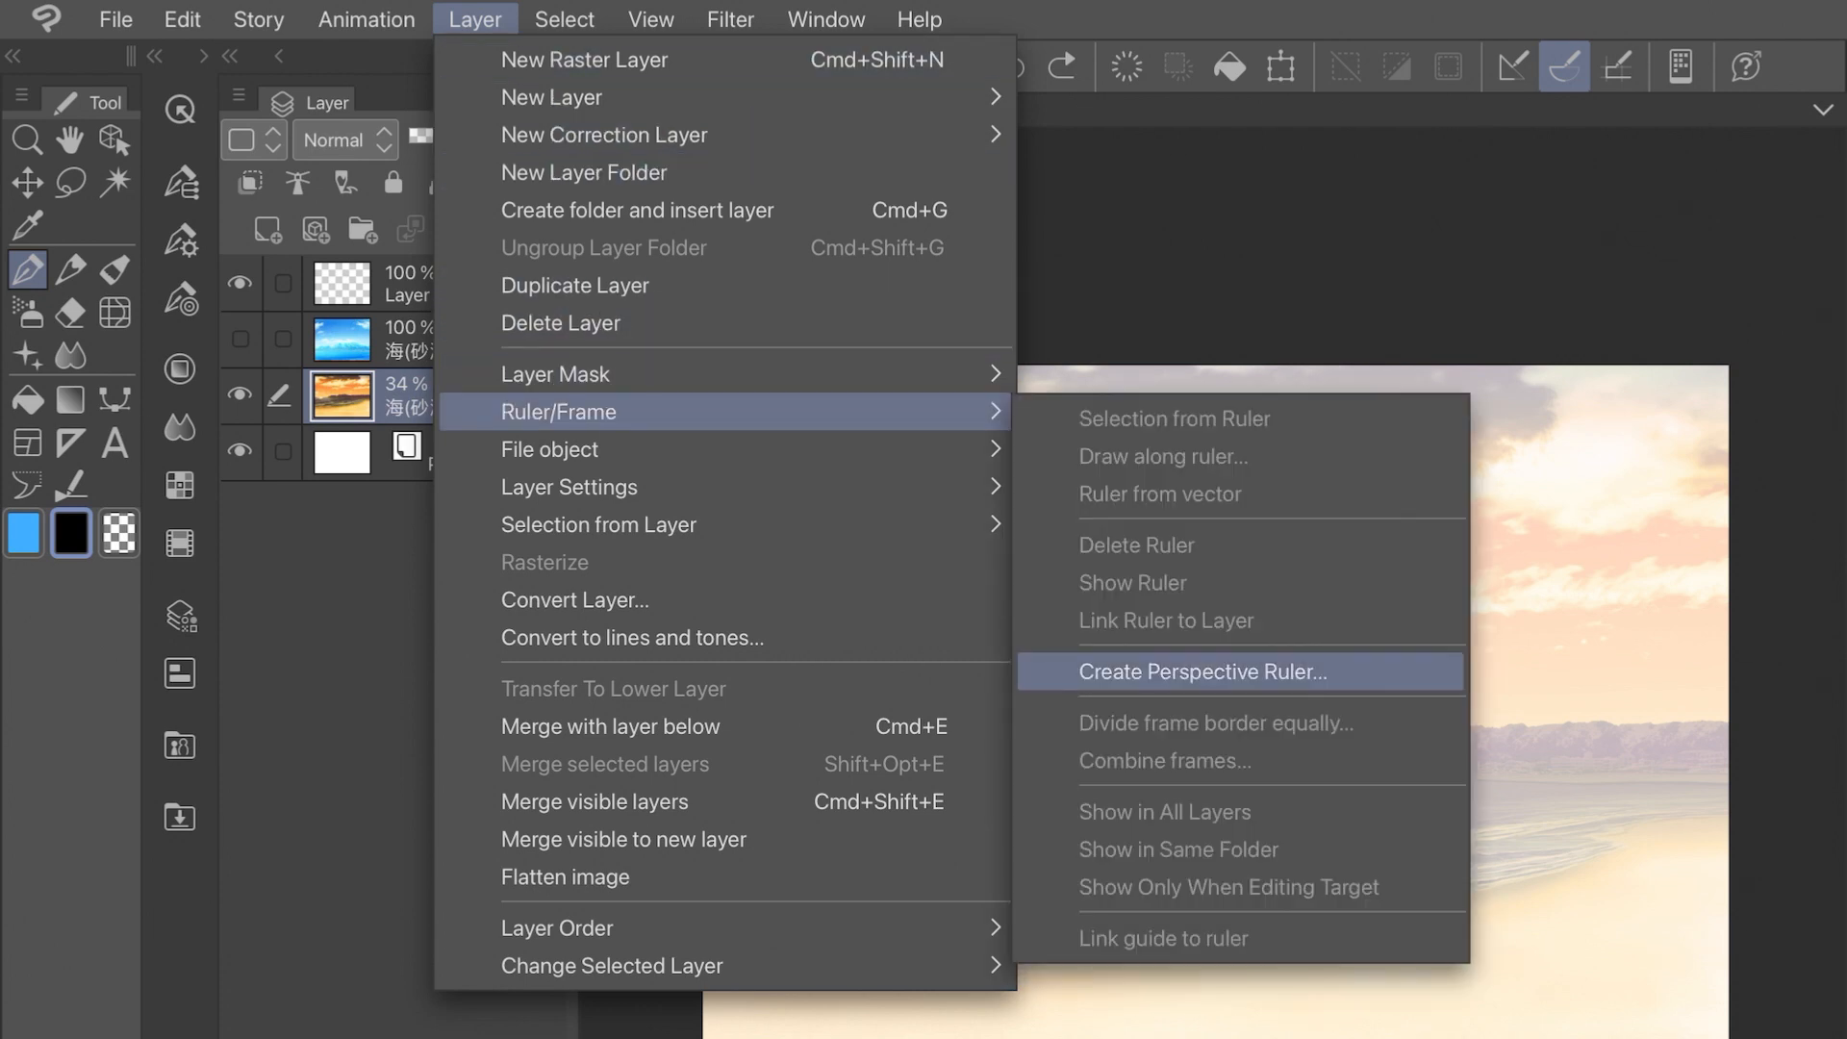
click(1202, 672)
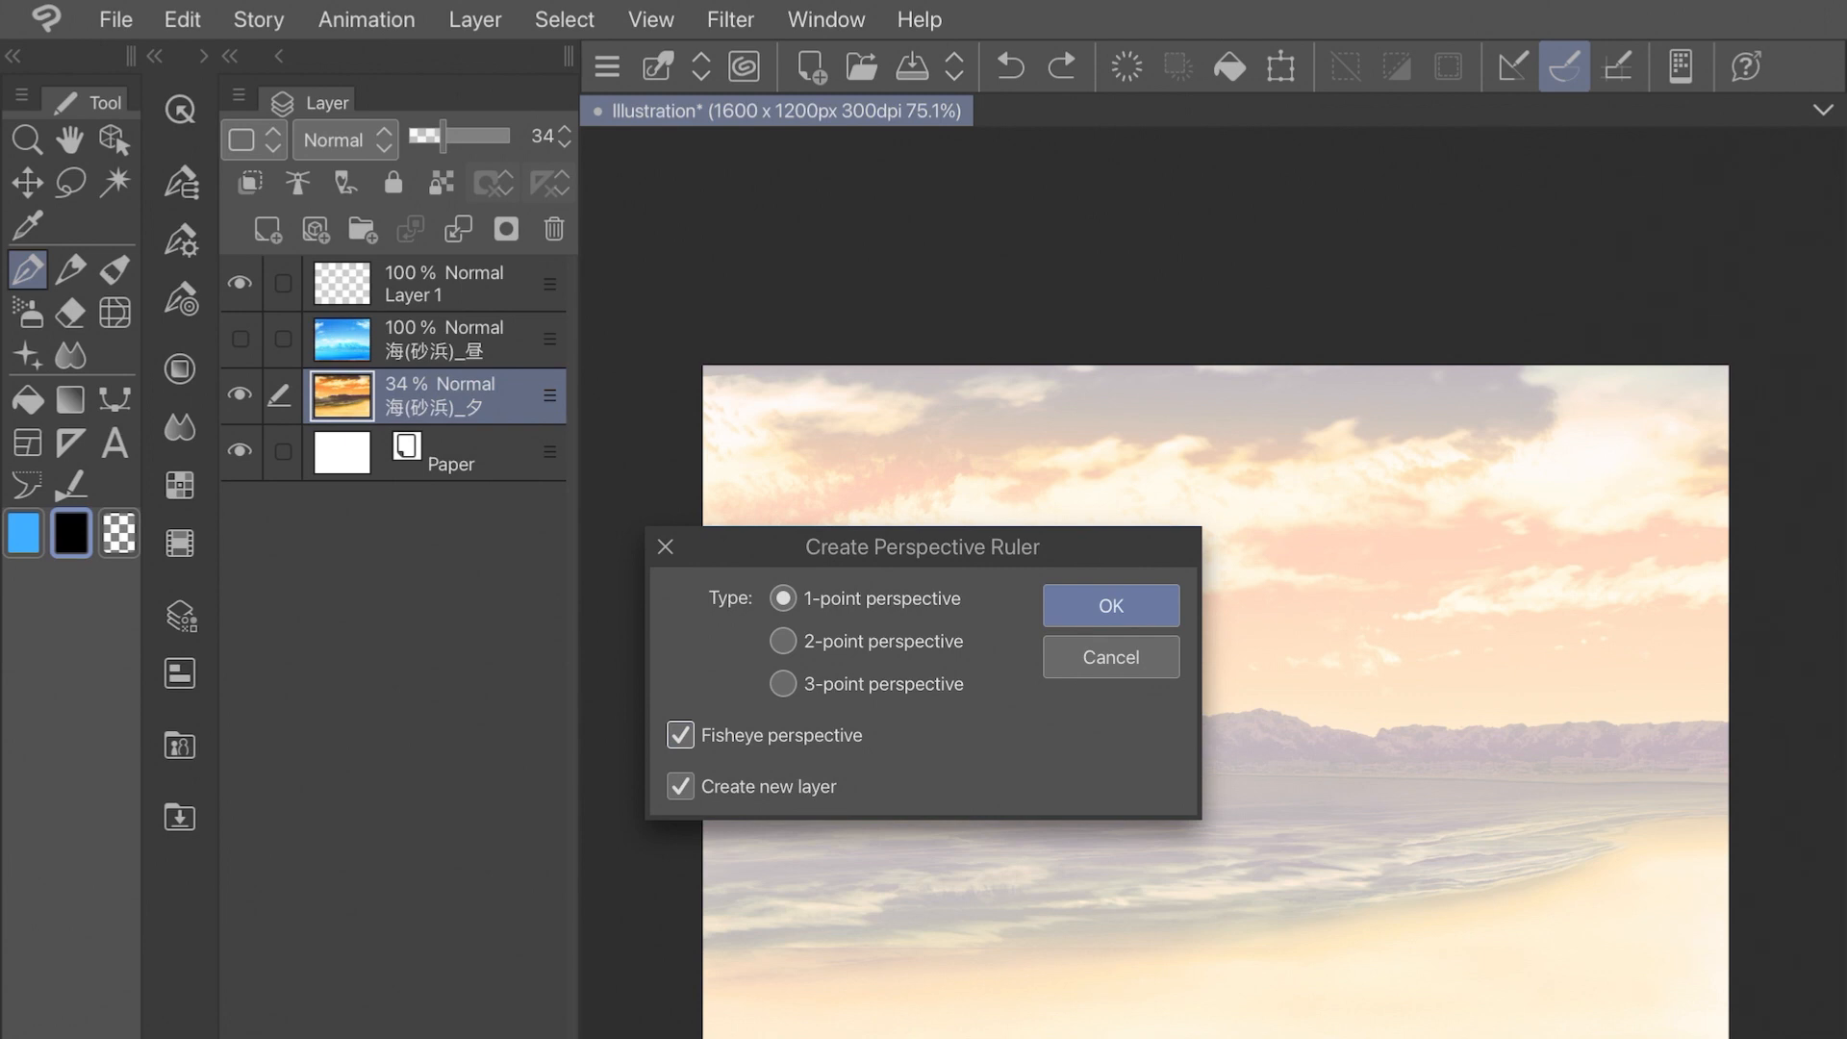
Create the fisheye ruler, test and undo a pen stroke, and add blank Layer 2
click(1107, 604)
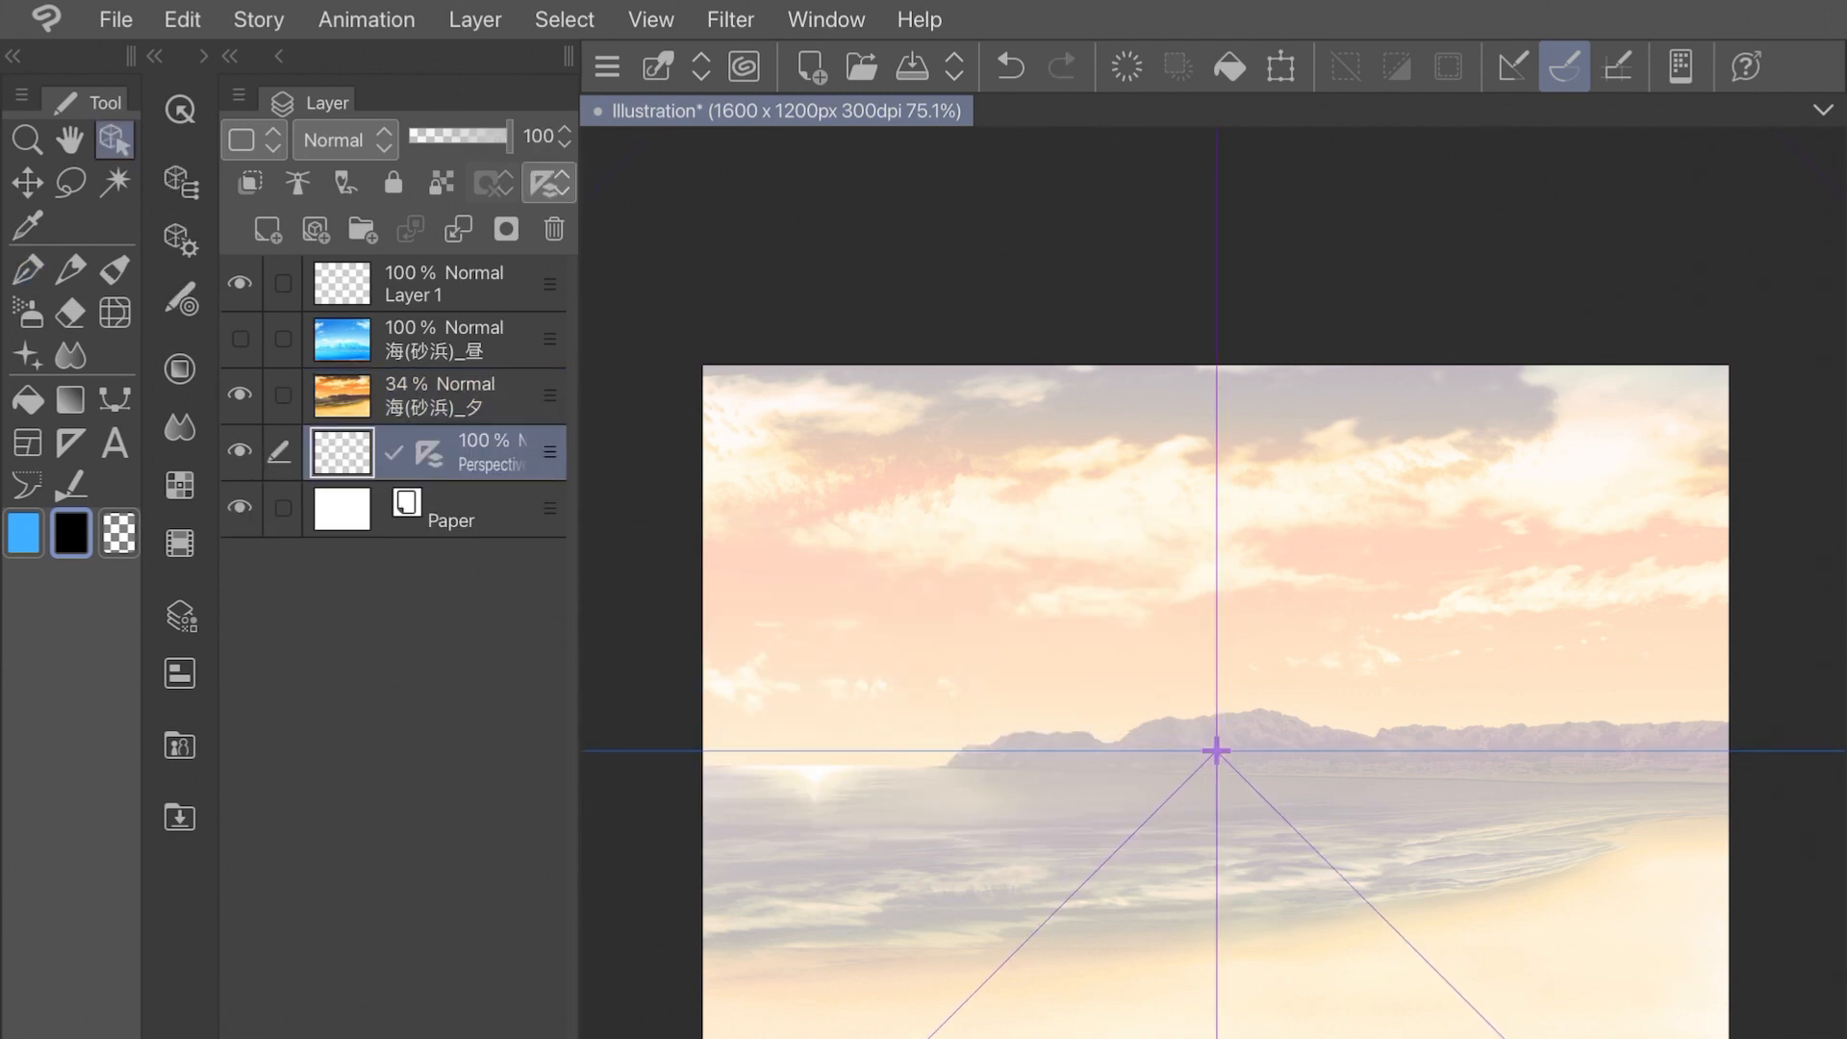
click(441, 394)
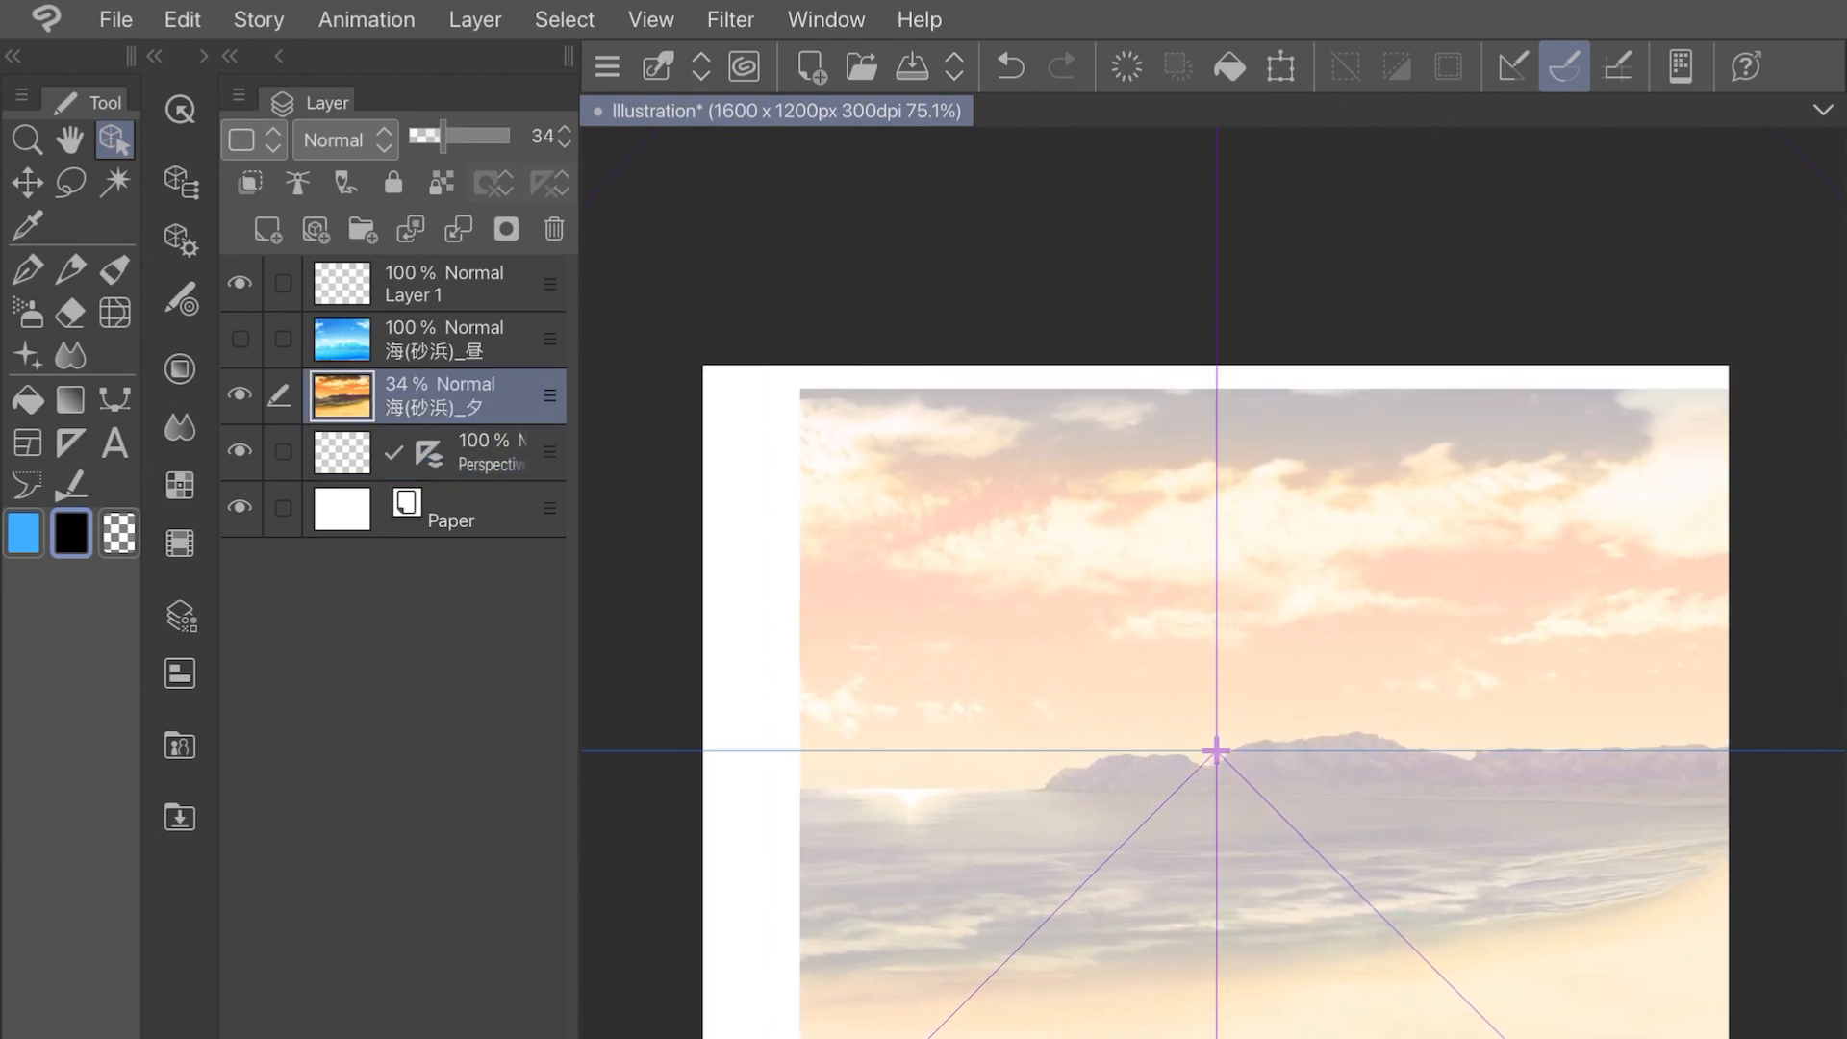
click(26, 269)
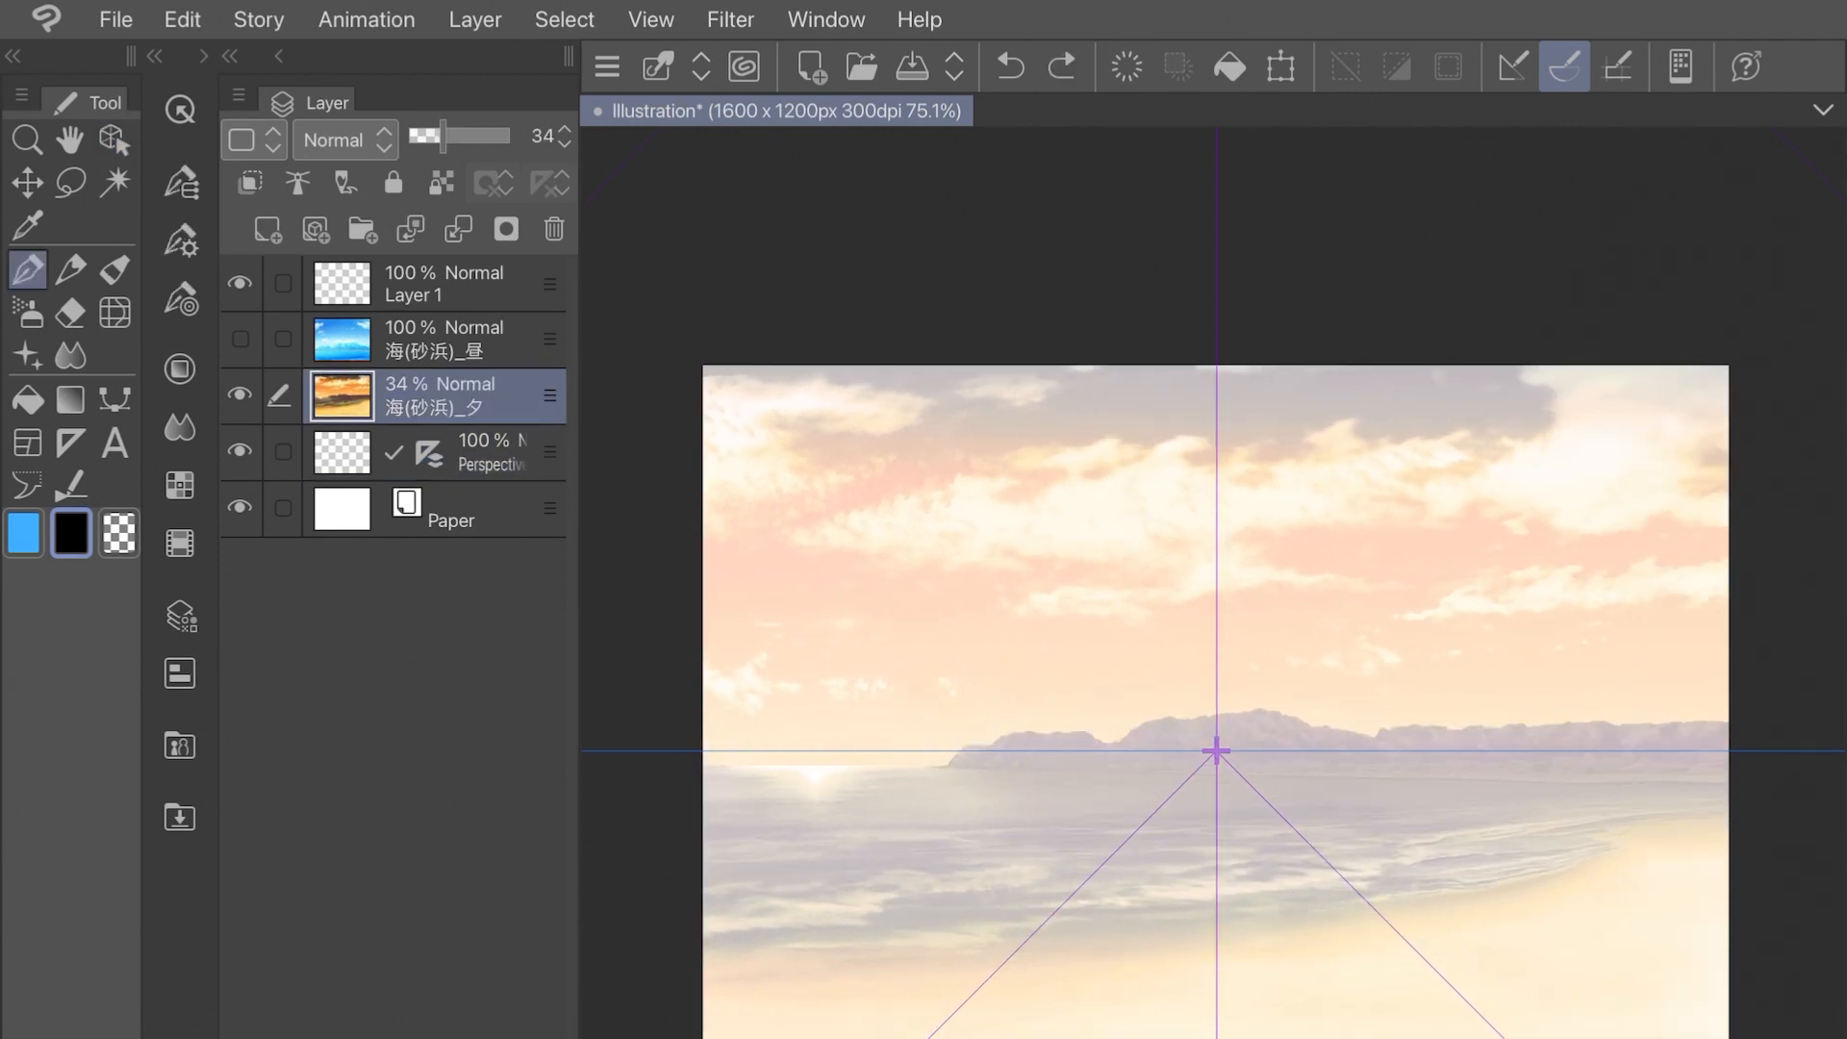
drag(871, 589, 1685, 613)
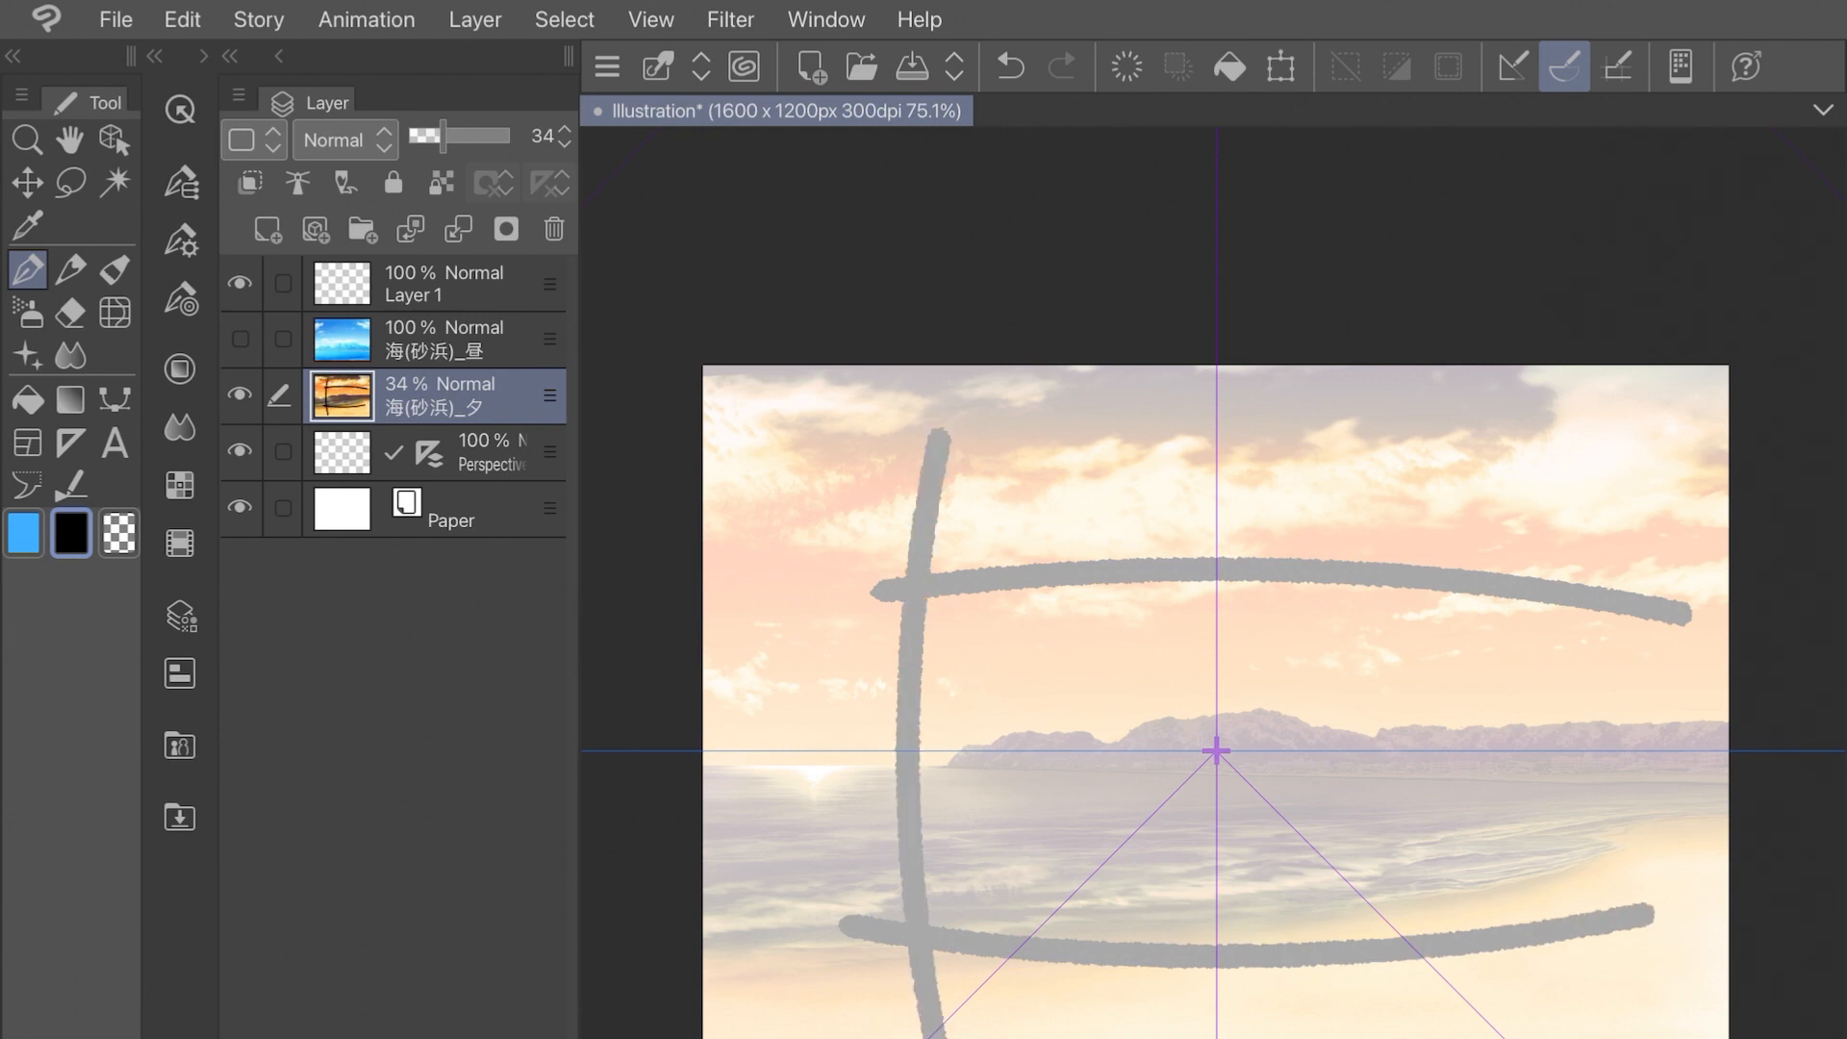
click(1007, 66)
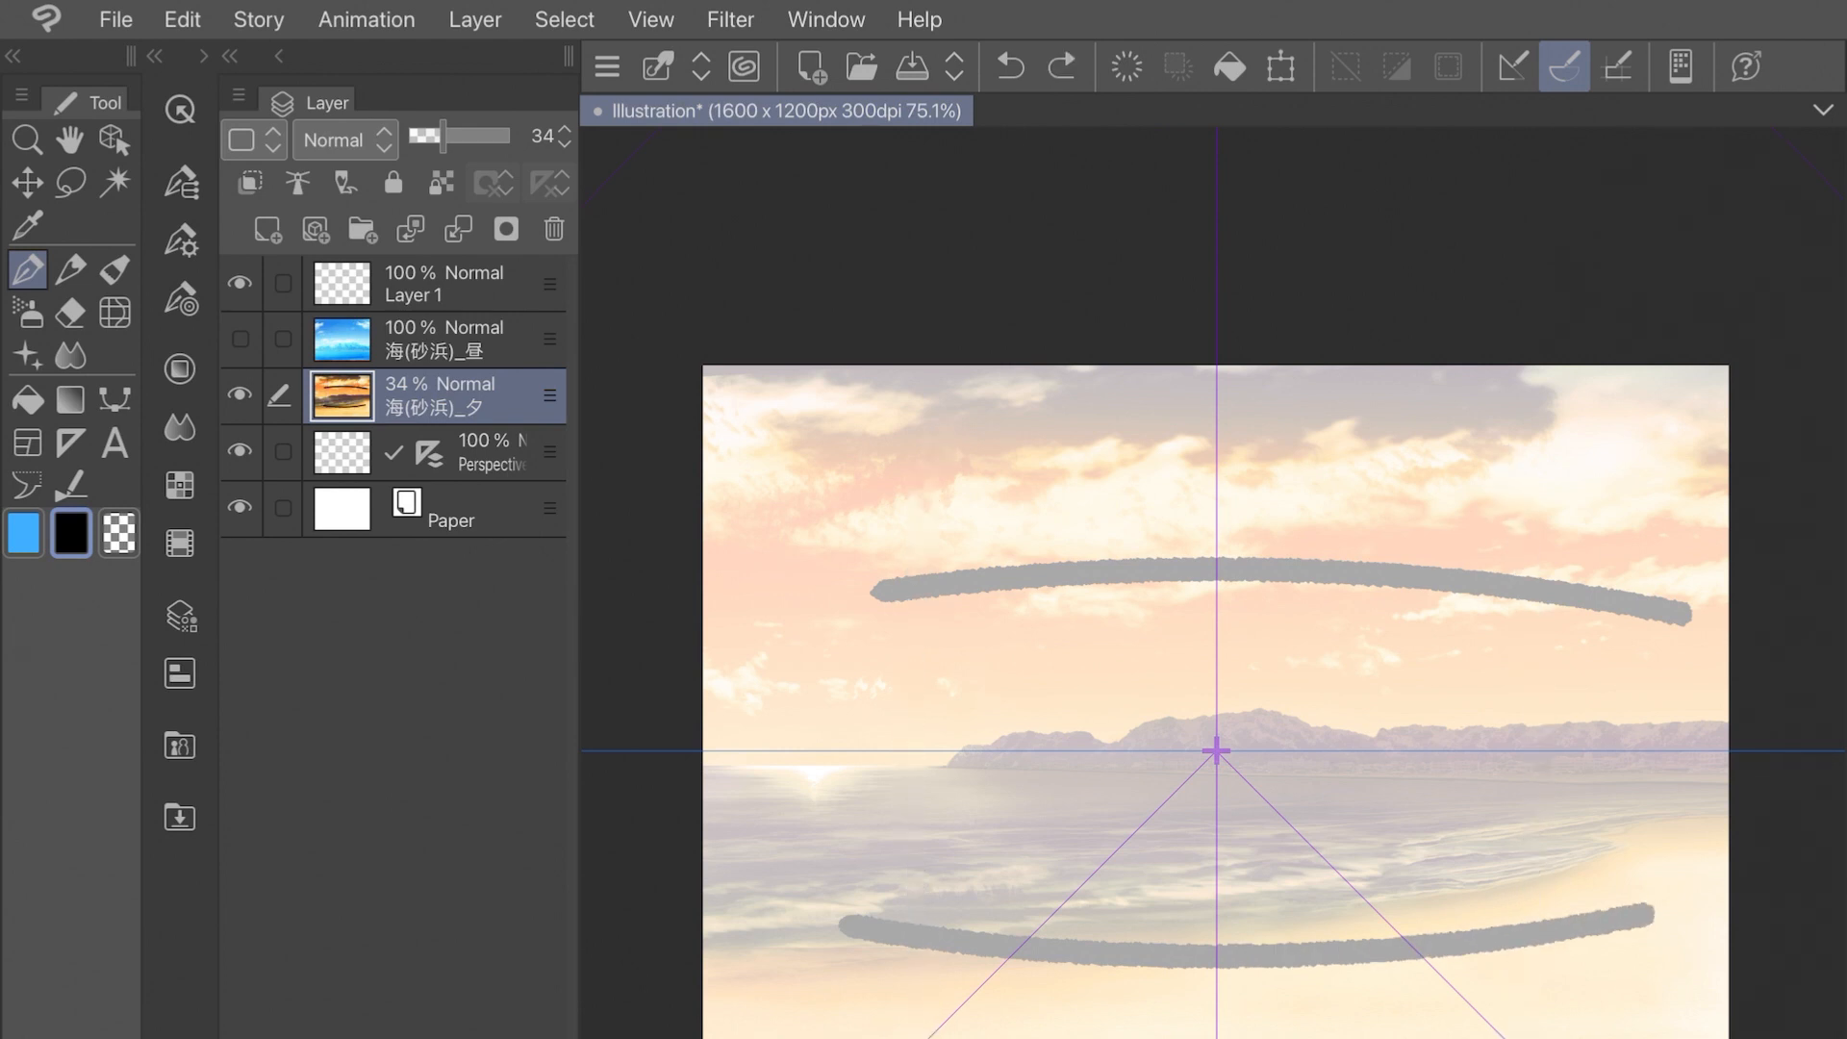
click(266, 229)
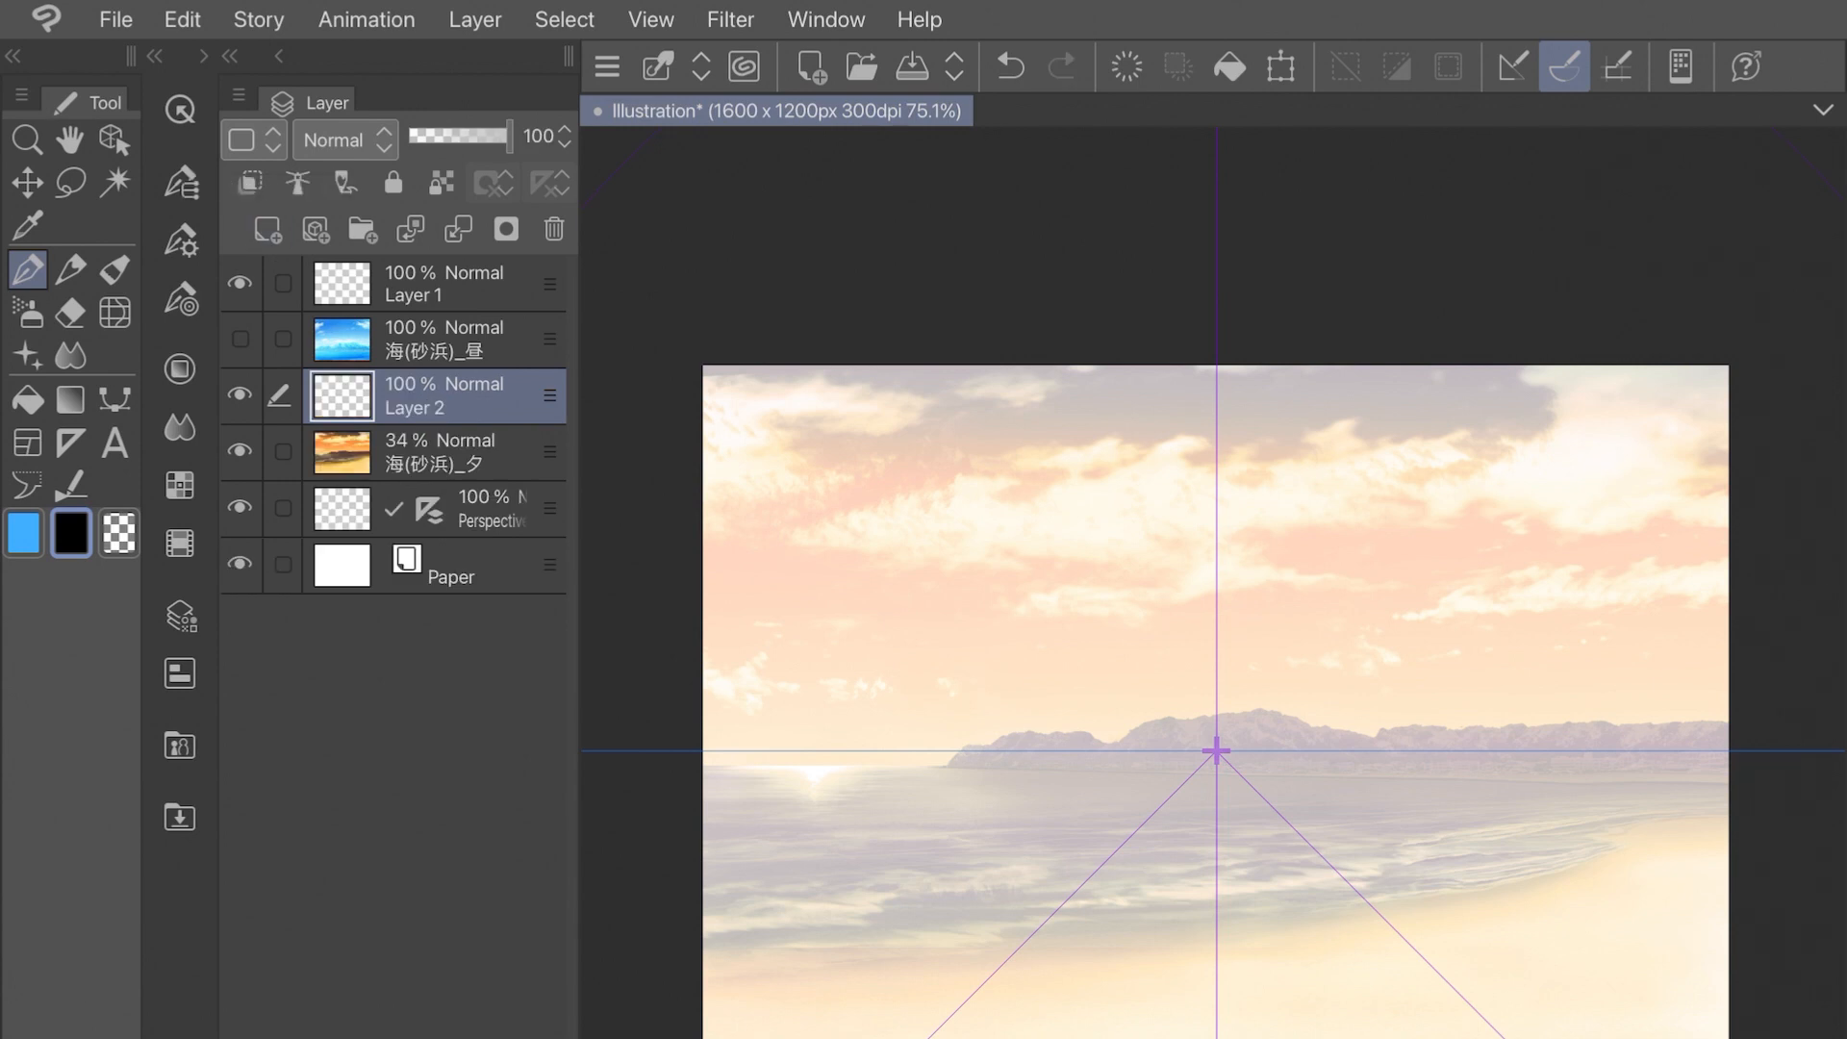
Scale the perspective ruler with Edit > Transform > Scale so its circle spans the canvas
scroll(down, 3)
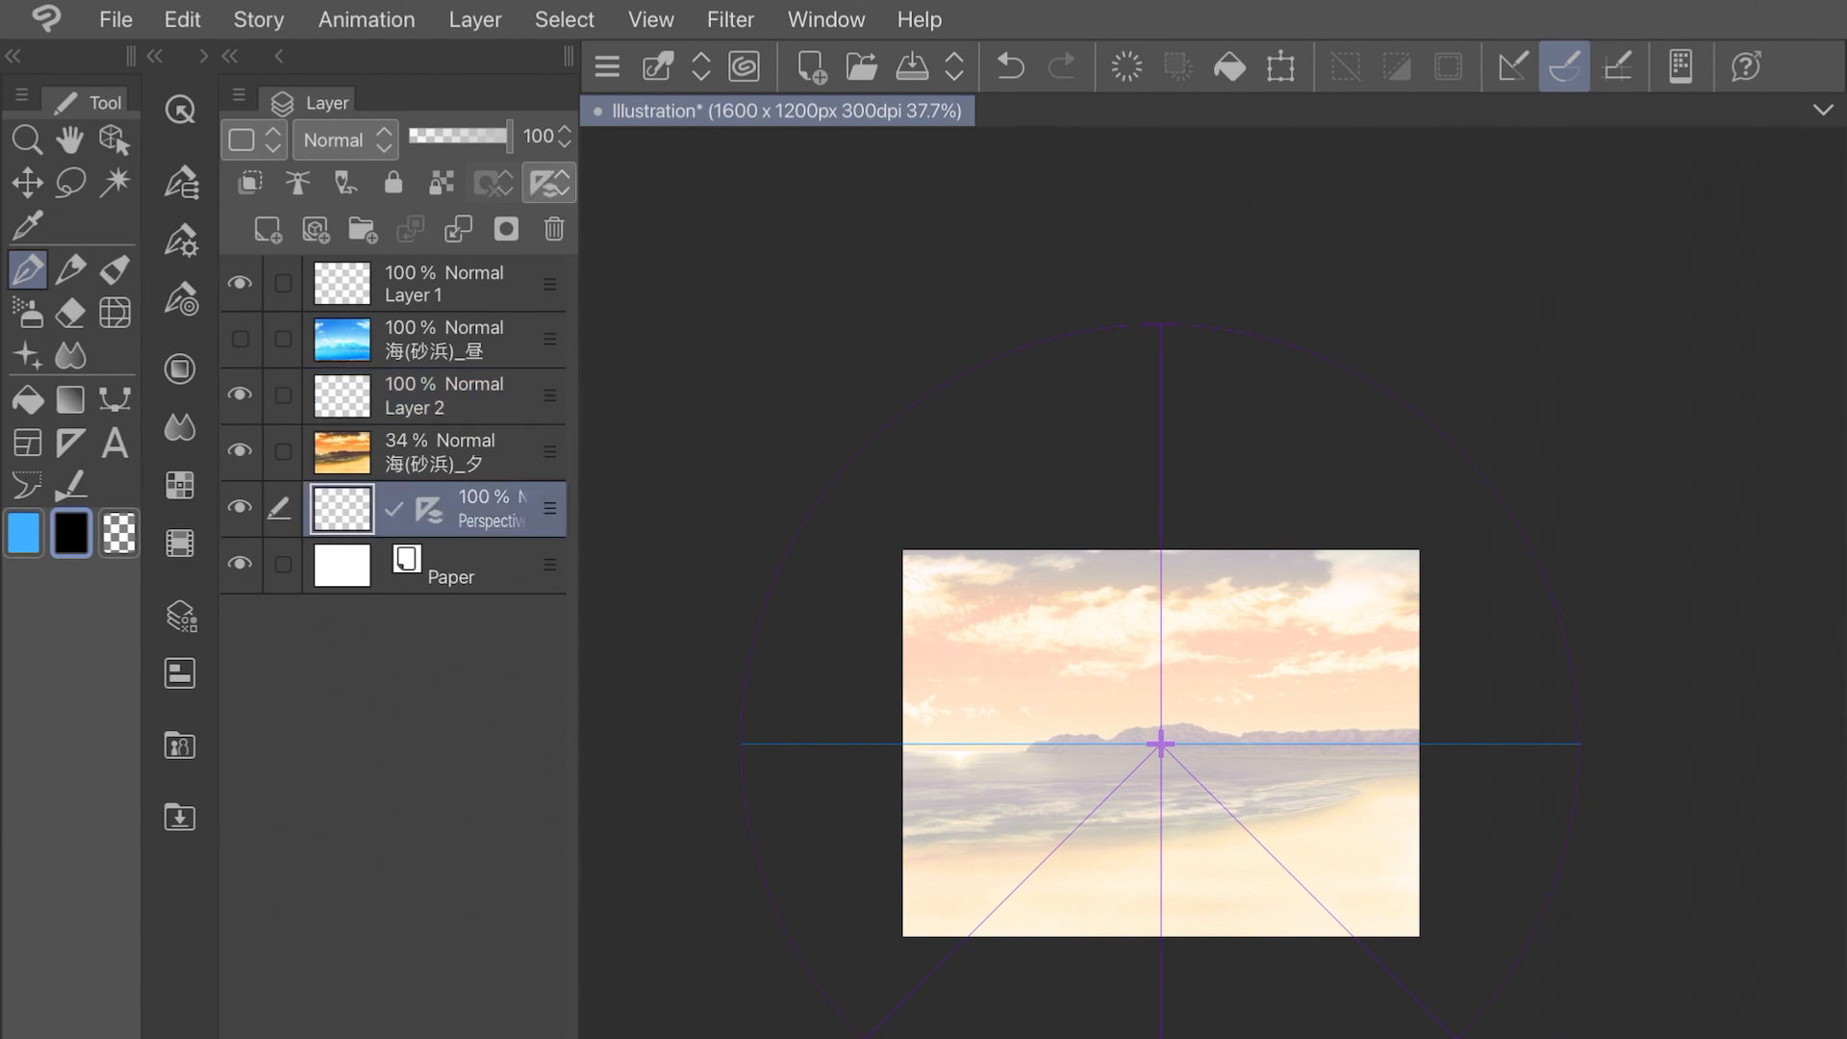
click(258, 20)
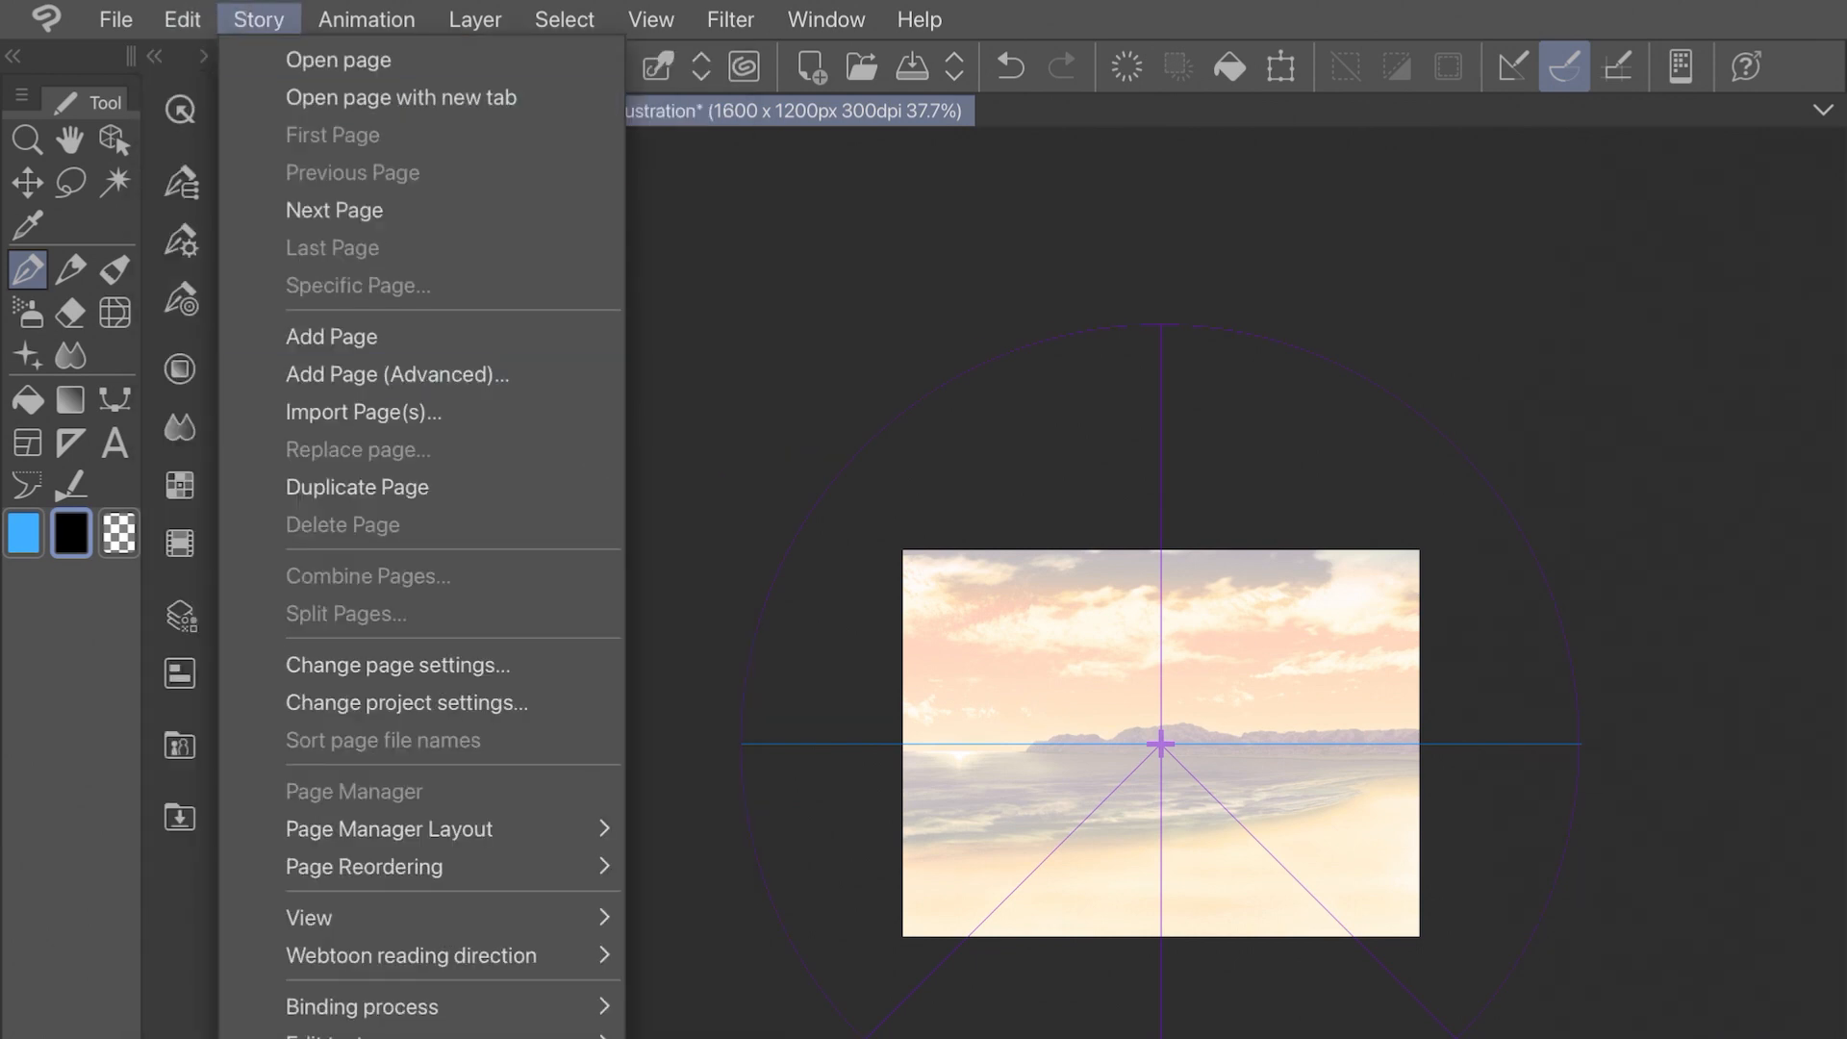
click(181, 19)
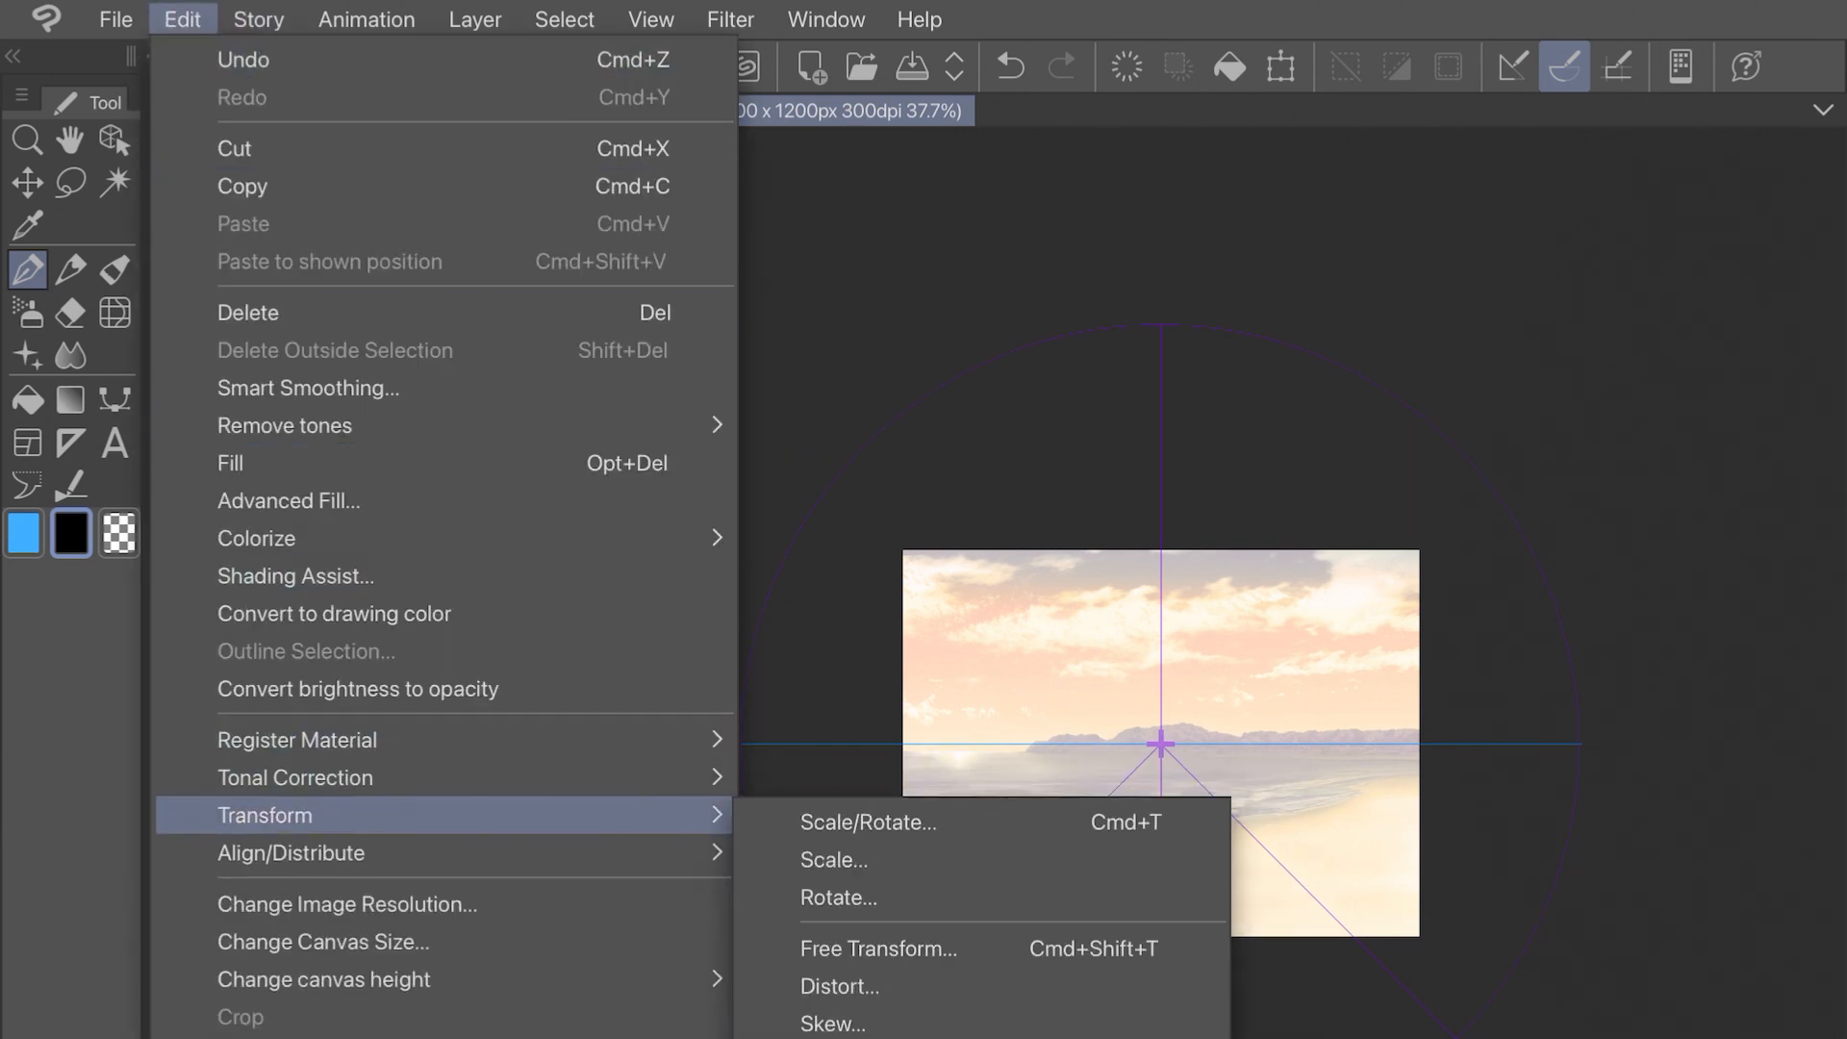
mouse_move(834, 860)
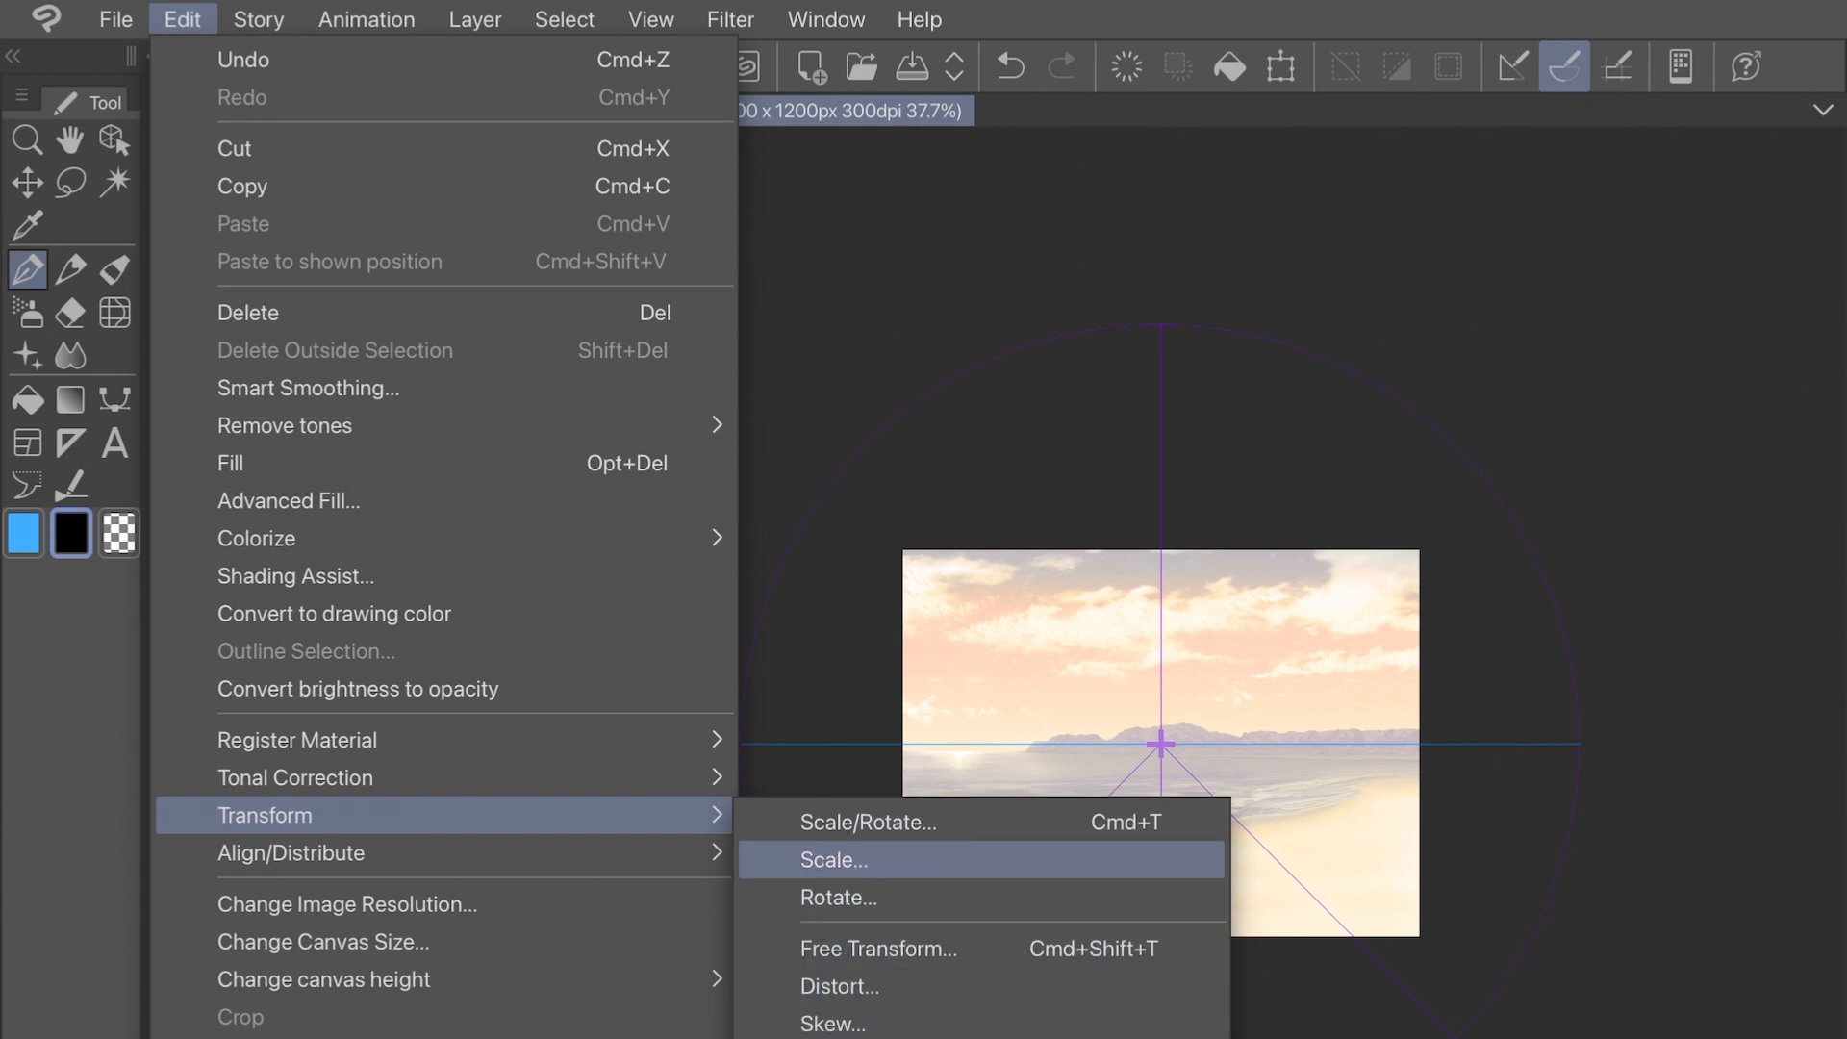
click(833, 860)
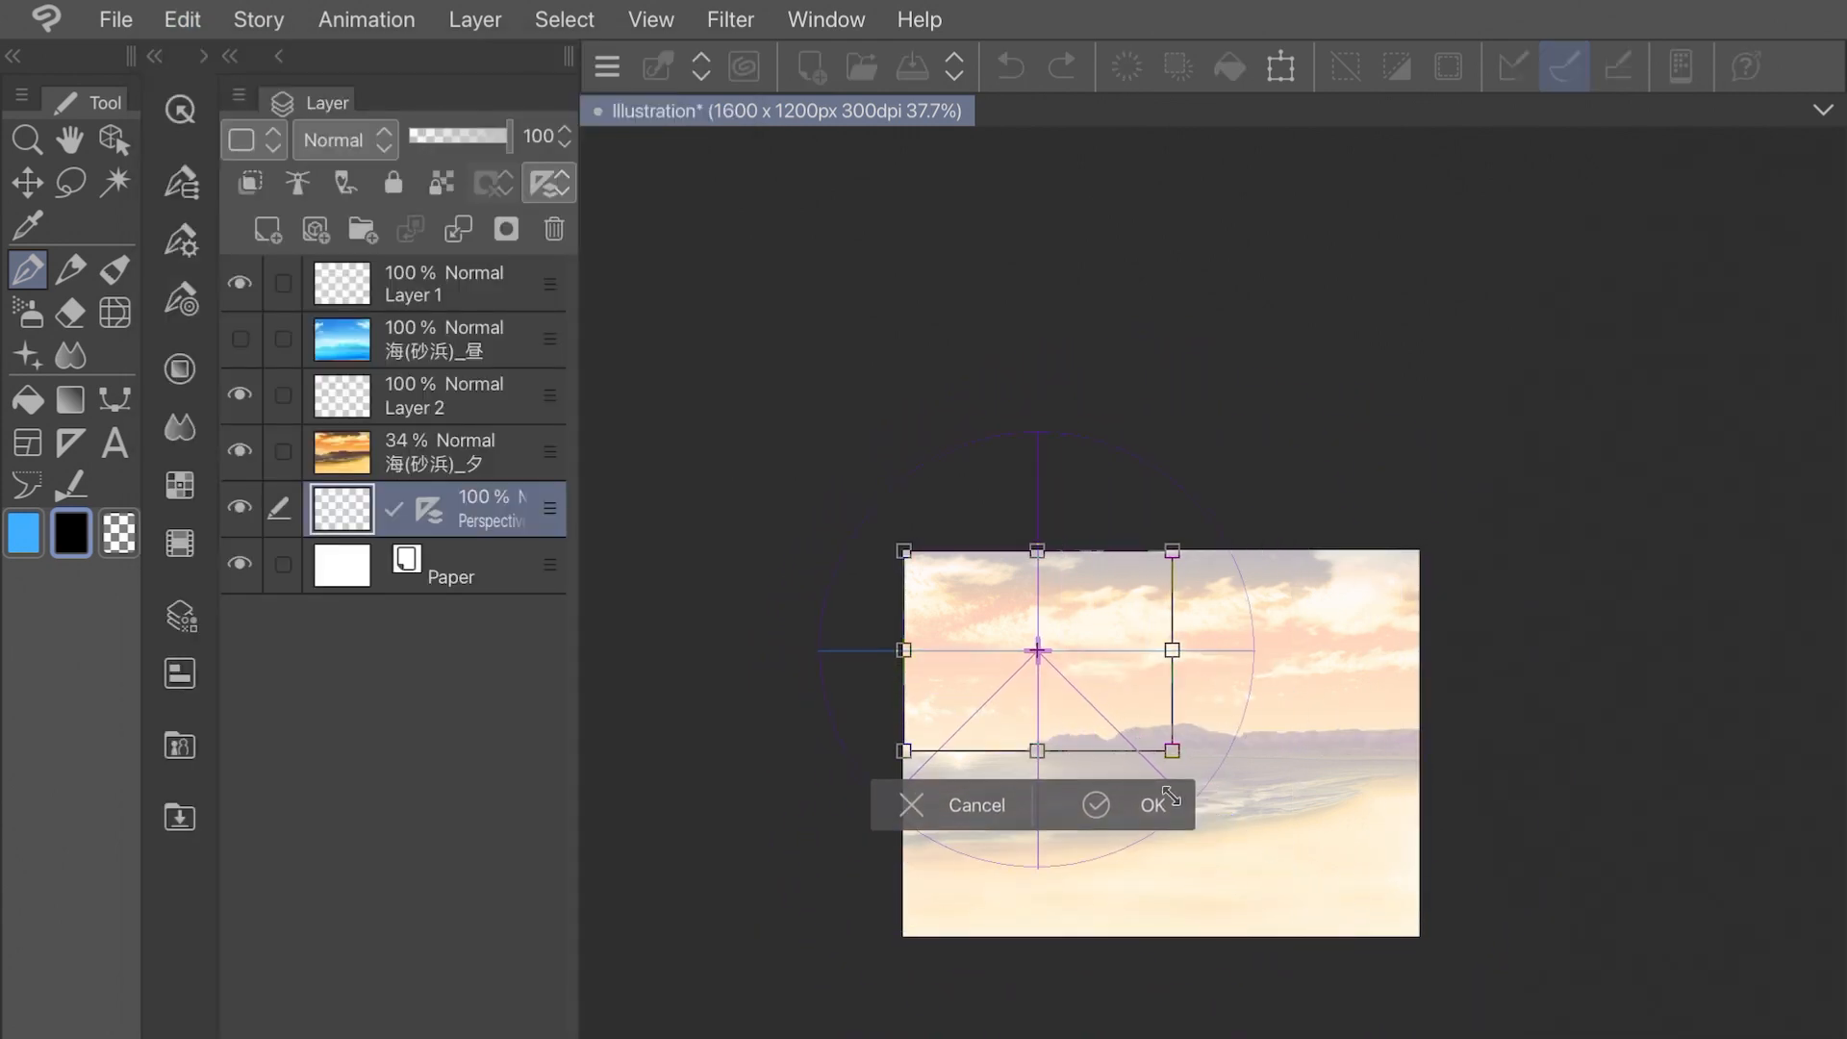
drag(1037, 654, 1159, 763)
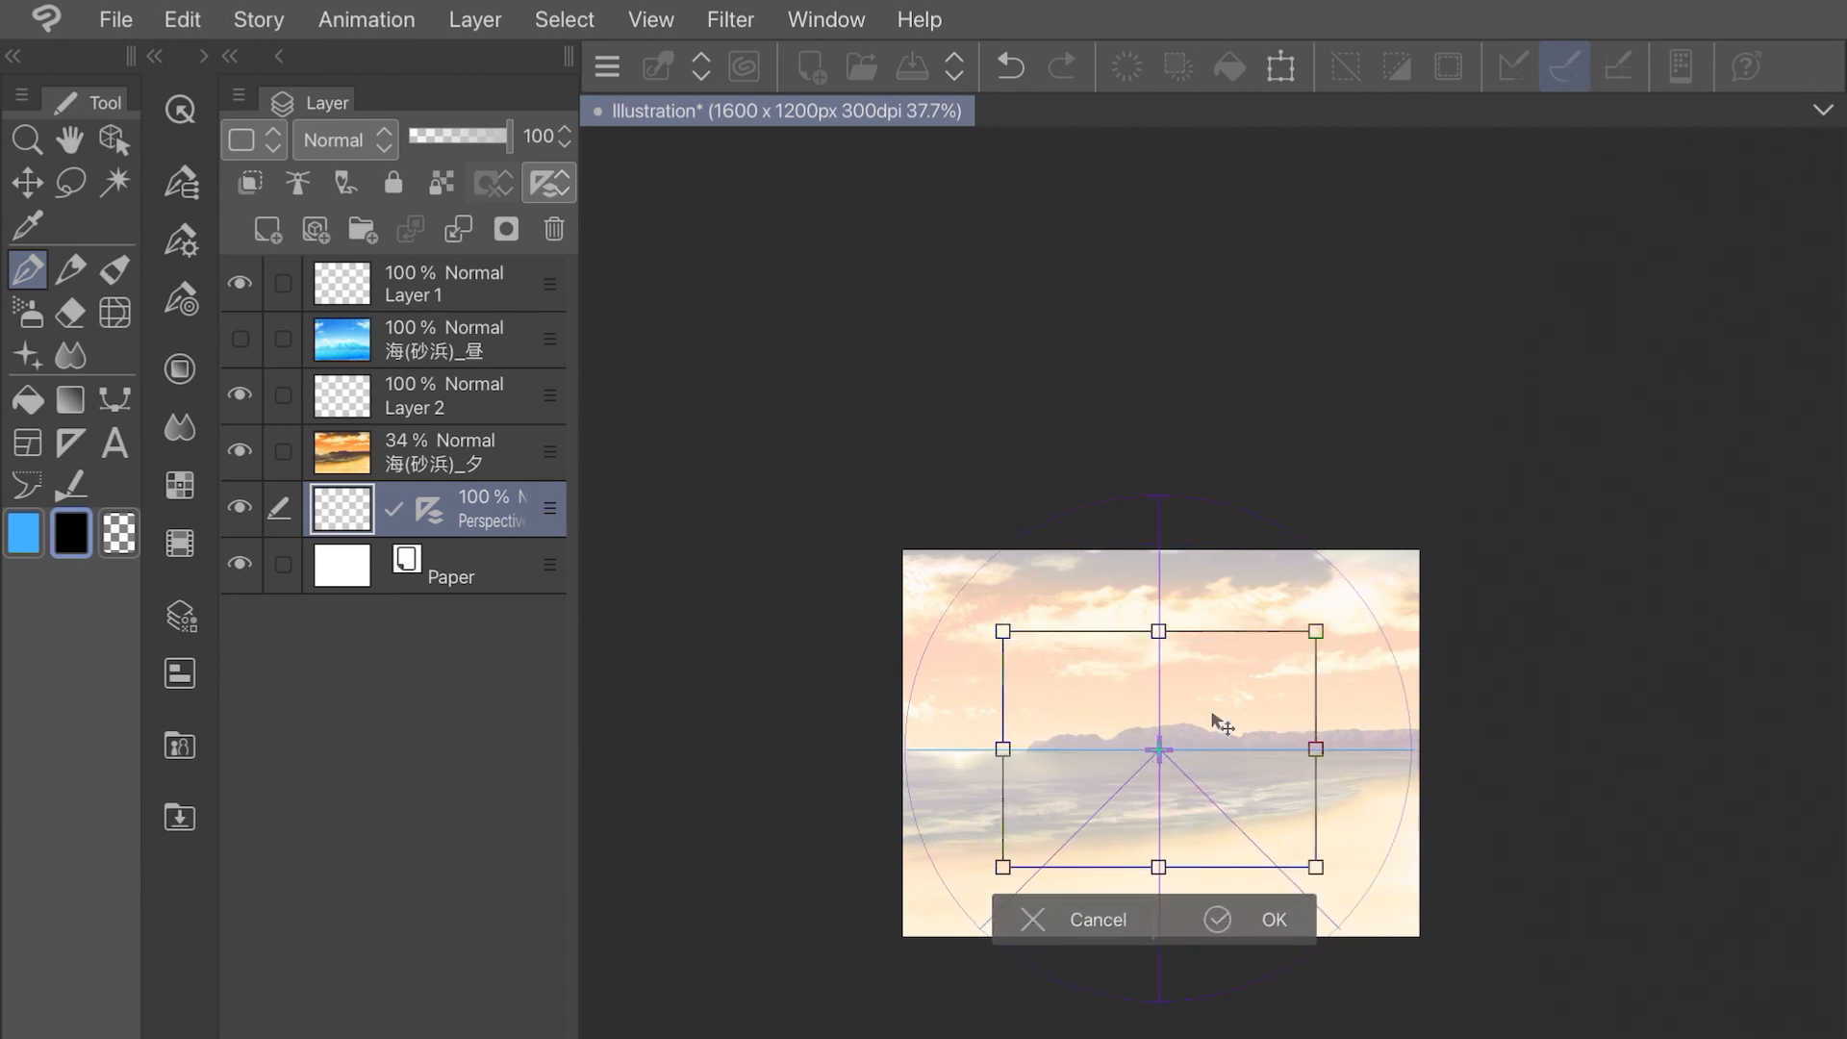
click(1271, 918)
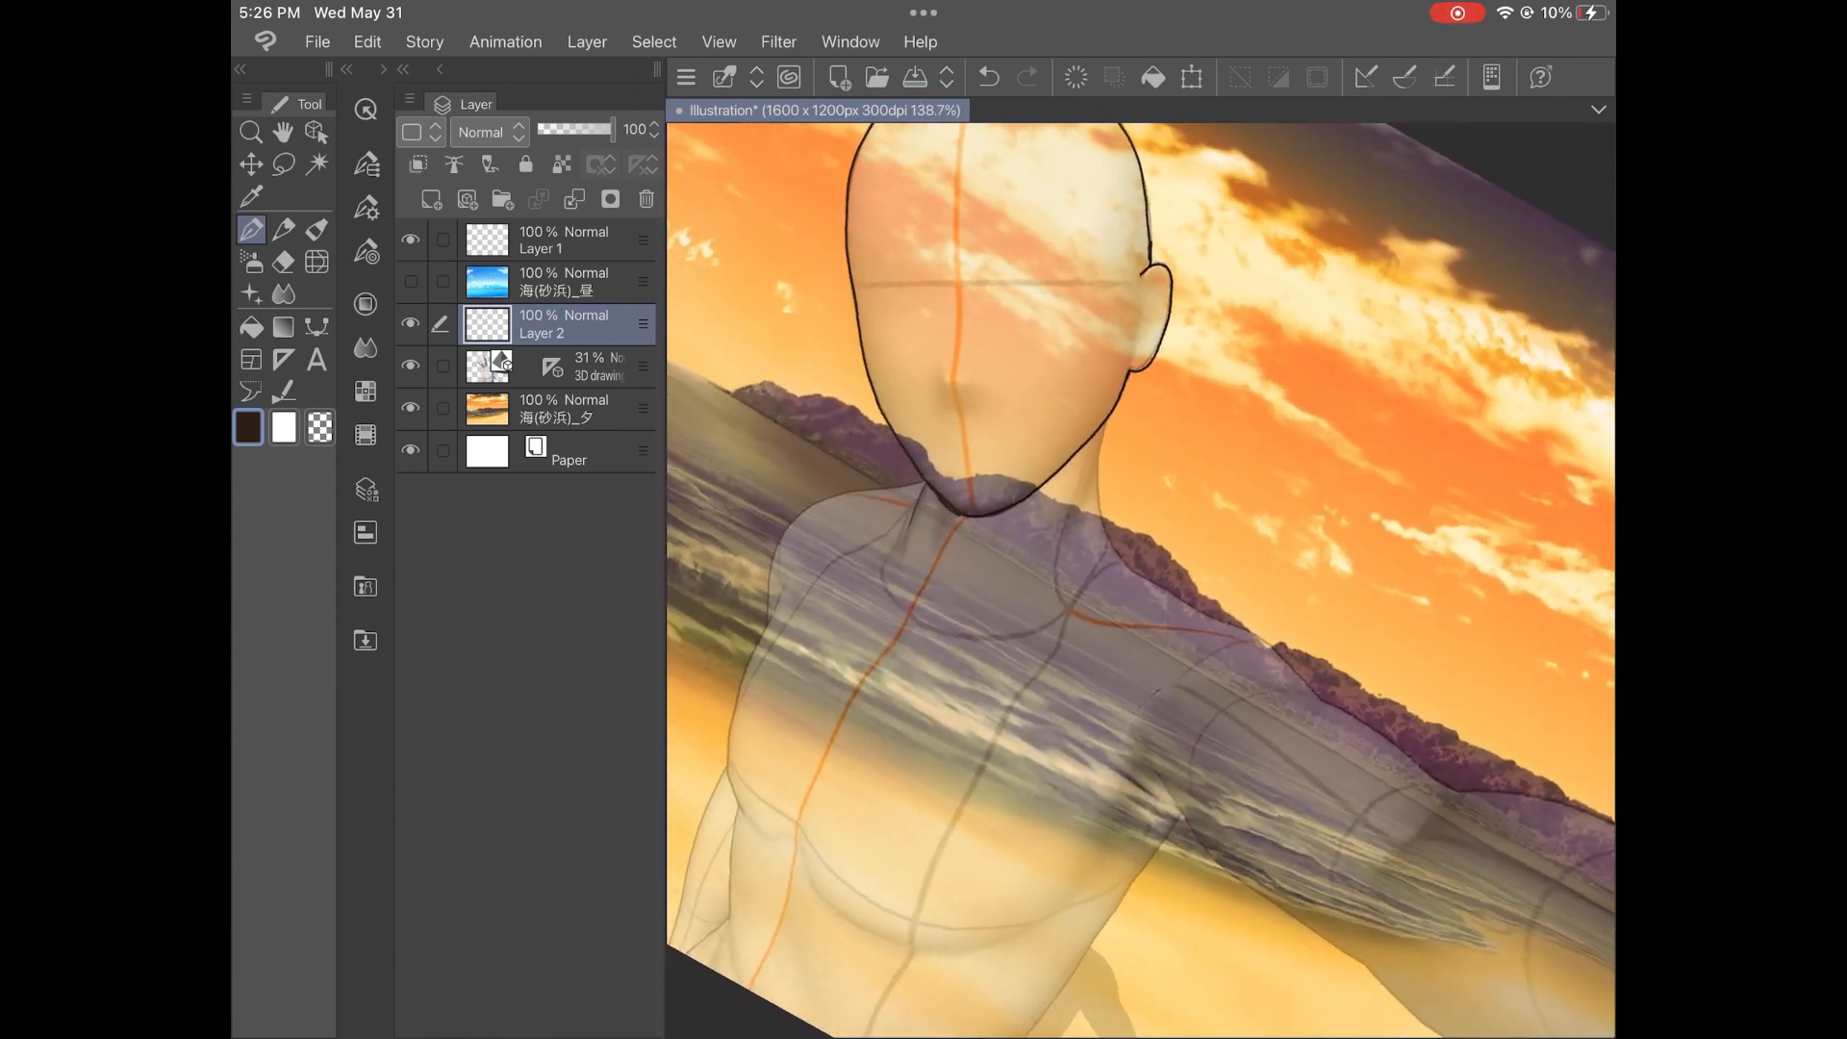
Trace the figure's shoulder, arm and chest outlines and two collar lines in ink
drag(1095, 447, 1190, 594)
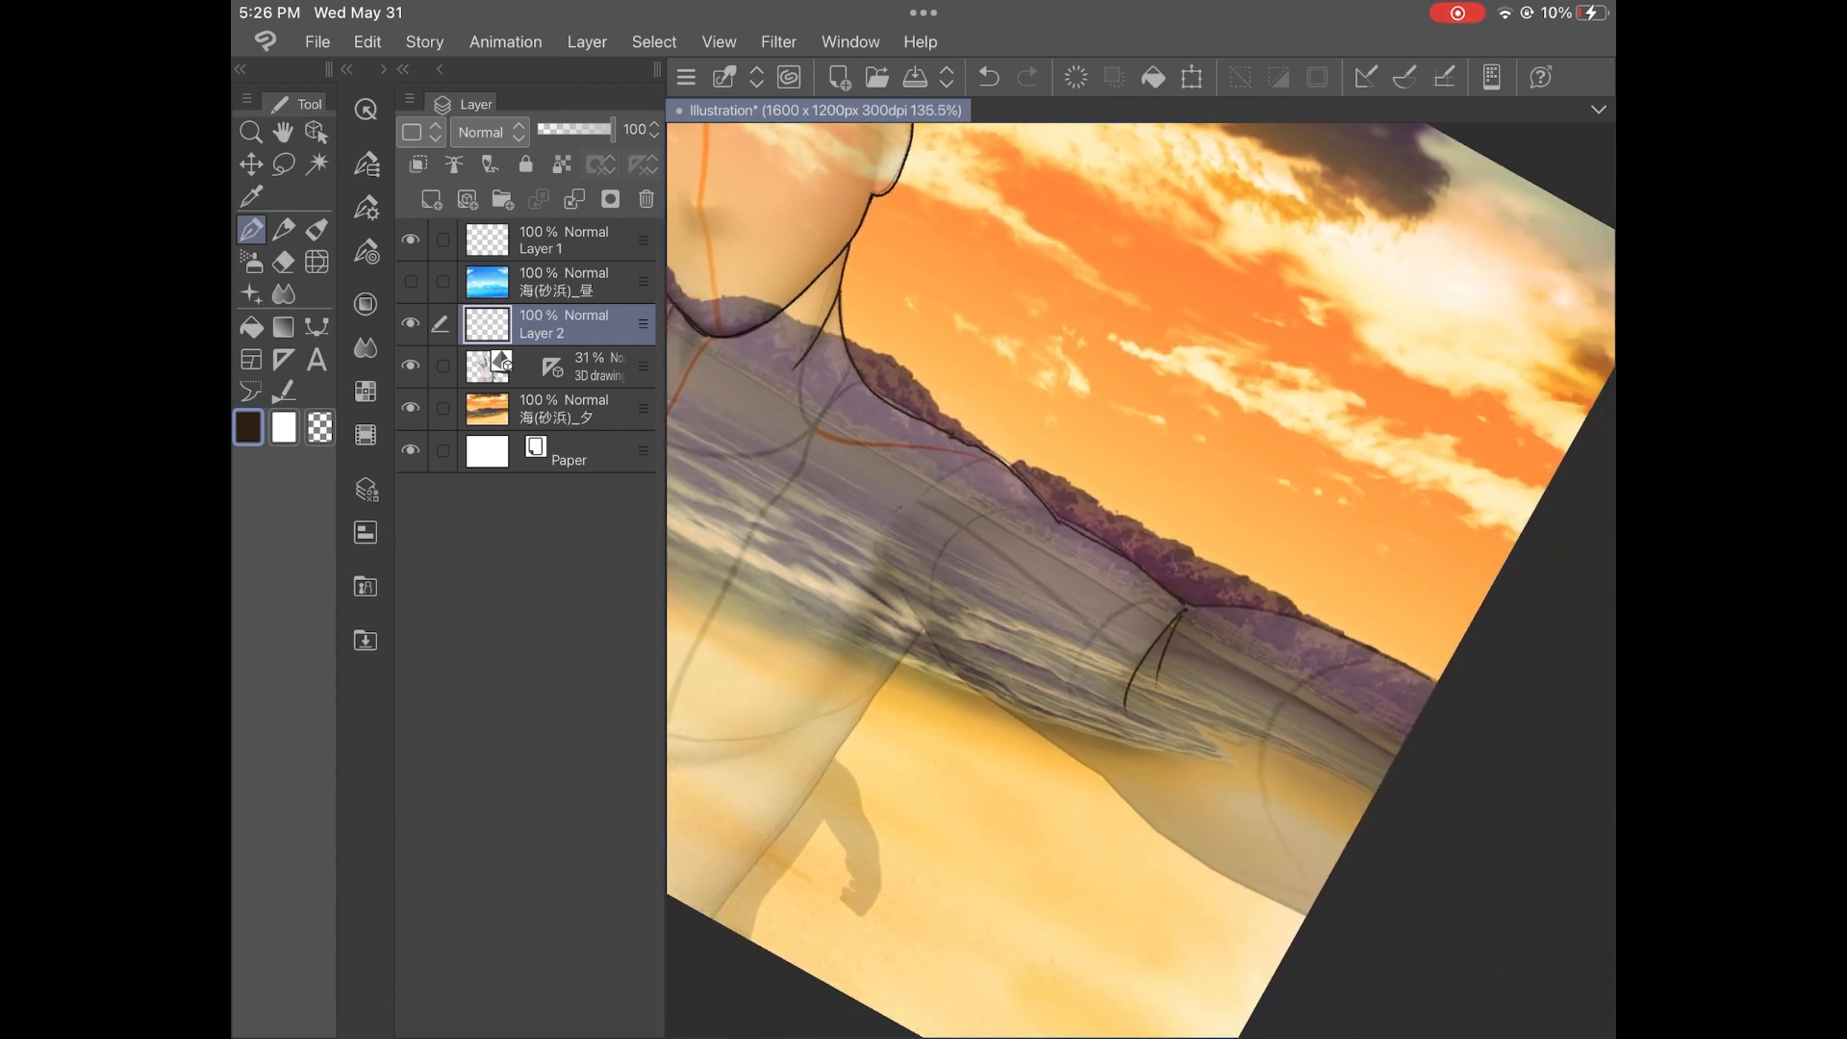
drag(1190, 608, 1425, 683)
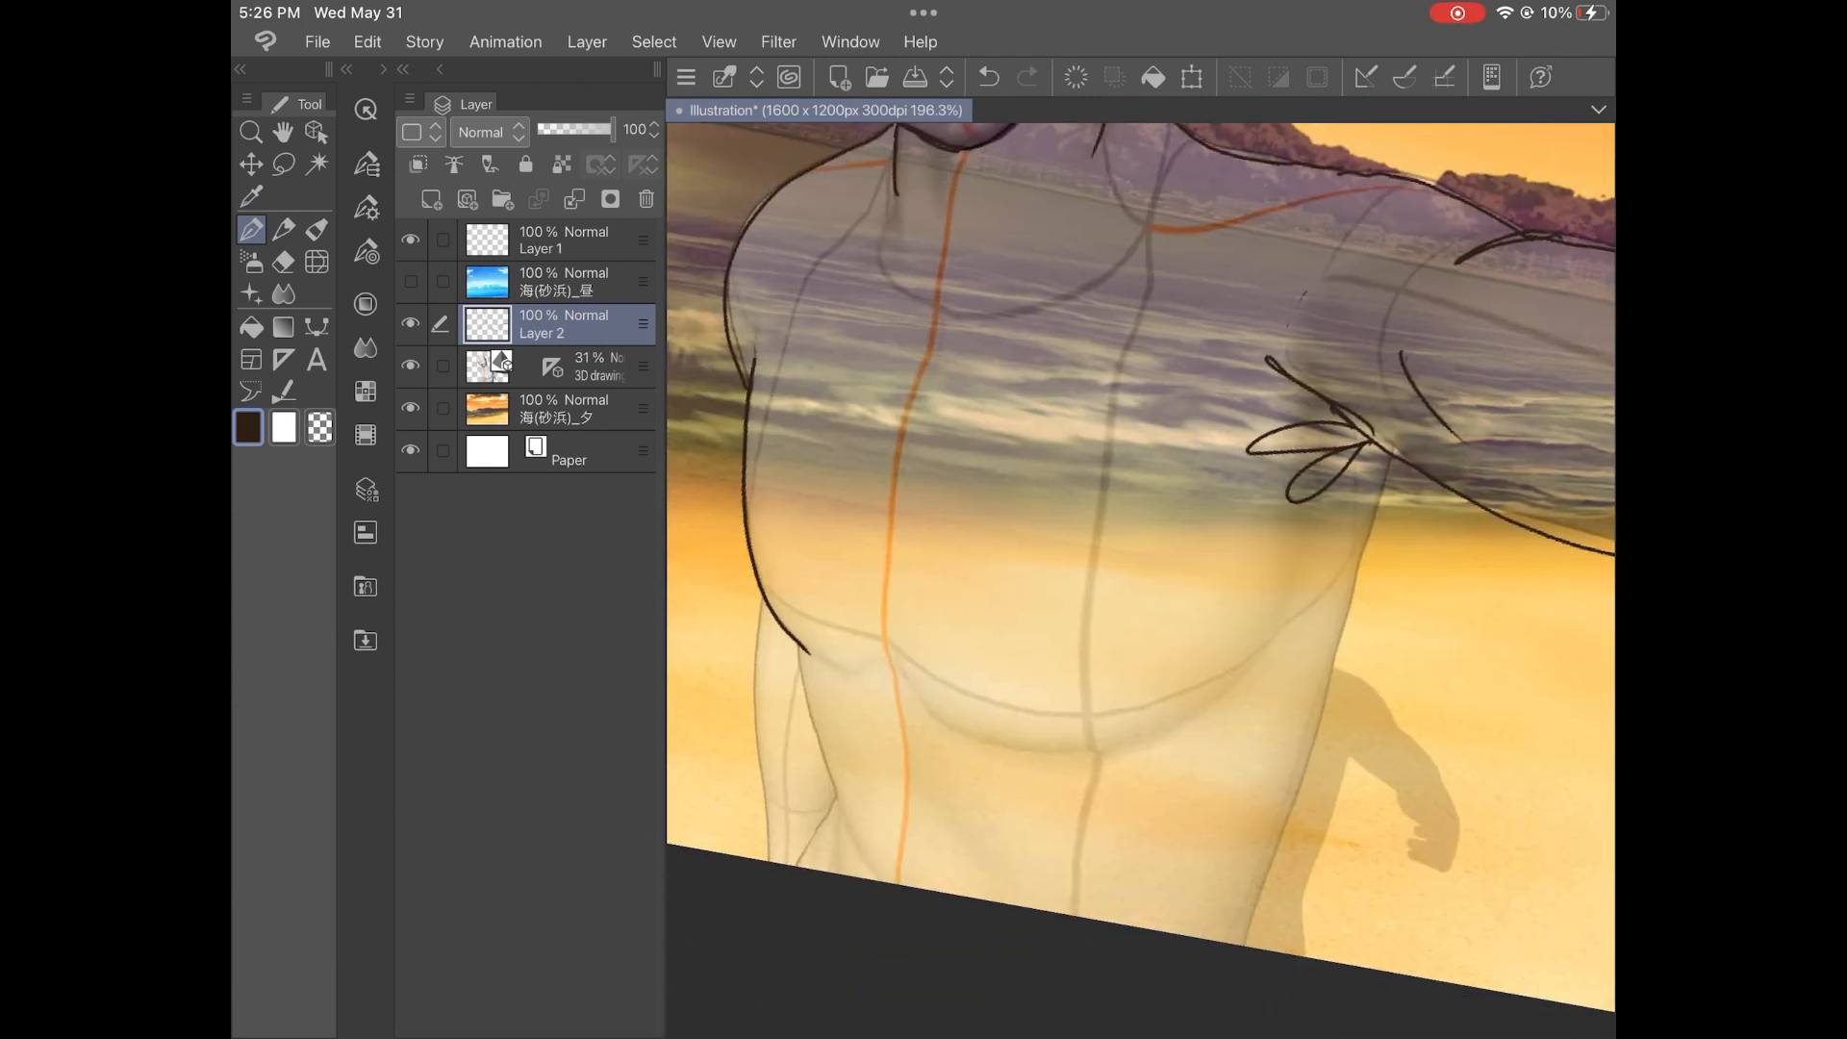
drag(766, 613, 807, 848)
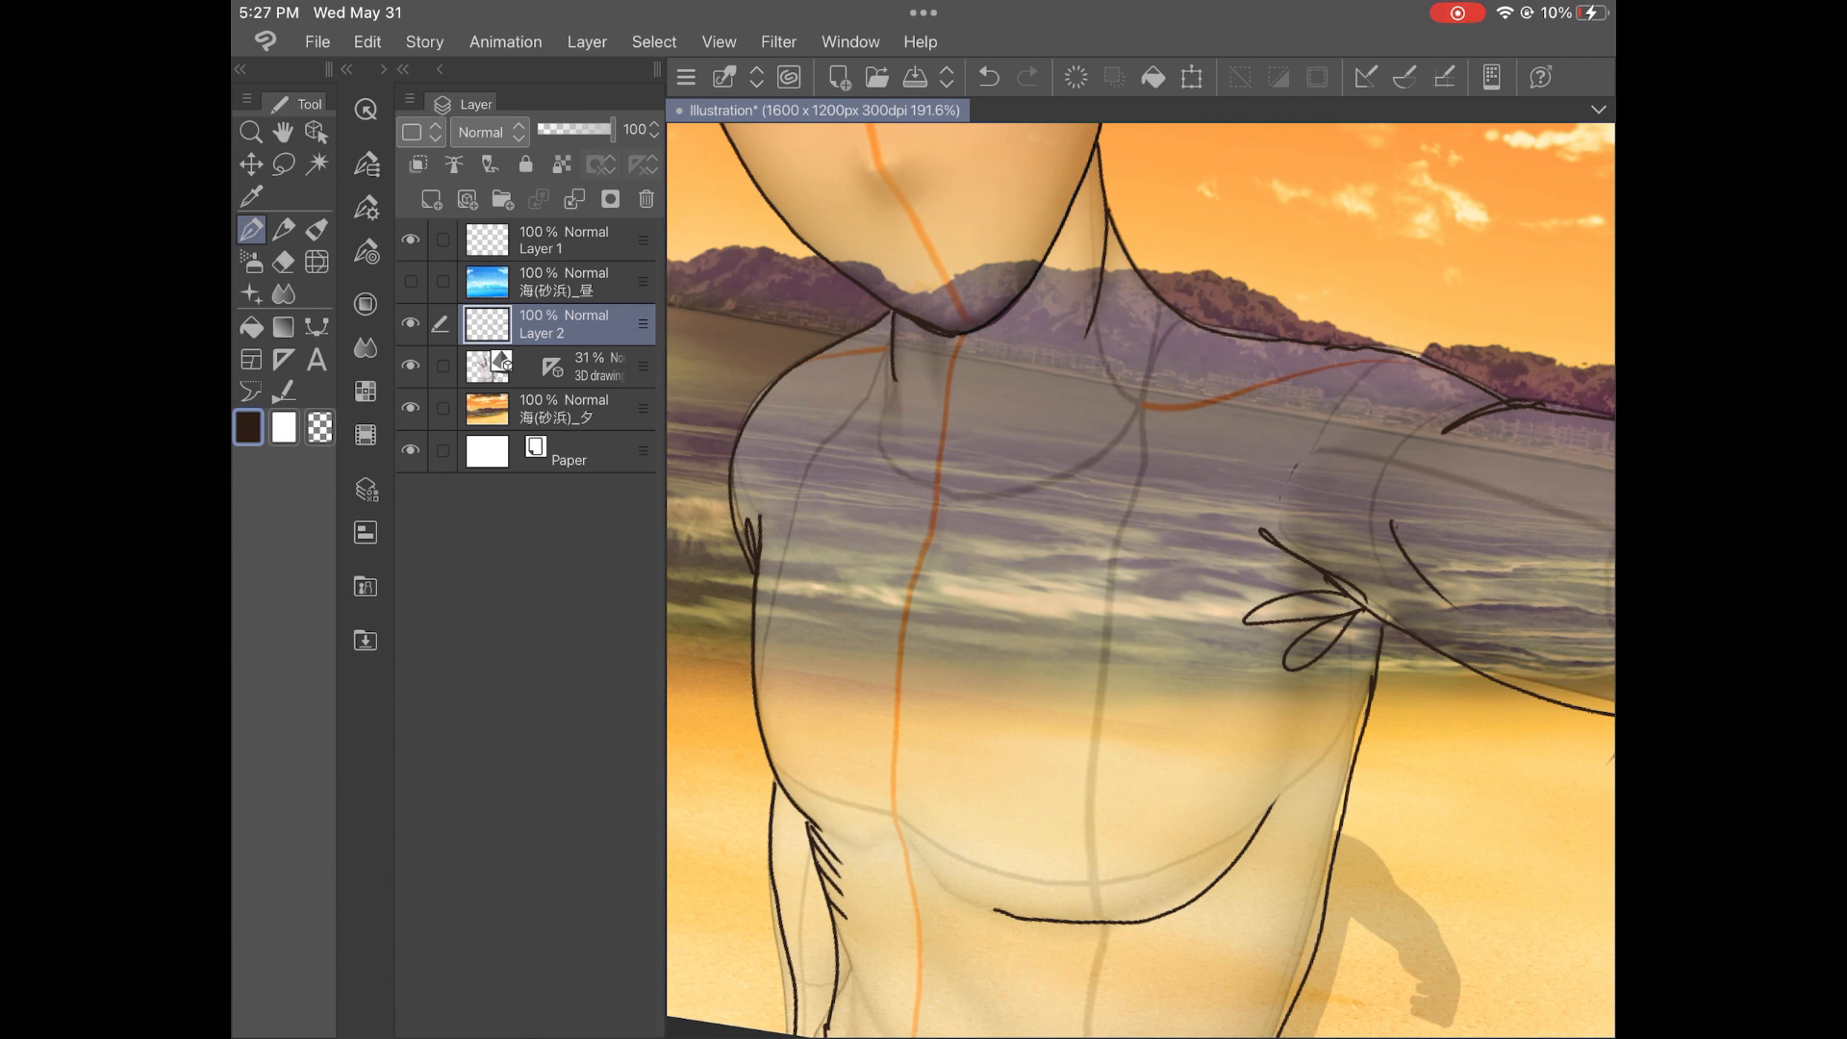
drag(892, 383, 1184, 312)
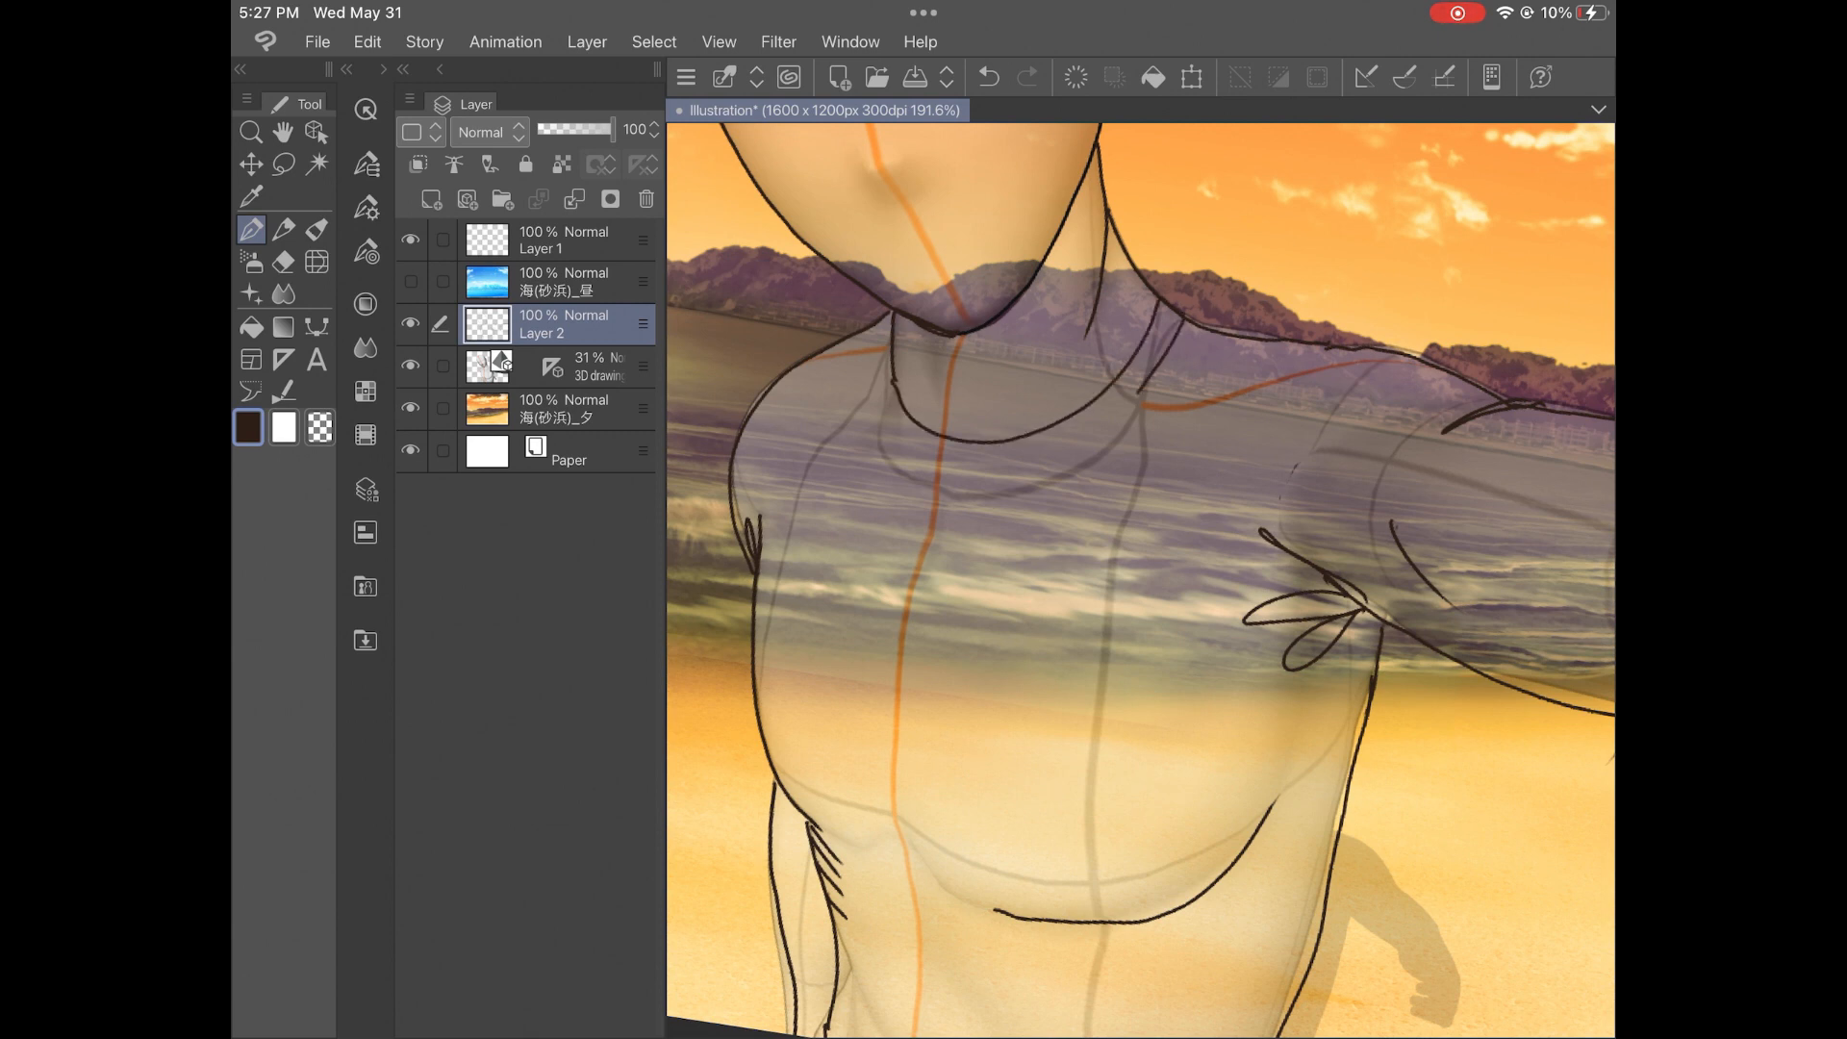
drag(860, 330, 1131, 394)
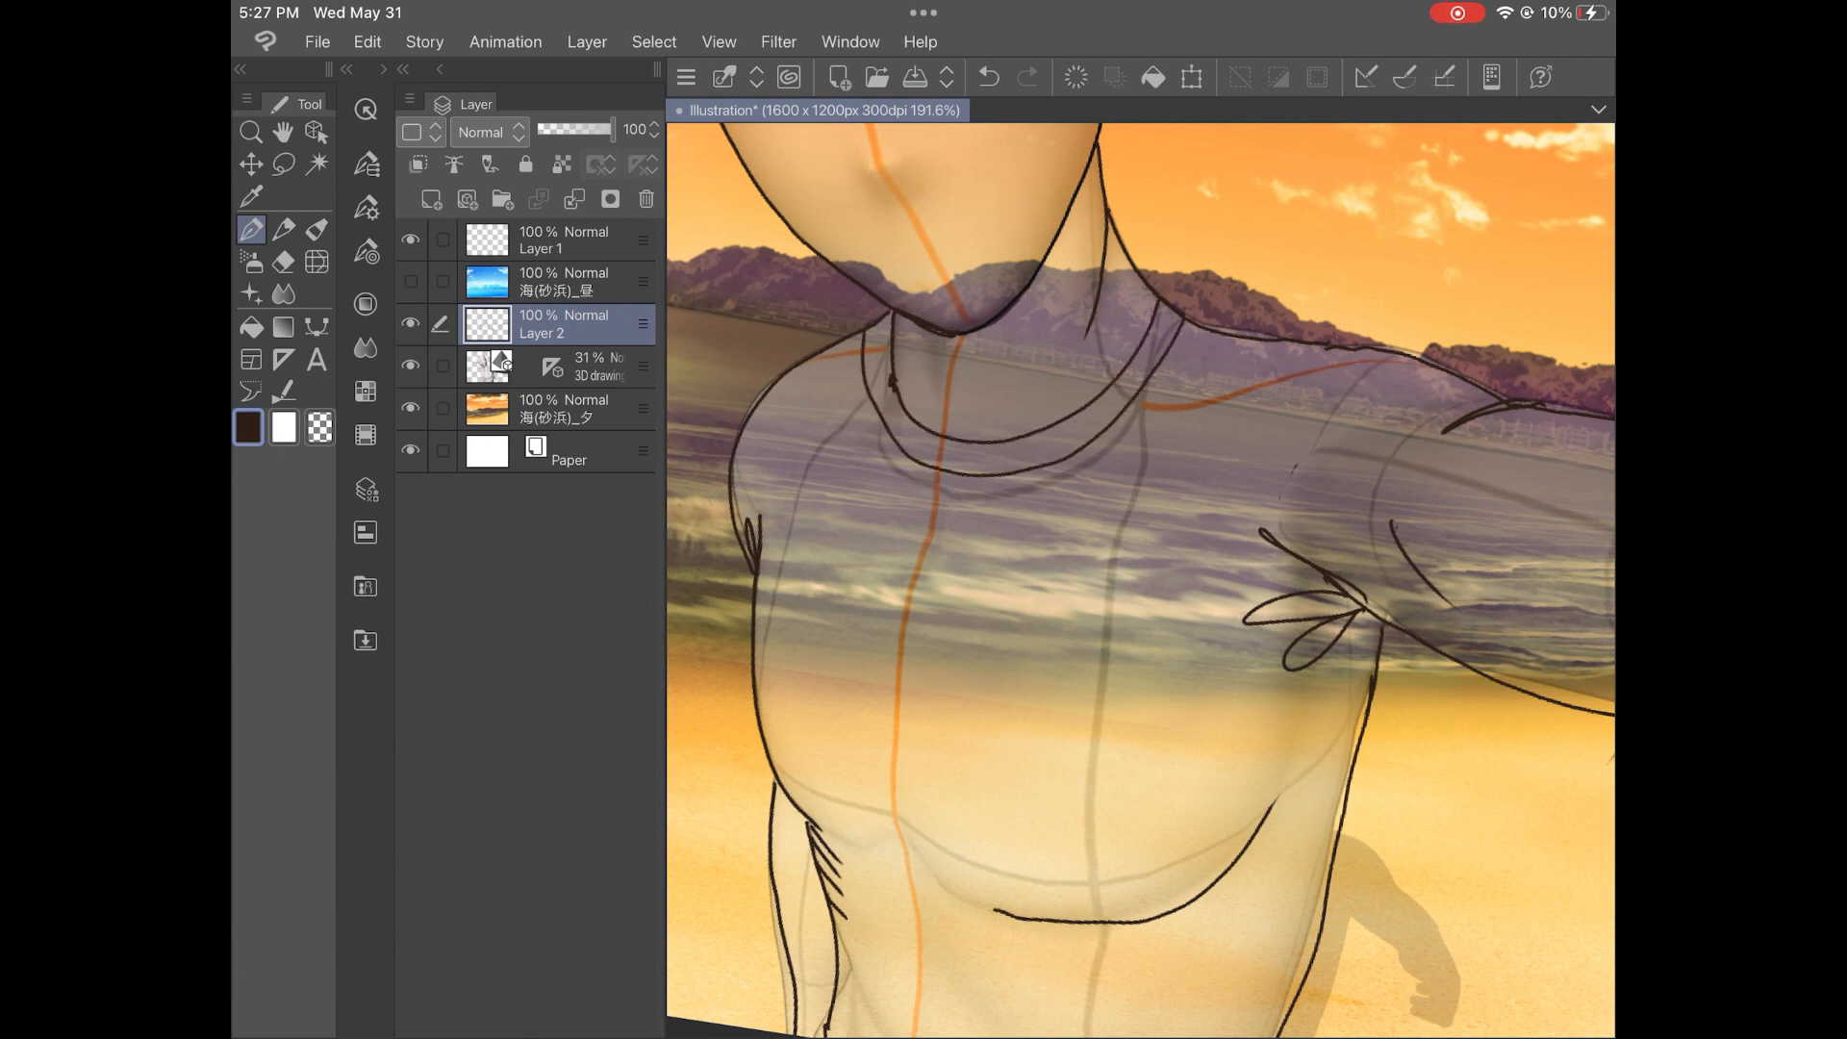